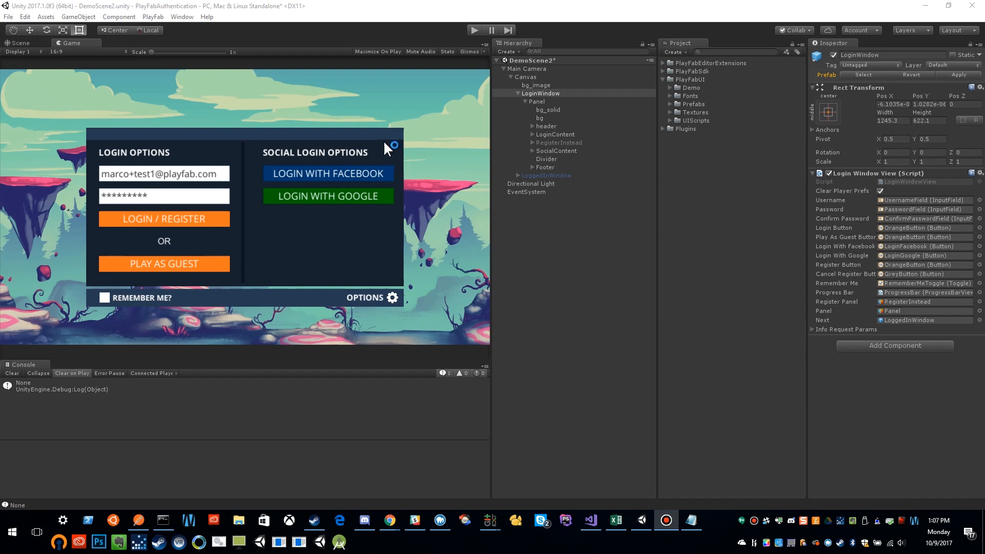
{"action": "mouse_move", "coordinate": [373, 182]}
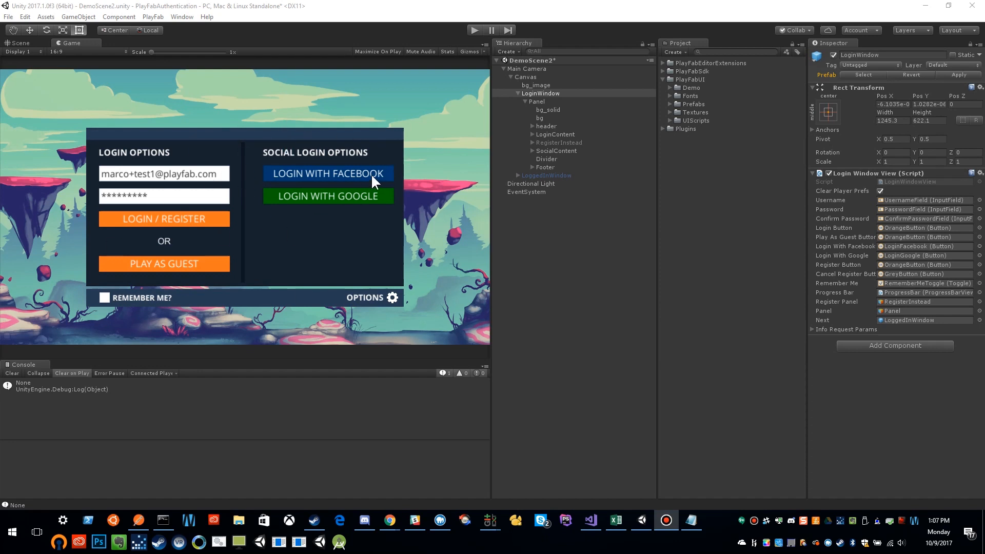
{"action": "mouse_move", "coordinate": [474, 75]}
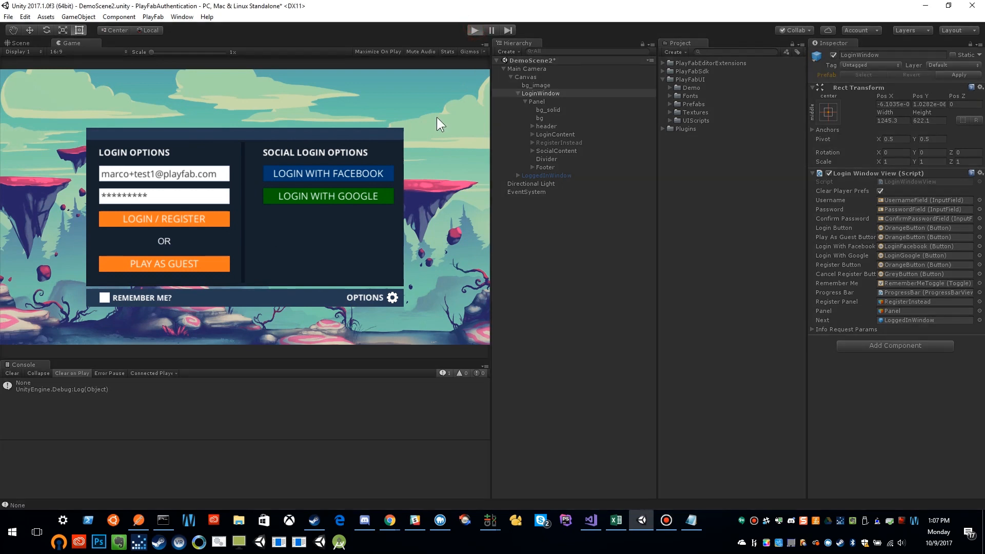
Step: Run the game and sign in with PLAY AS GUEST to reach the Welcome panel
{"action": "left_click", "coordinate": [474, 29]}
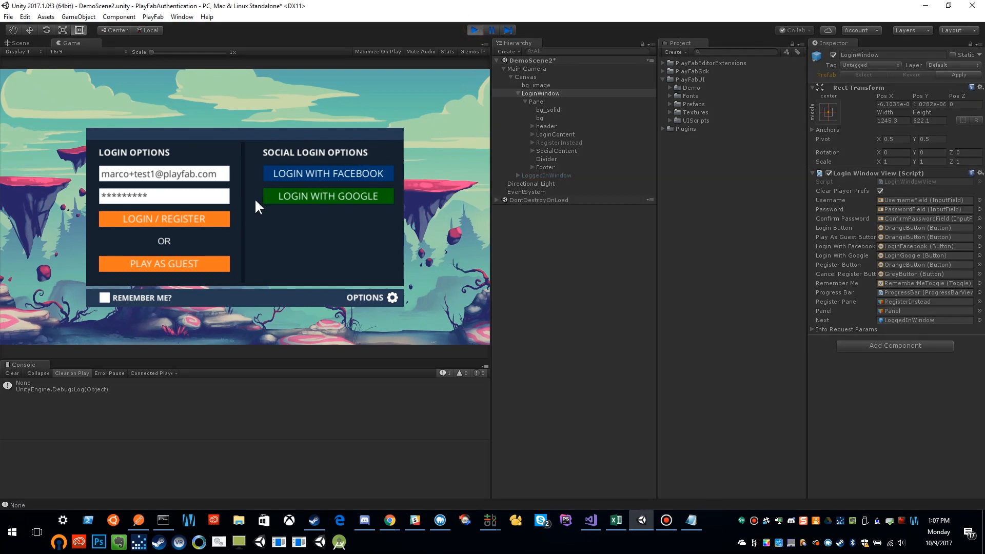
{"action": "mouse_move", "coordinate": [164, 264]}
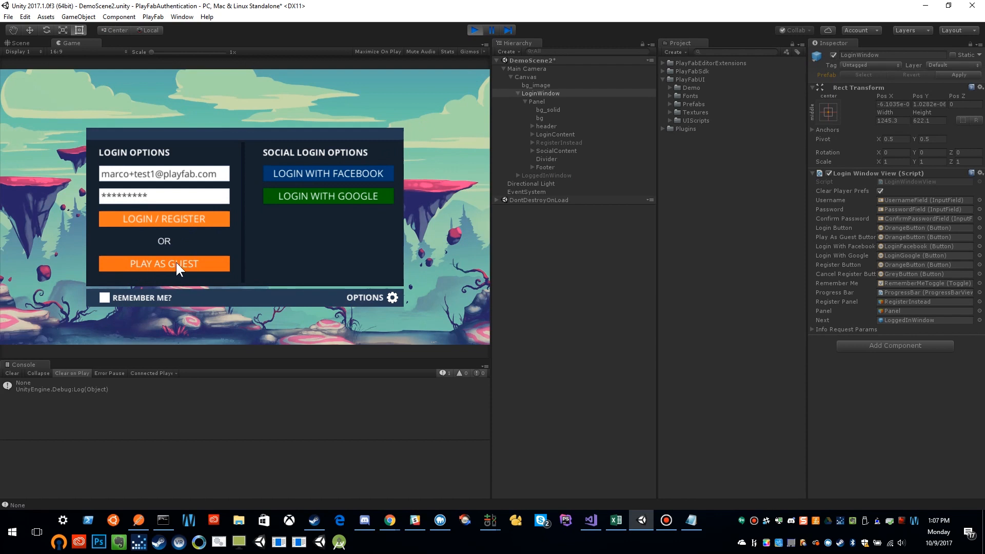
{"action": "mouse_move", "coordinate": [159, 270]}
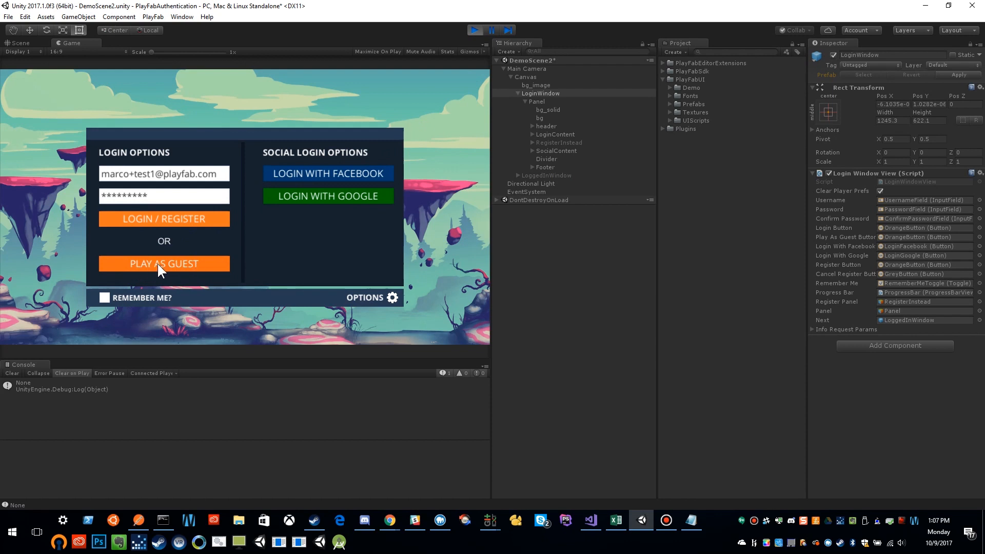
{"action": "left_click", "coordinate": [163, 263]}
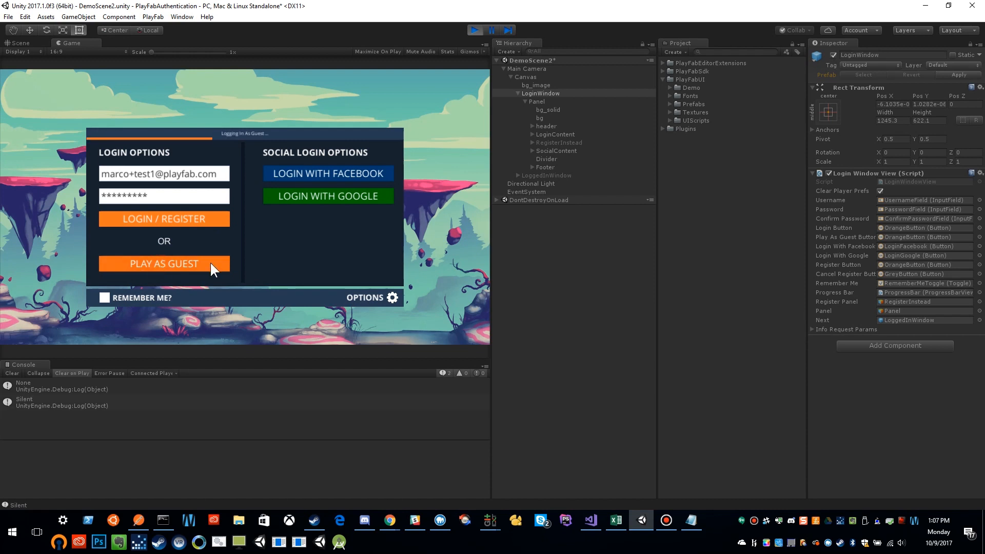
{"action": "left_click", "coordinate": [163, 263]}
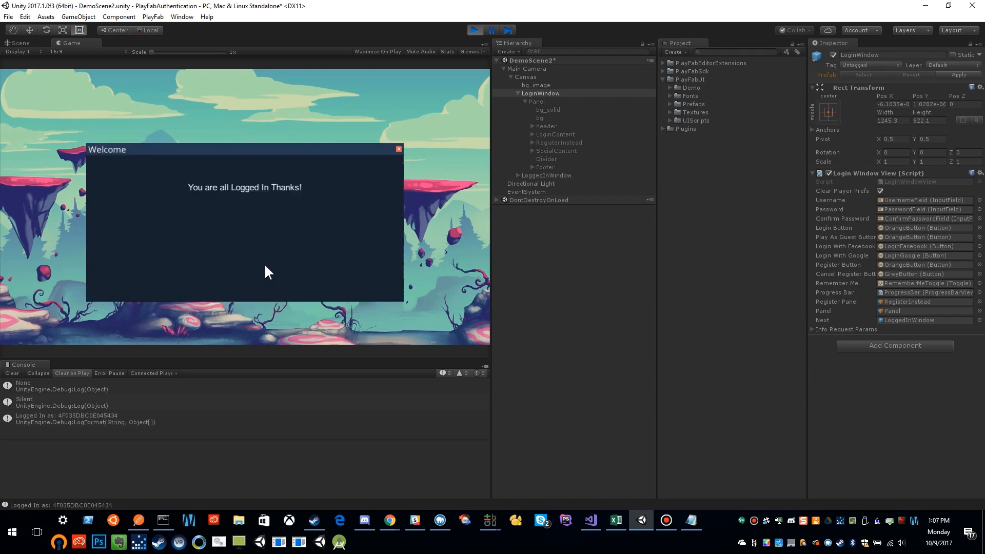
{"action": "mouse_move", "coordinate": [490, 65]}
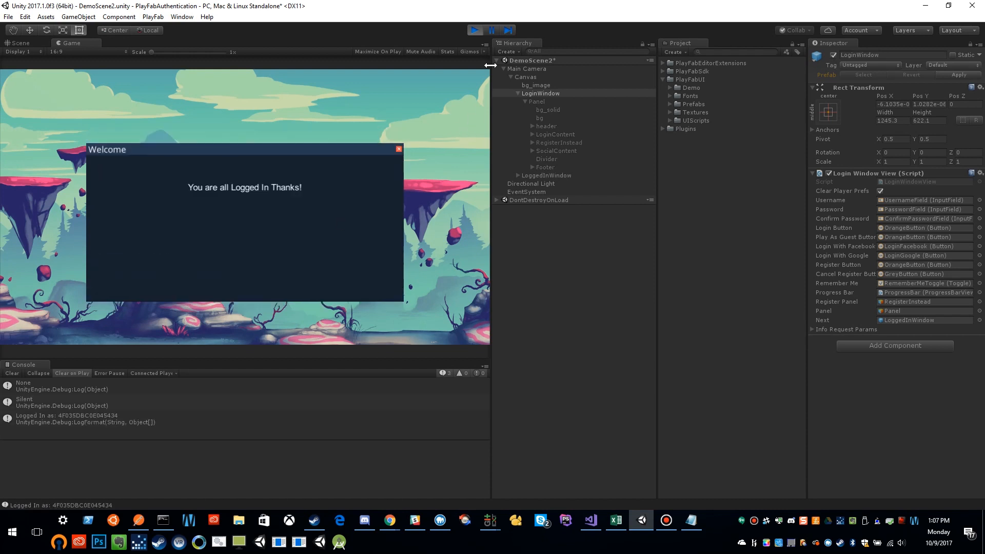
Step: Restart Play mode, log in with the filled-in email and password, then stop the game
{"action": "left_click", "coordinate": [474, 29]}
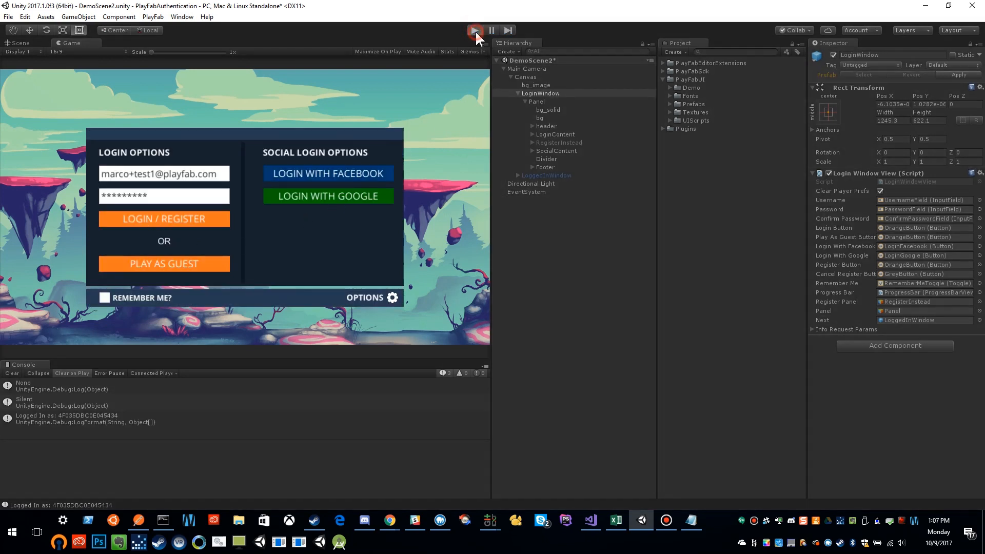
{"action": "left_click", "coordinate": [475, 30]}
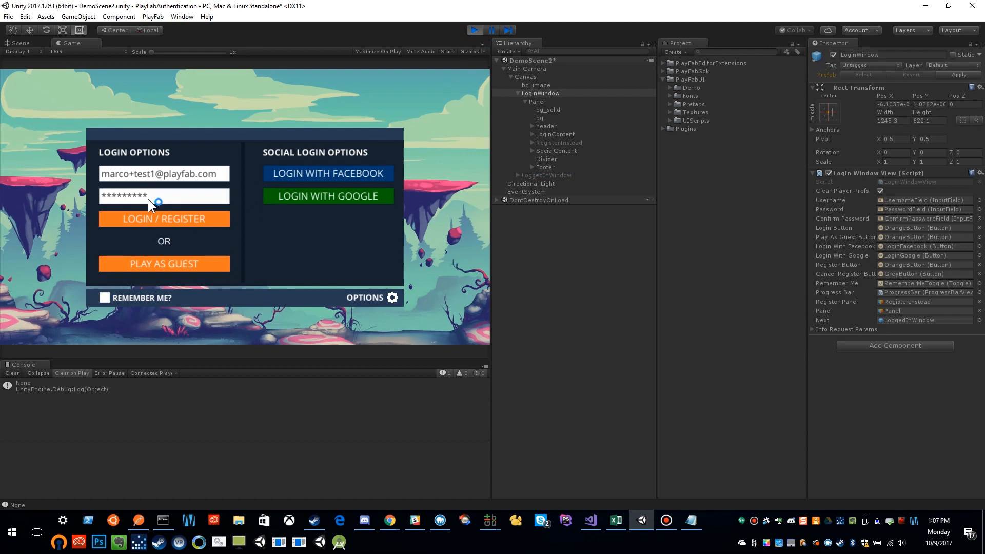
{"action": "left_click", "coordinate": [163, 219]}
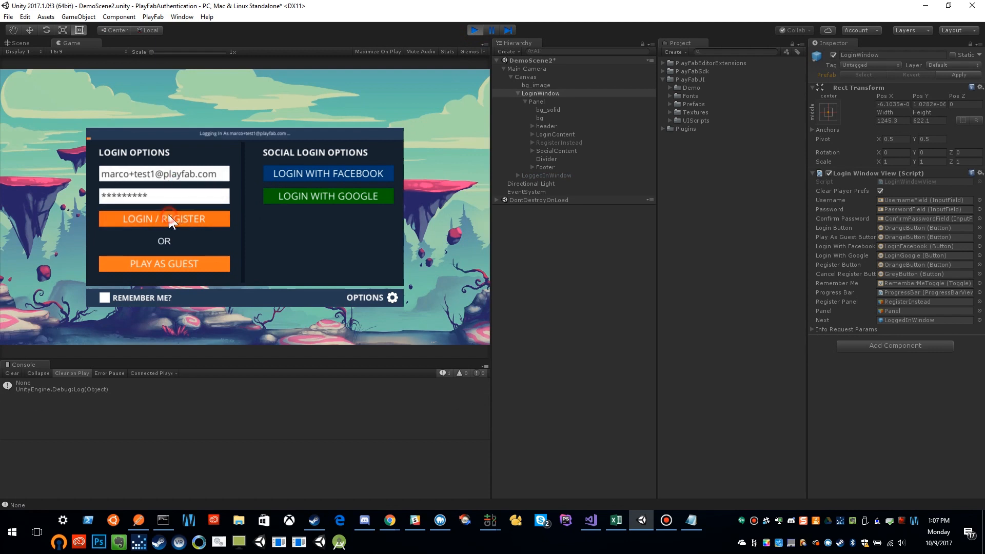
{"action": "left_click", "coordinate": [163, 219]}
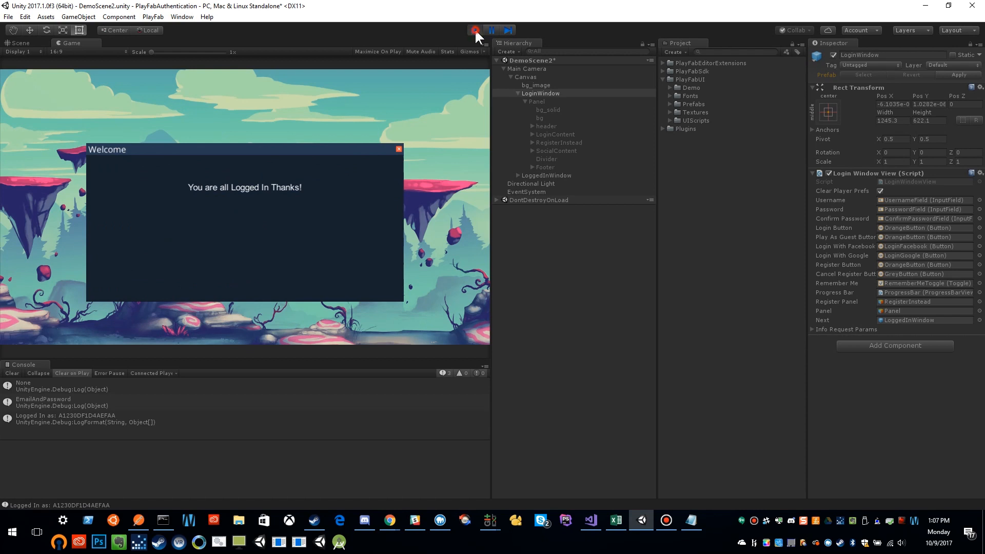
{"action": "left_click", "coordinate": [475, 30]}
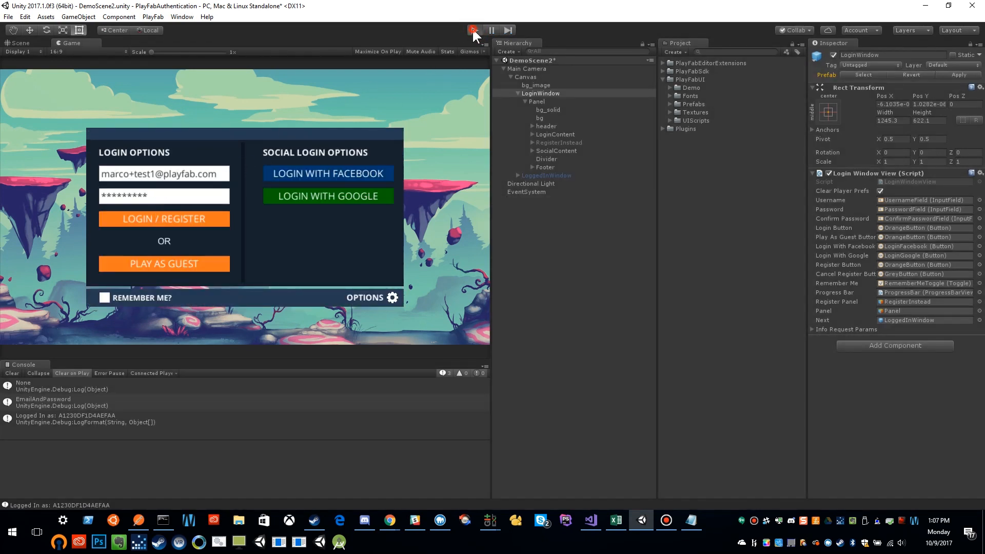
Step: Start the game and change the email address's trailing 1 to 99
{"action": "left_click", "coordinate": [472, 30]}
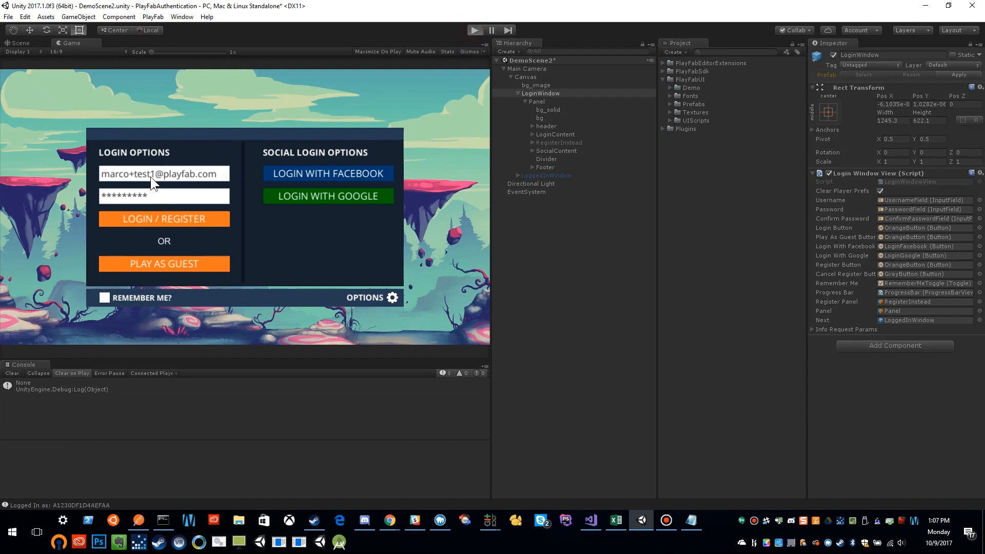
{"action": "left_click", "coordinate": [473, 30]}
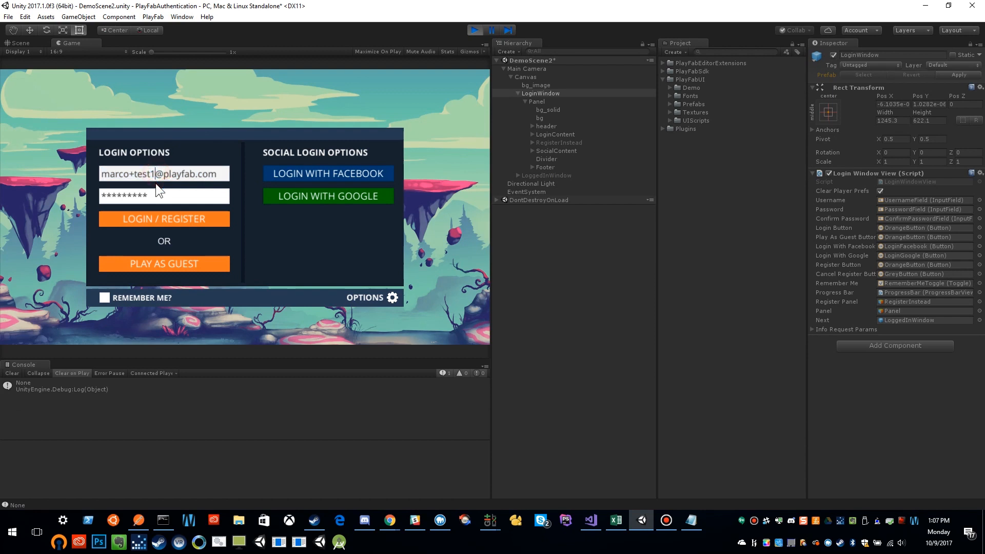
{"action": "key", "text": "Backspace"}
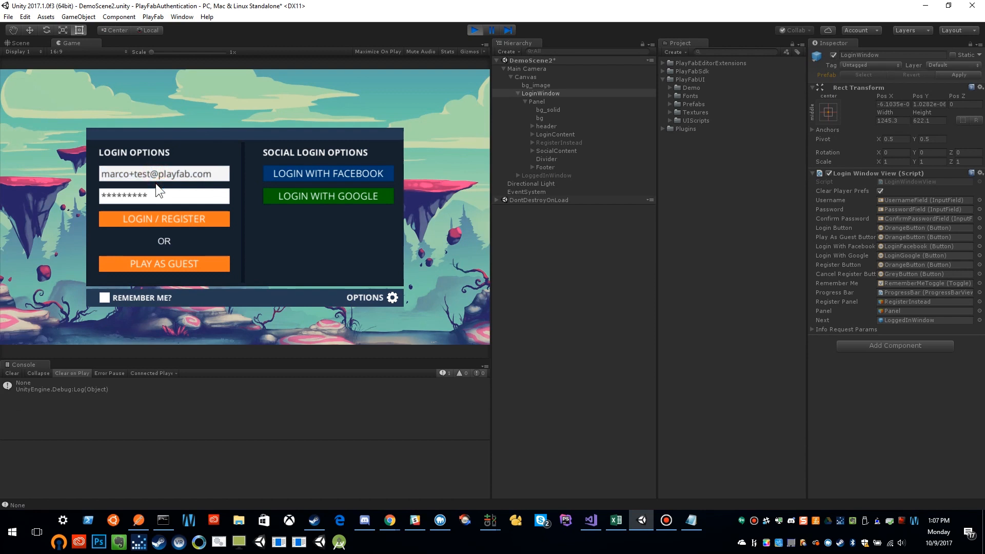
{"action": "type", "text": "99"}
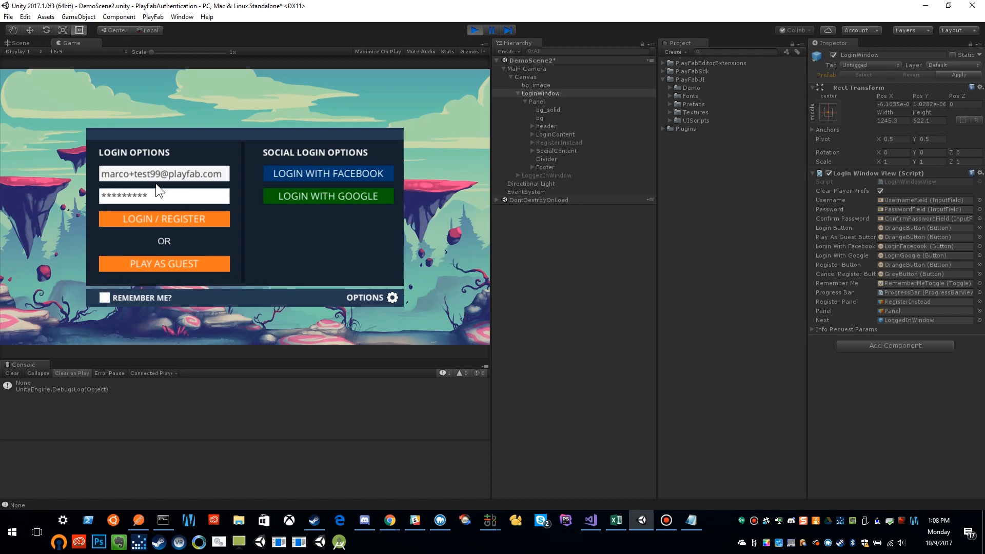
Step: Log in with the new email, retype the password, and confirm registering the account
{"action": "left_click", "coordinate": [164, 219]}
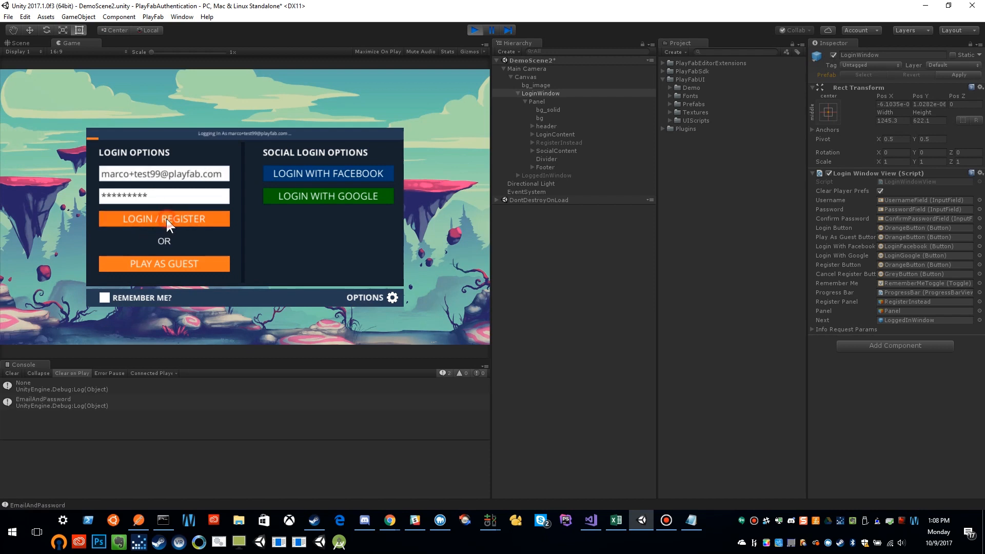
{"action": "left_click", "coordinate": [164, 219]}
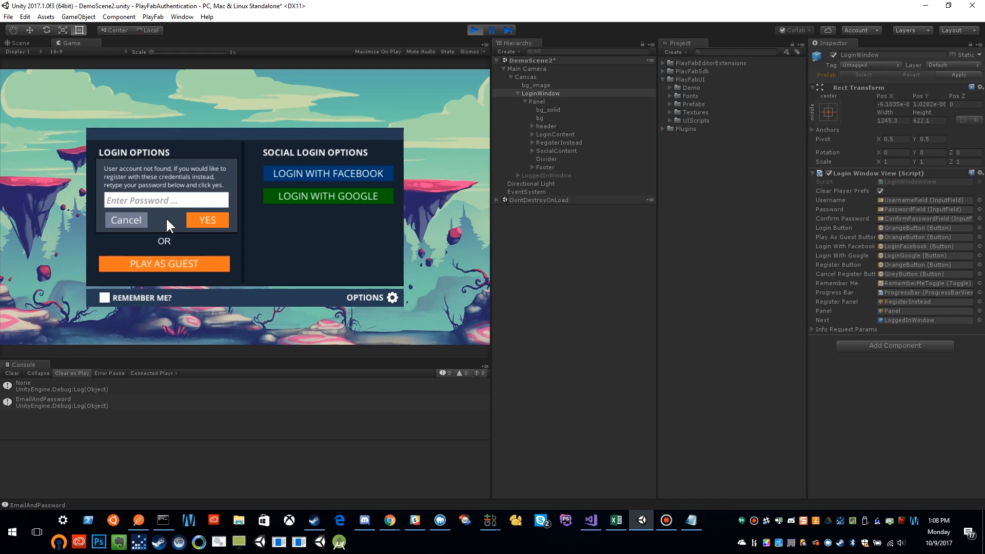
{"action": "mouse_move", "coordinate": [177, 221]}
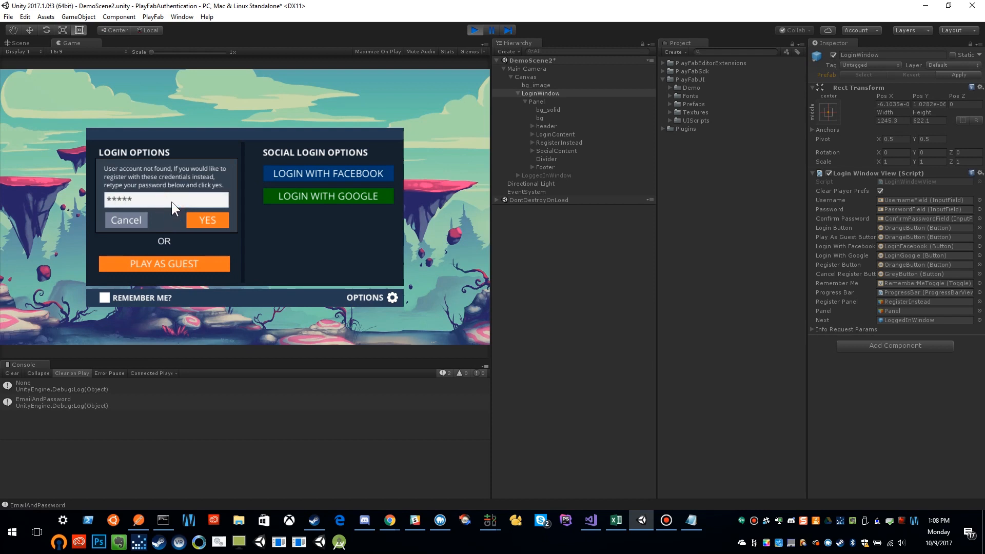
{"action": "type", "text": "****"}
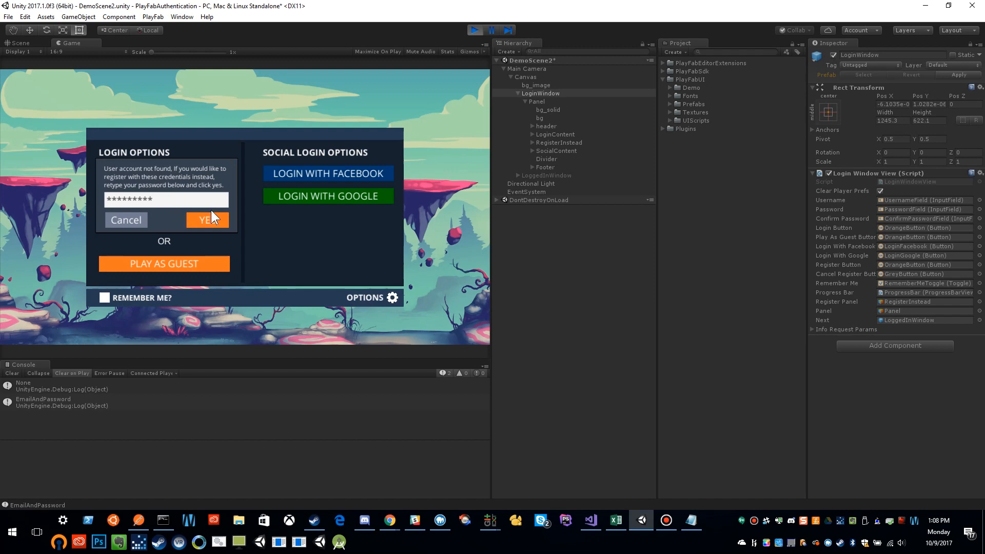
{"action": "left_click", "coordinate": [207, 220]}
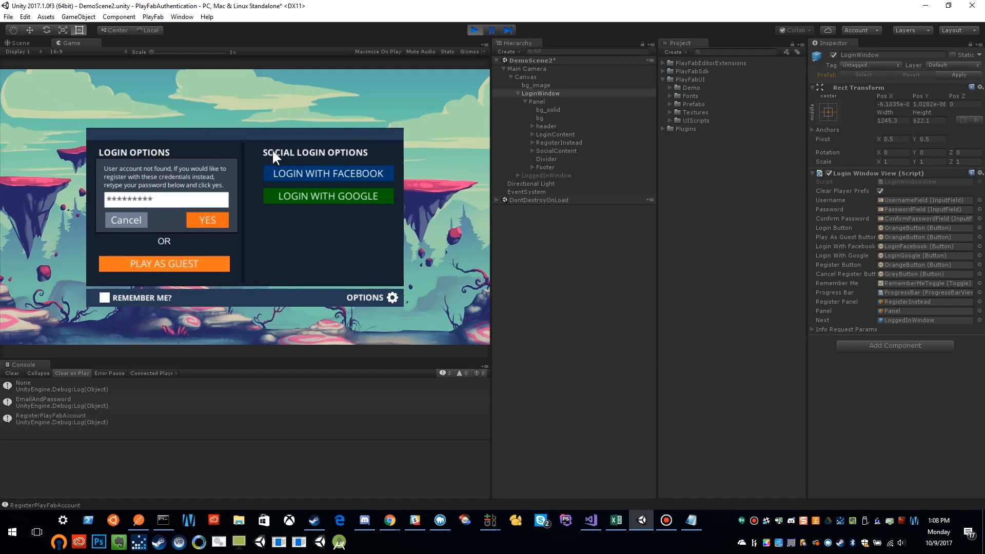
{"action": "left_click", "coordinate": [207, 220]}
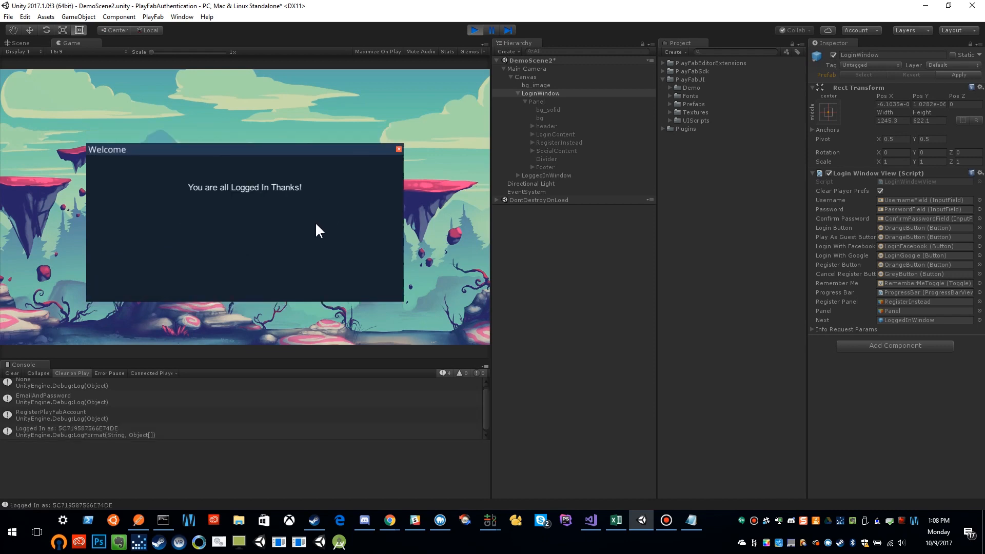
{"action": "left_click", "coordinate": [474, 30]}
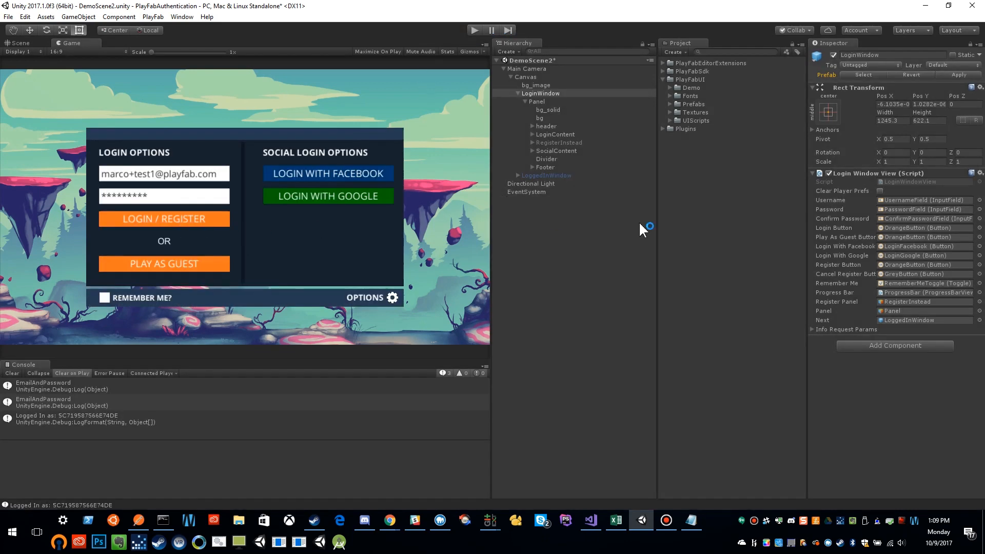
{"action": "mouse_move", "coordinate": [303, 139]}
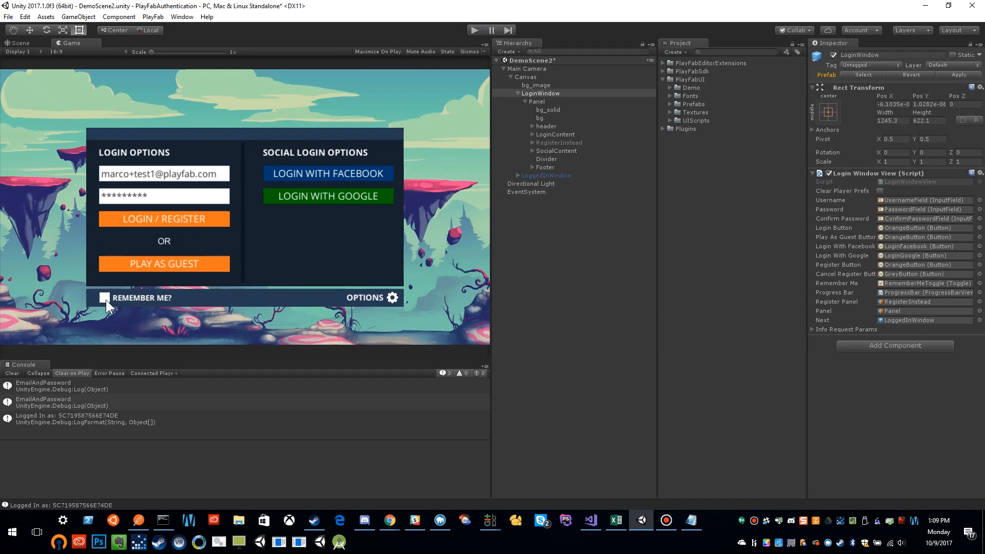
{"action": "mouse_move", "coordinate": [210, 325]}
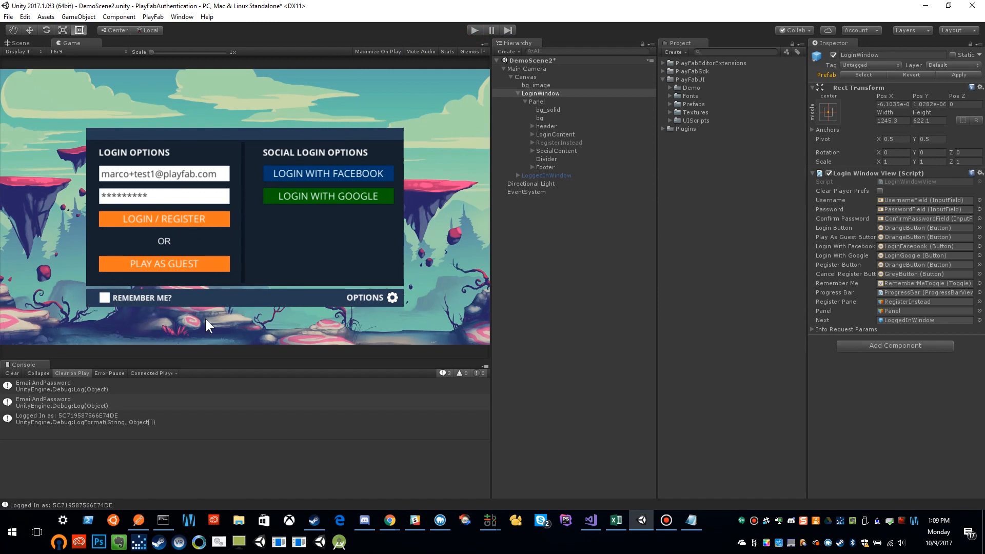
{"action": "mouse_move", "coordinate": [146, 218]}
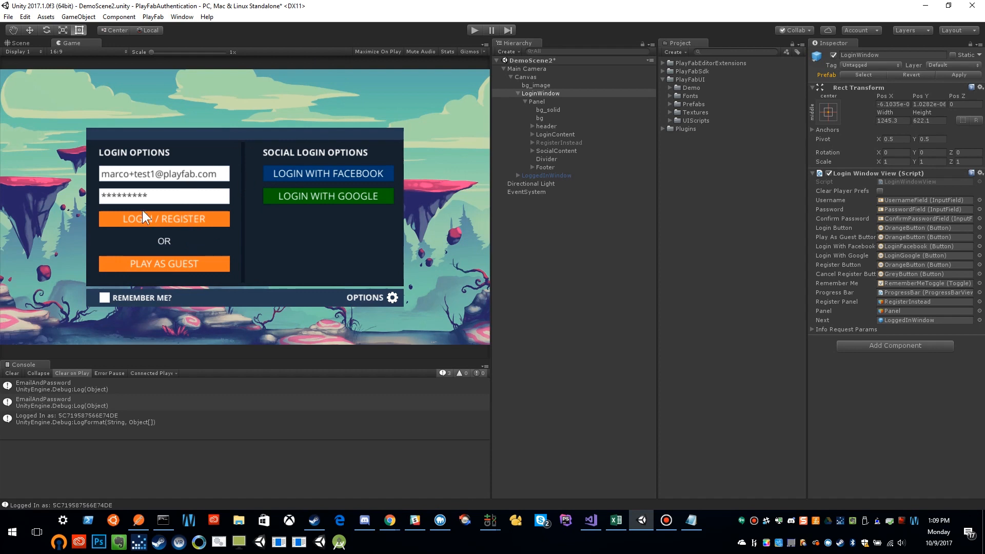
{"action": "mouse_move", "coordinate": [233, 216]}
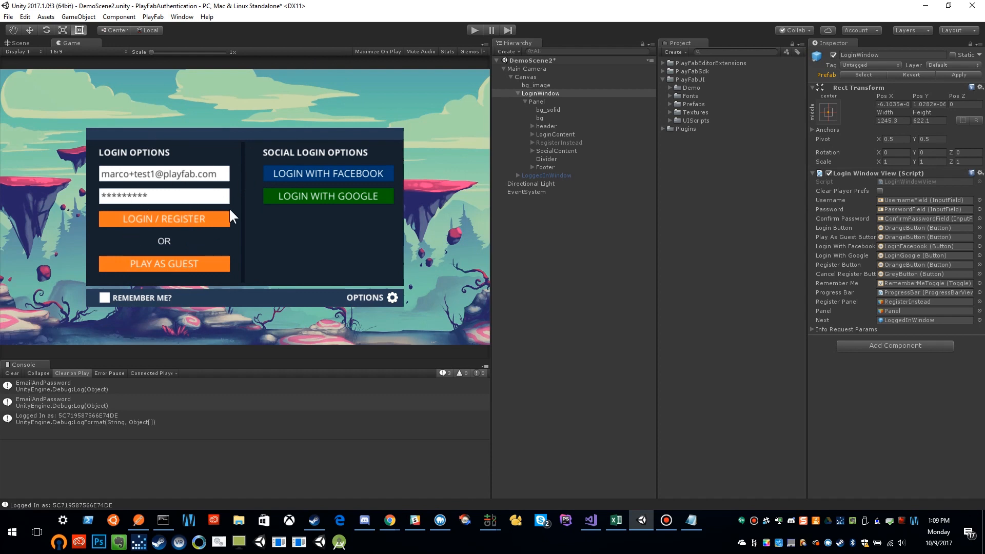
{"action": "mouse_move", "coordinate": [229, 232]}
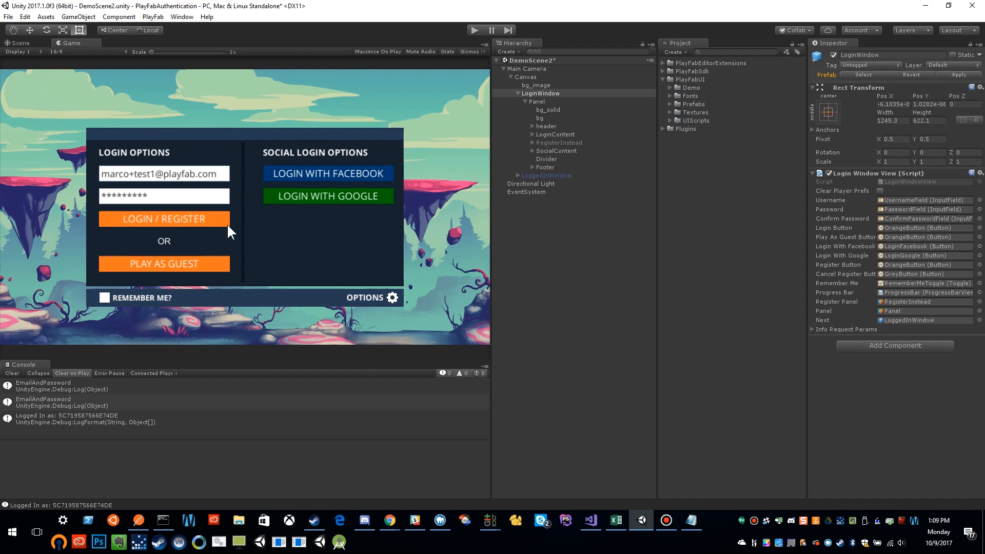
{"action": "mouse_move", "coordinate": [305, 281]}
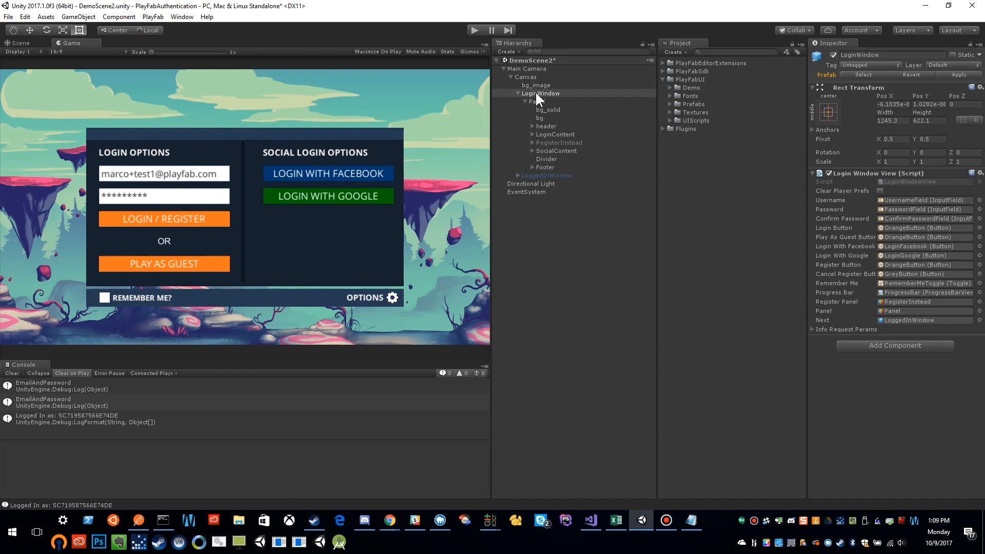
Step: Ping the Username reference and review UsernameField, PasswordField, LoginButton and ProgressBar
{"action": "left_click", "coordinate": [540, 93]}
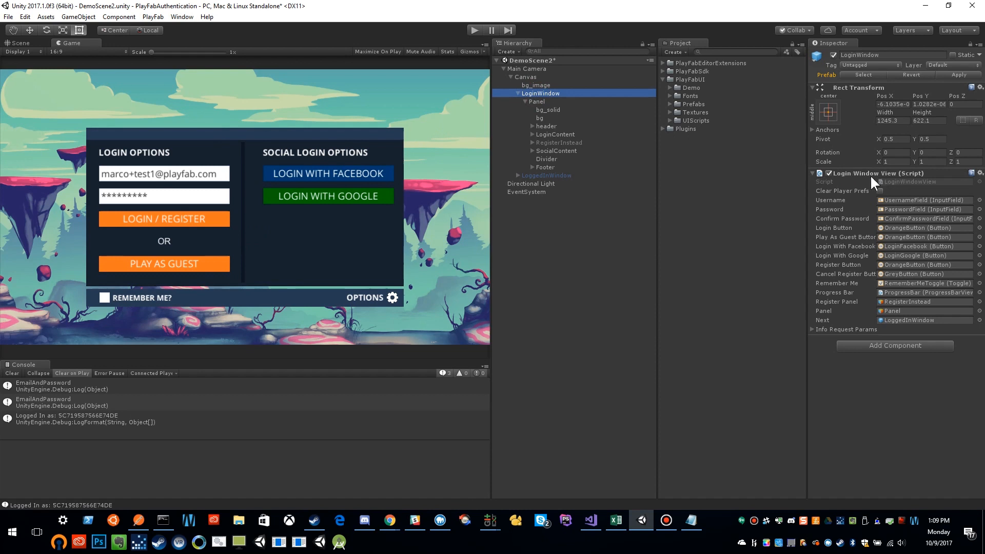
{"action": "mouse_move", "coordinate": [892, 195]}
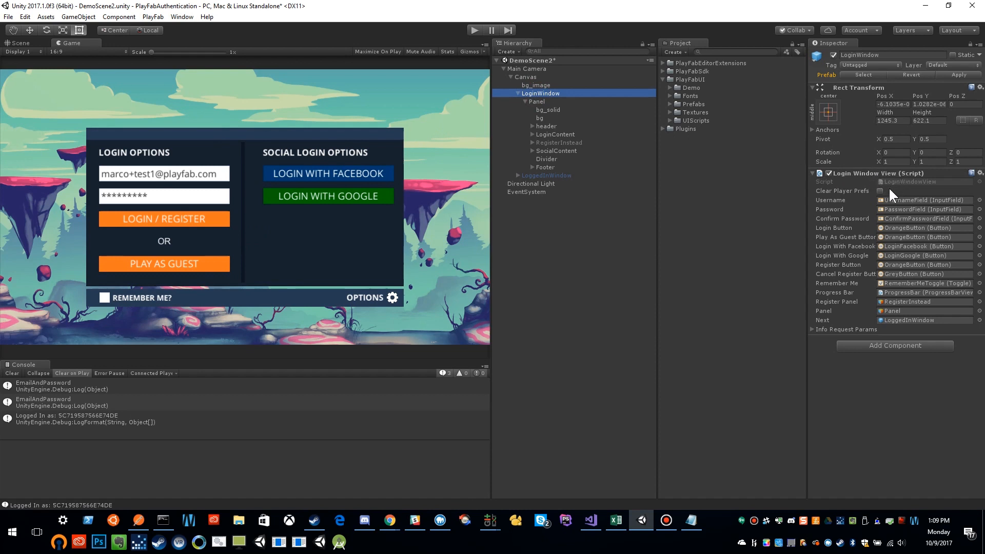
{"action": "mouse_move", "coordinate": [866, 207]}
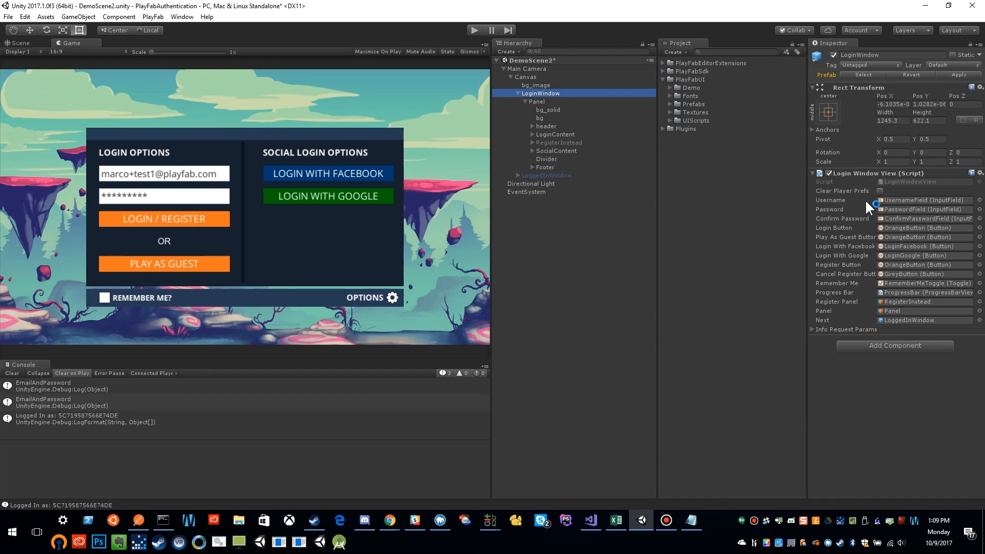
{"action": "mouse_move", "coordinate": [895, 210]}
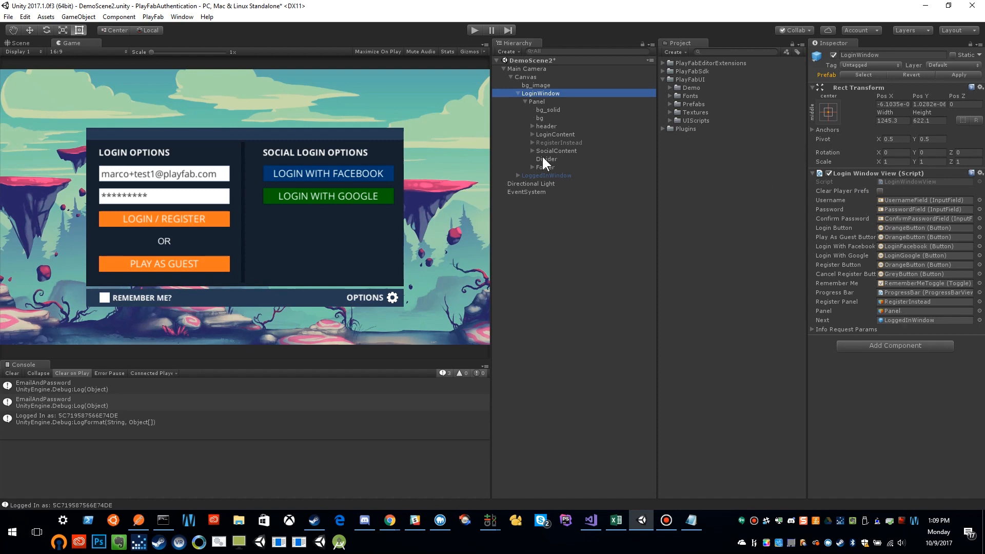
{"action": "left_click", "coordinate": [532, 134]}
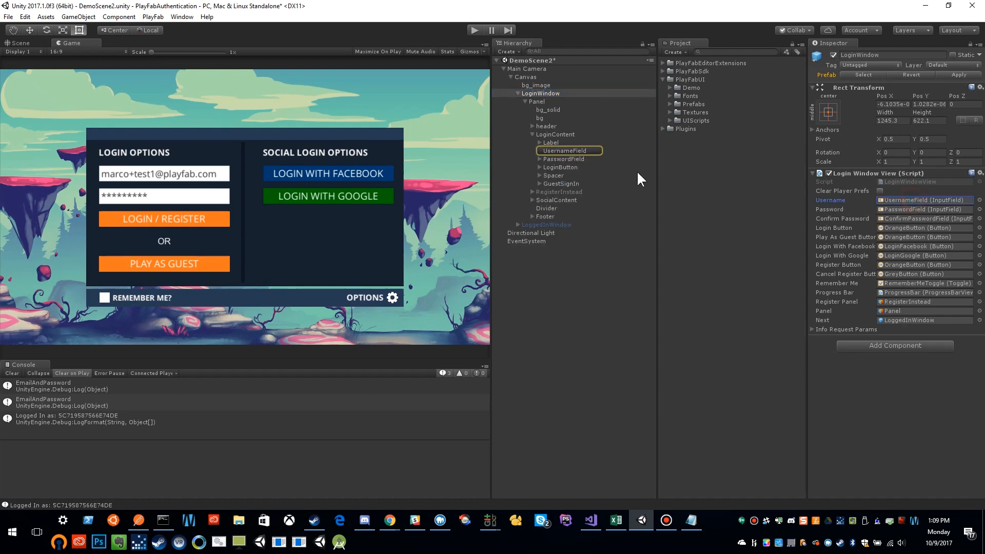
{"action": "left_click", "coordinate": [564, 150]}
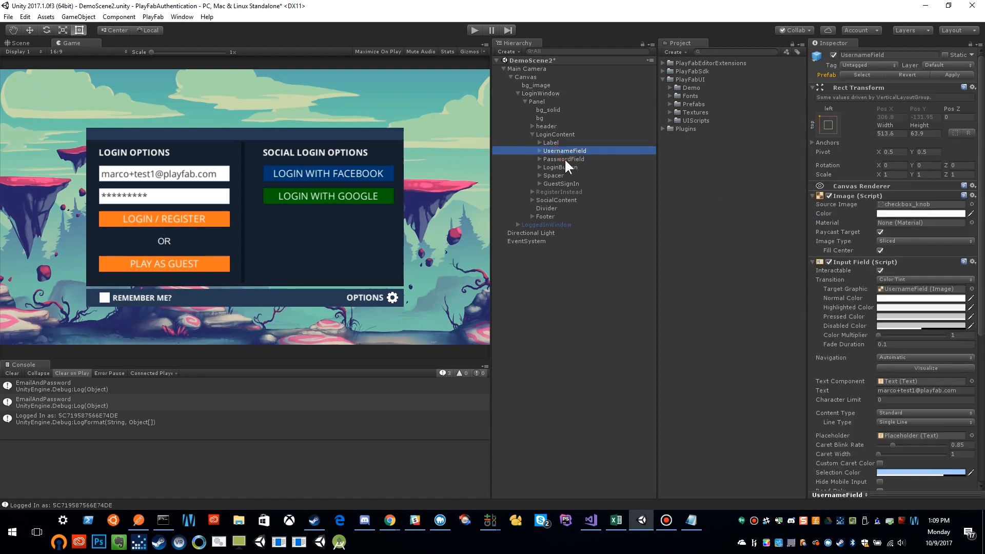
{"action": "left_click", "coordinate": [560, 167]}
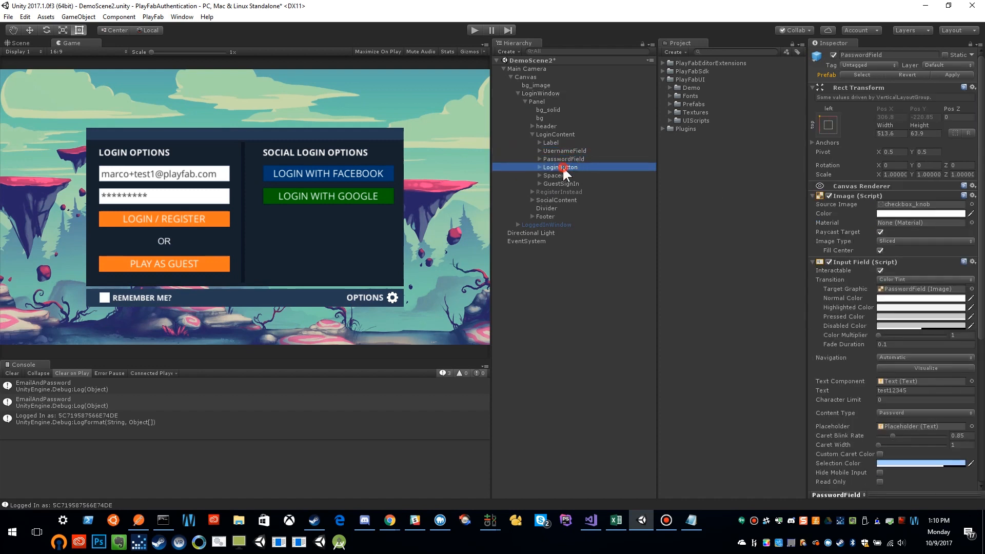
{"action": "left_click", "coordinate": [560, 167]}
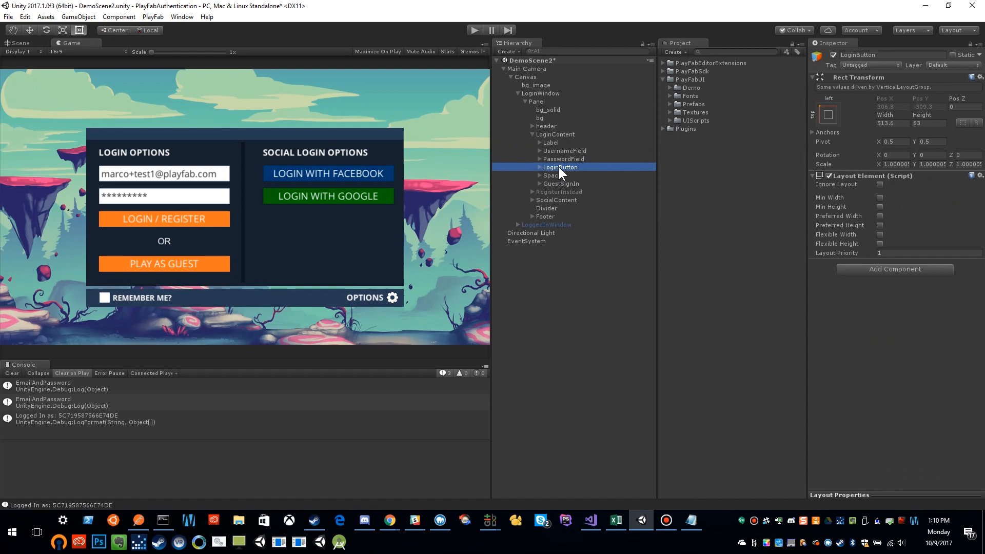
{"action": "left_click", "coordinate": [560, 151]}
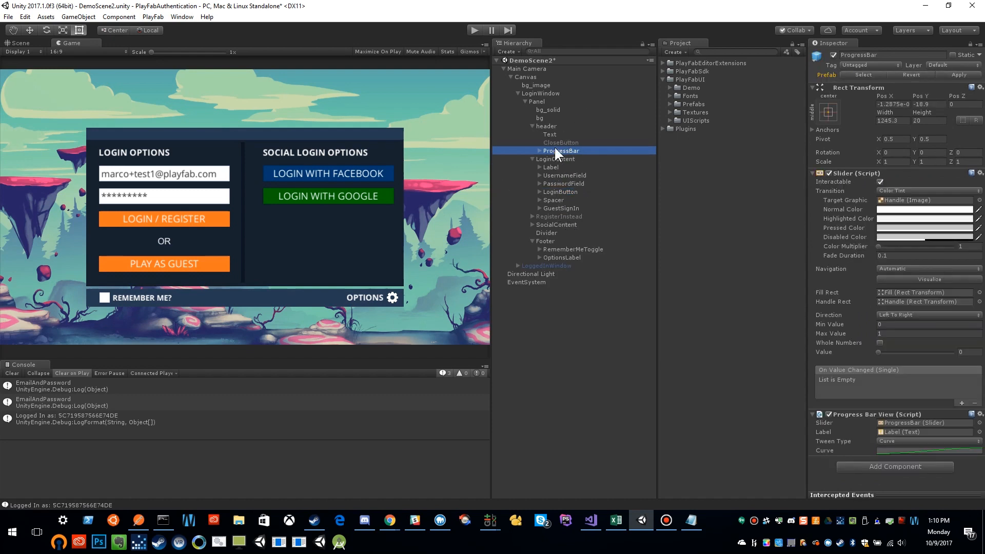
Step: Select the LoginWindow's Panel object and expand then collapse its child UI objects
{"action": "left_click", "coordinate": [519, 92]}
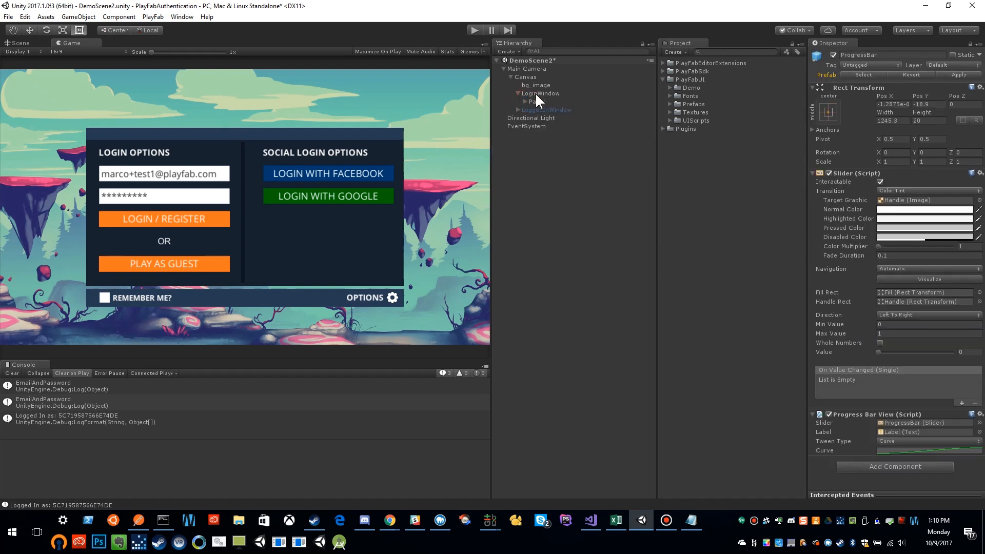
{"action": "left_click", "coordinate": [540, 93]}
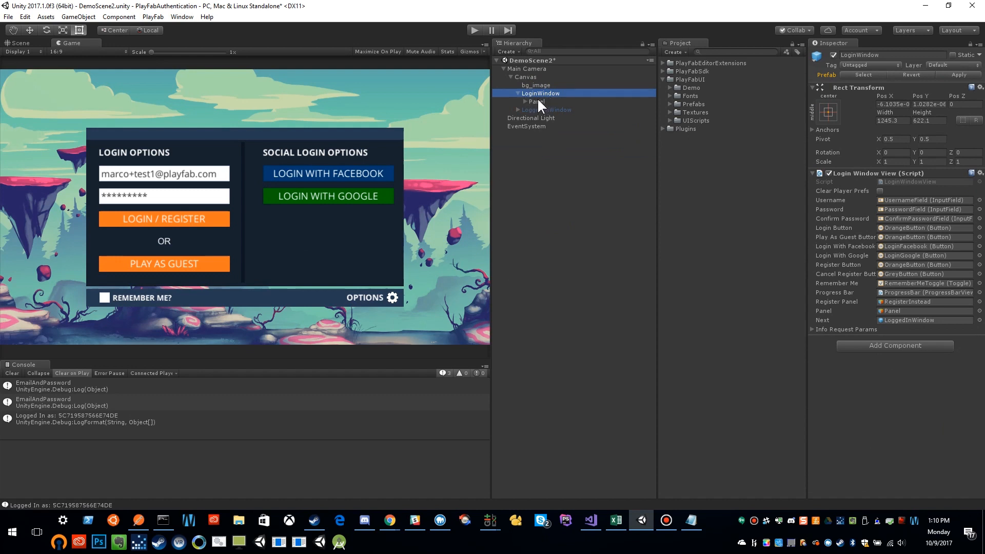
{"action": "left_click", "coordinate": [537, 101]}
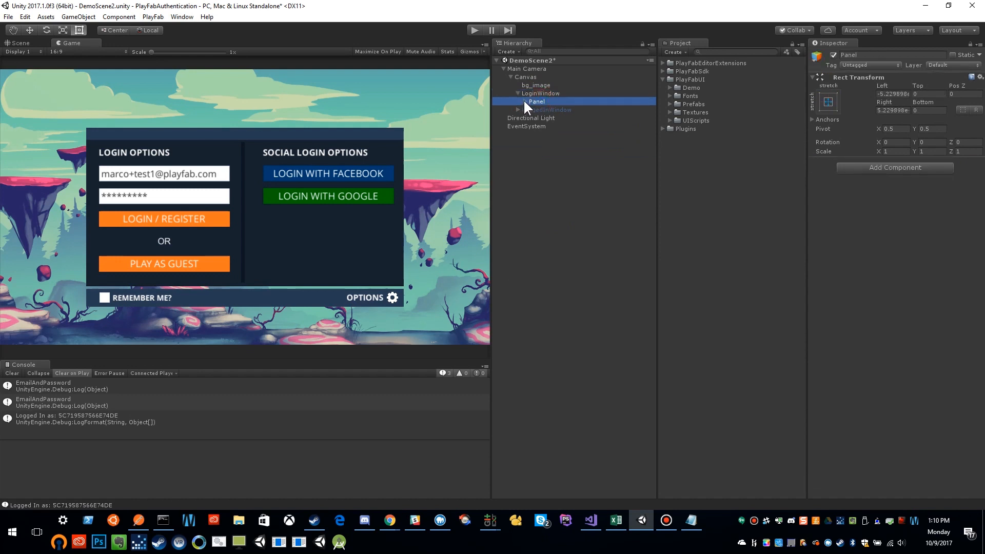
{"action": "left_click", "coordinate": [518, 101]}
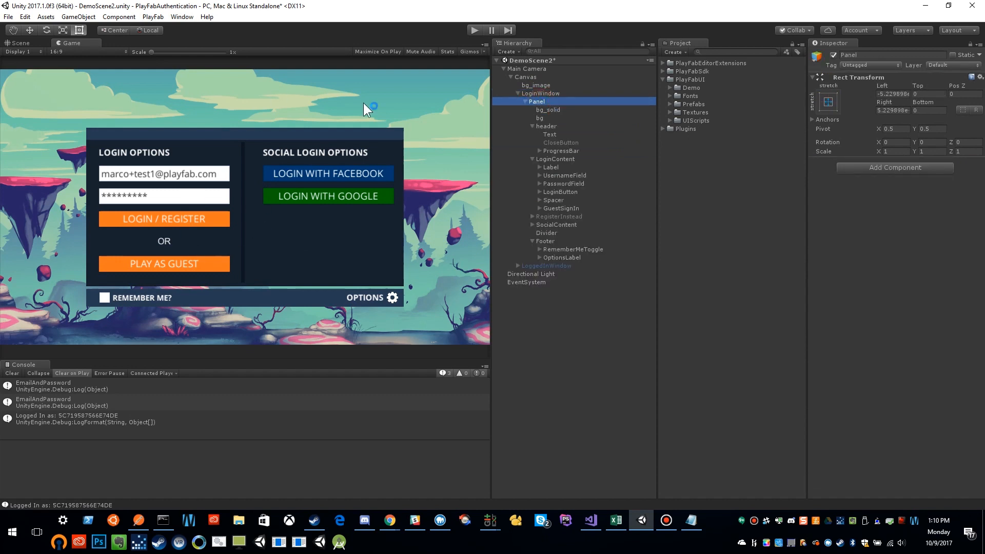
{"action": "mouse_move", "coordinate": [183, 252]}
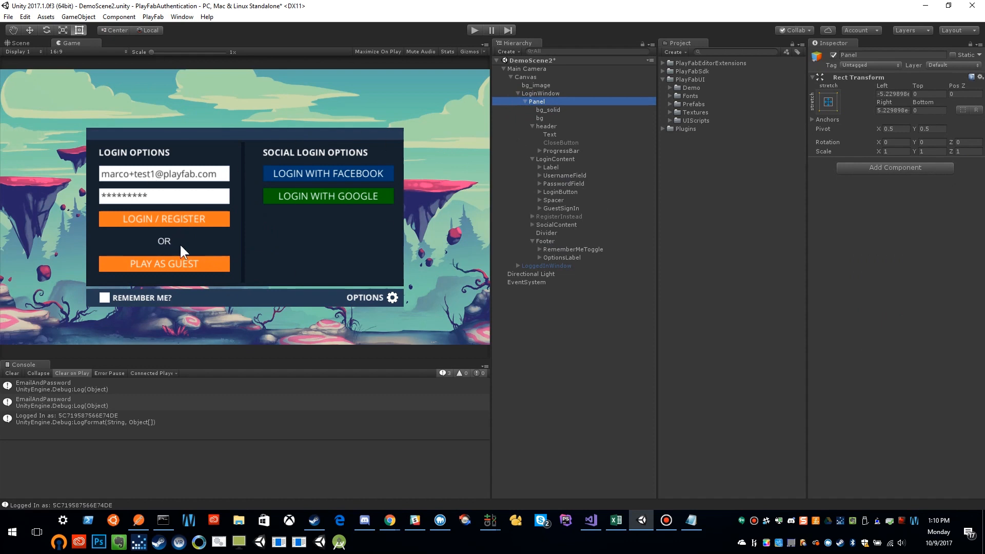
{"action": "mouse_move", "coordinate": [264, 218]}
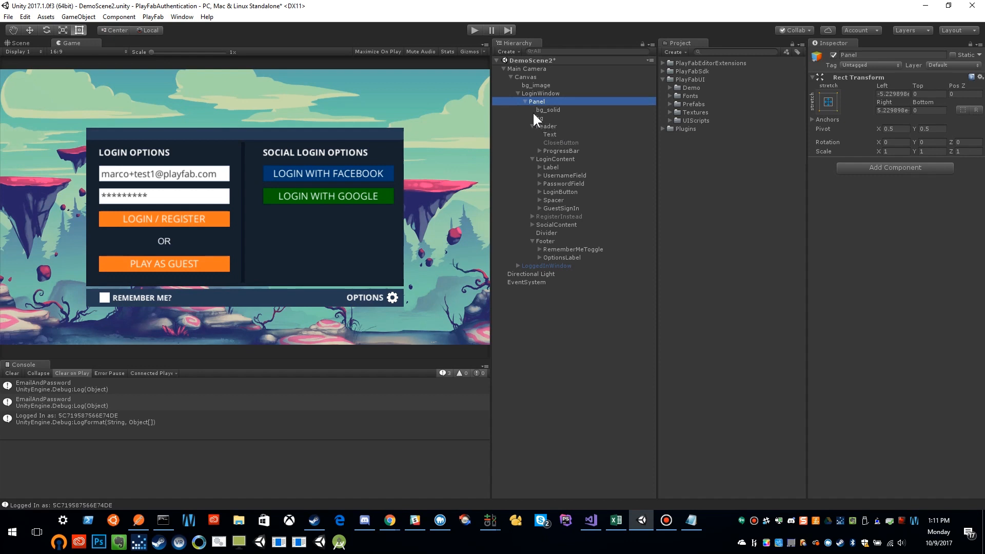
{"action": "left_click", "coordinate": [511, 101]}
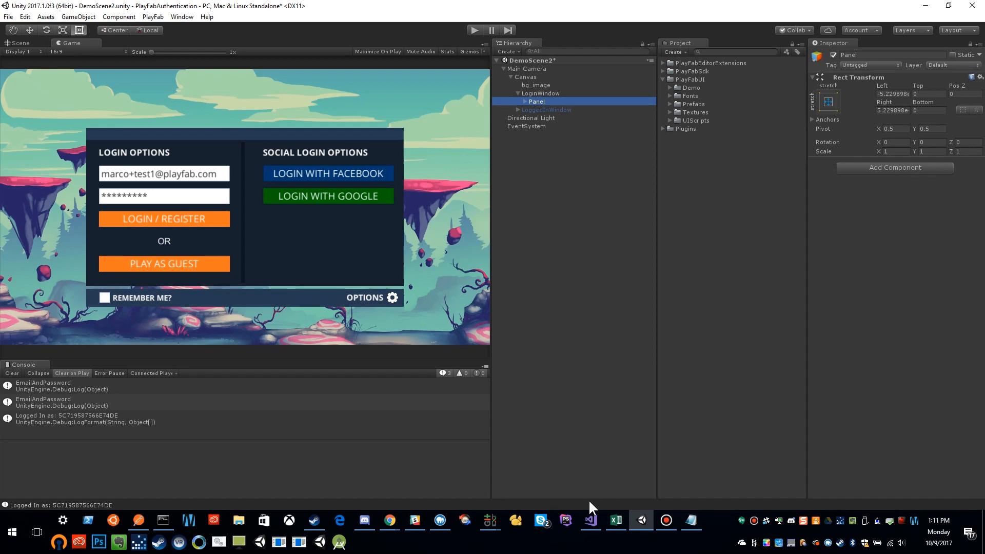
{"action": "mouse_move", "coordinate": [590, 520]}
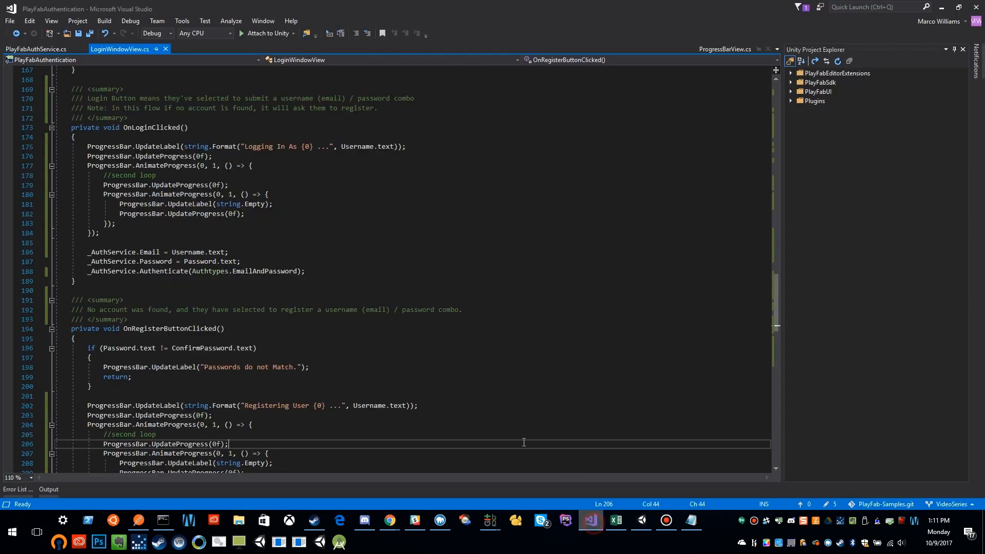
{"action": "scroll", "scroll_direction": "up", "scroll_amount": 3}
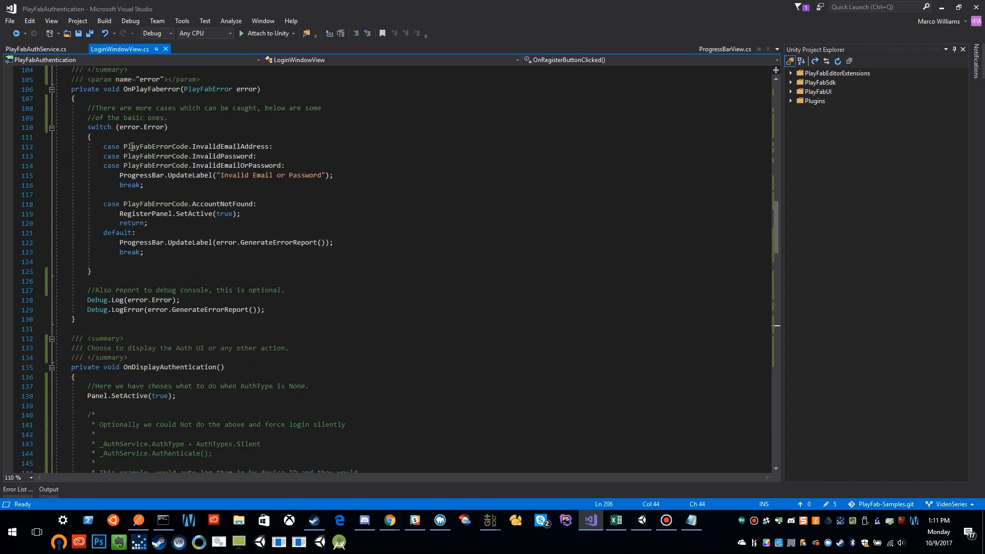
{"action": "scroll", "scroll_direction": "up", "scroll_amount": 3}
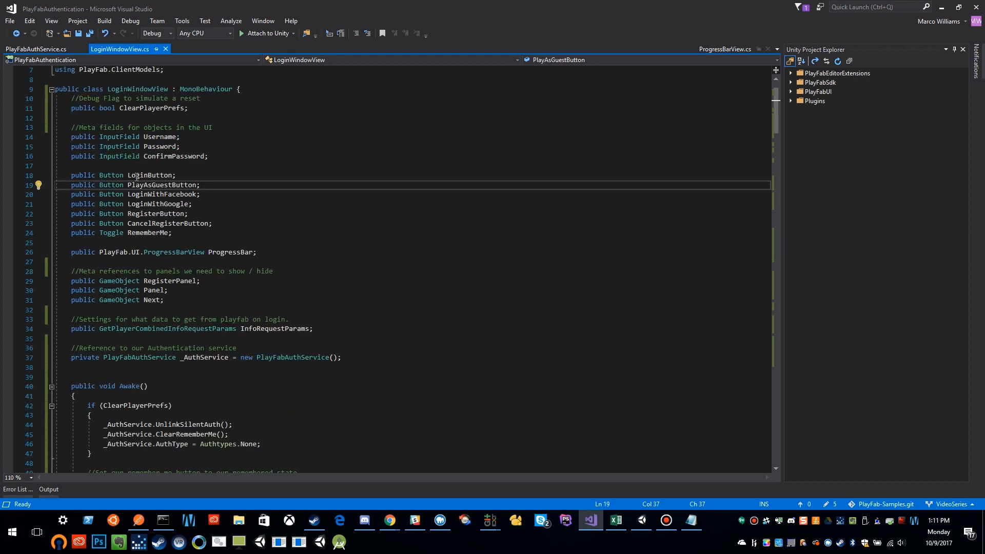
{"action": "mouse_move", "coordinate": [135, 174]}
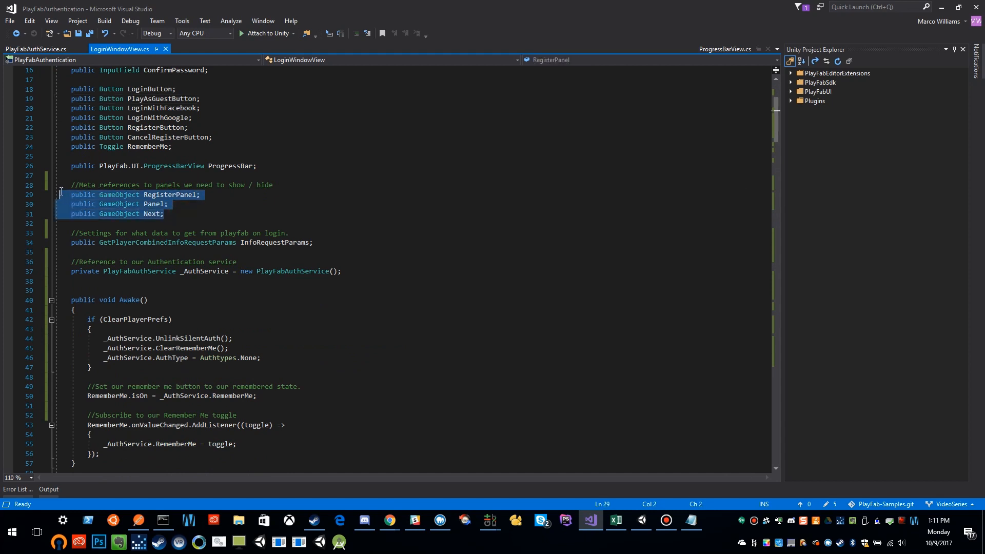
{"action": "mouse_move", "coordinate": [160, 194]}
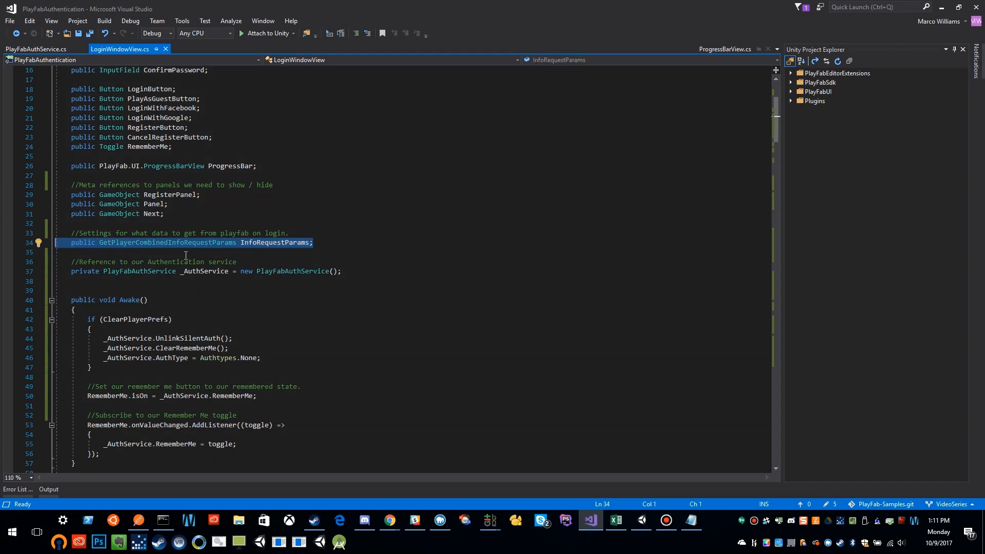
{"action": "mouse_move", "coordinate": [250, 249]}
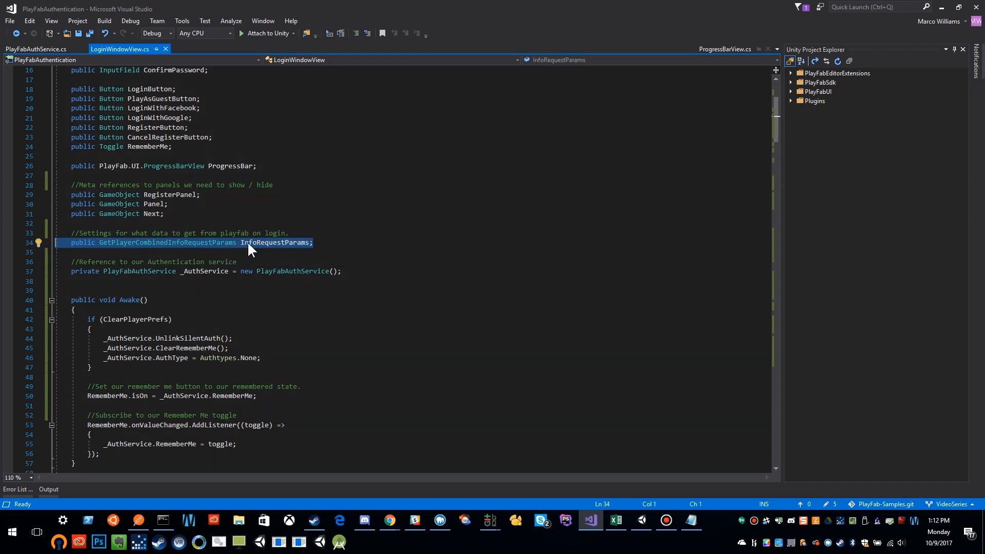
{"action": "mouse_move", "coordinate": [290, 246]}
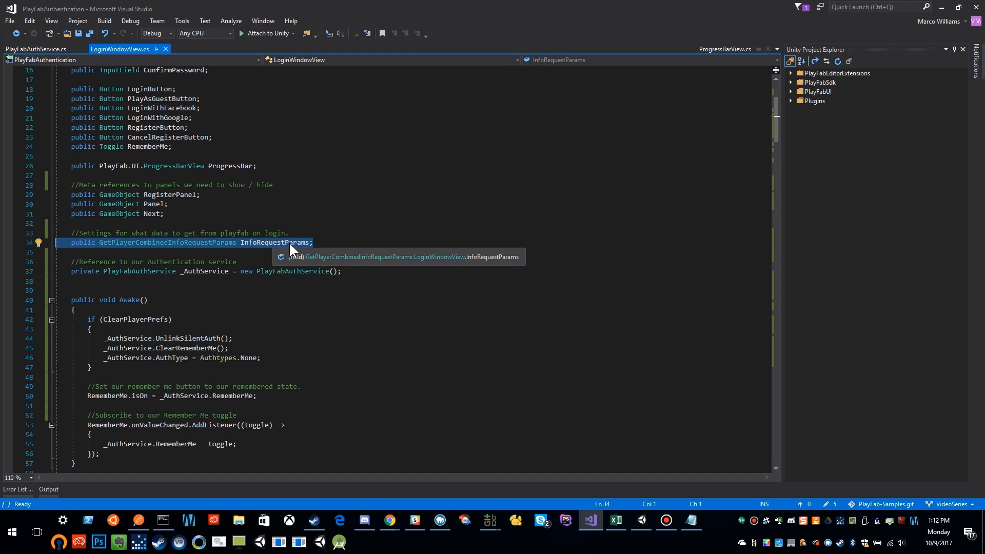
{"action": "mouse_move", "coordinate": [277, 234]}
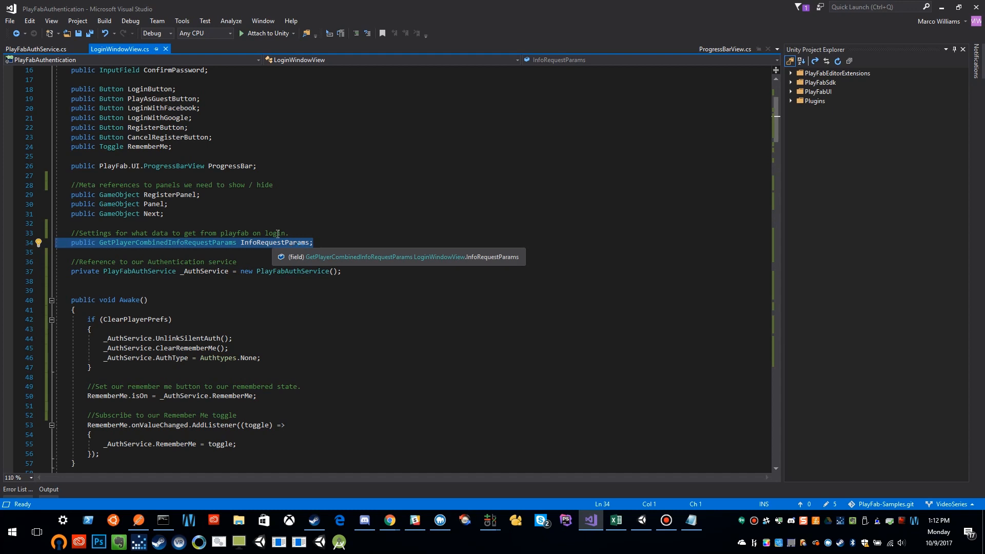
{"action": "mouse_move", "coordinate": [657, 524]}
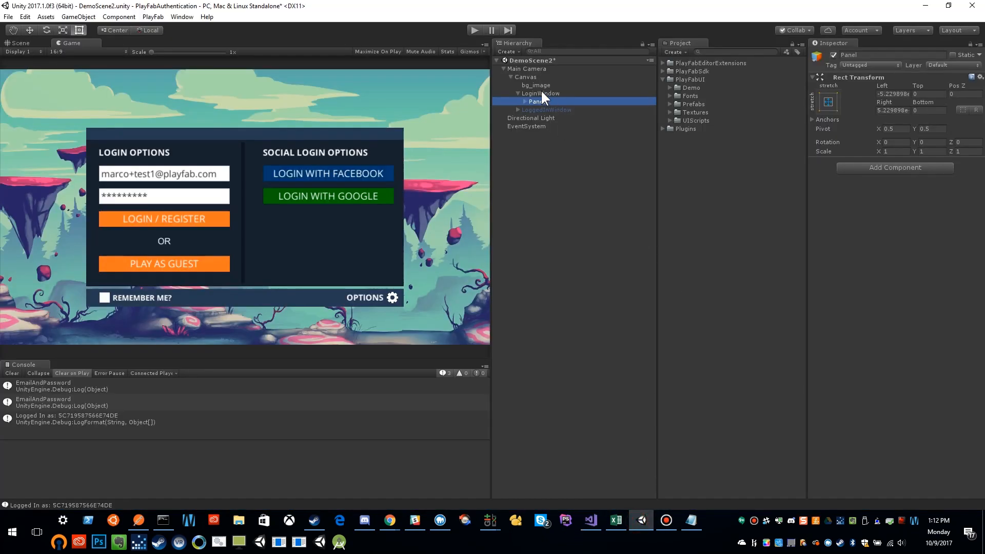
Step: Back in Unity, expand the LoginWindow's Info Request Params foldout
{"action": "left_click", "coordinate": [540, 93]}
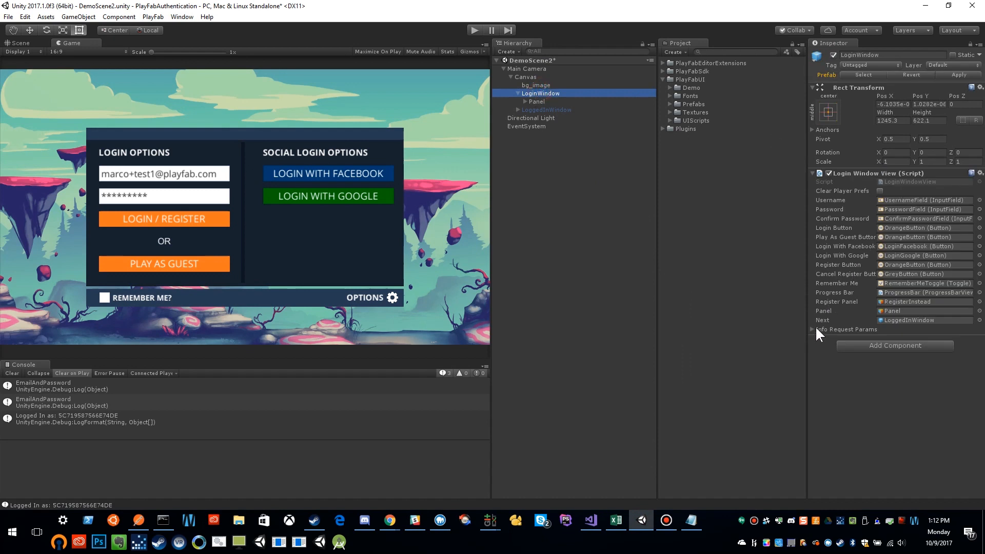
{"action": "mouse_move", "coordinate": [822, 336]}
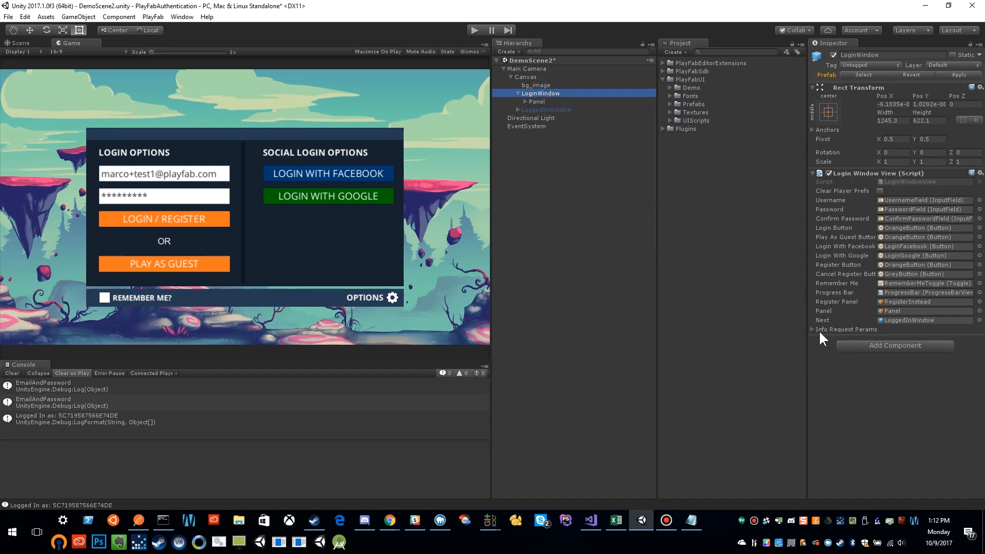
{"action": "left_click", "coordinate": [811, 330]}
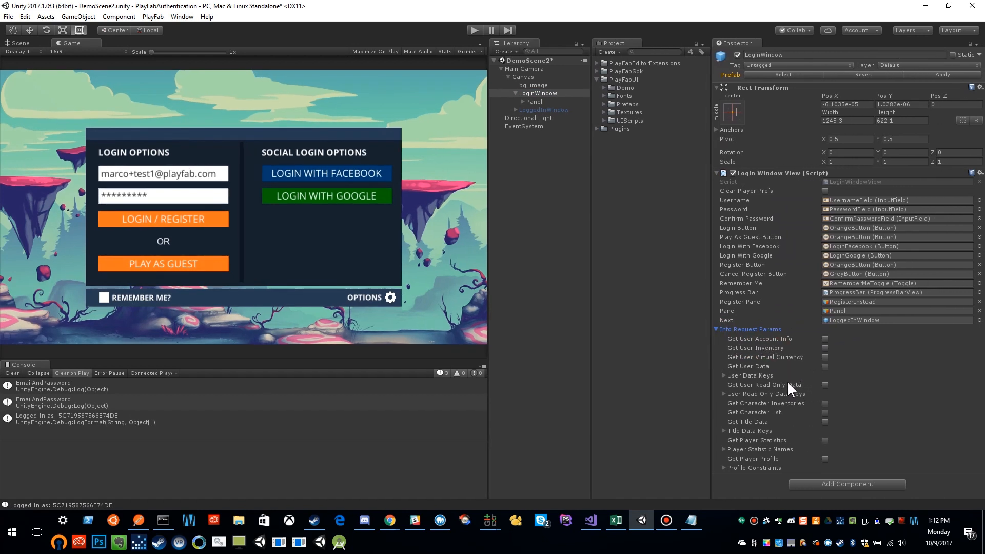
{"action": "mouse_move", "coordinate": [765, 426]}
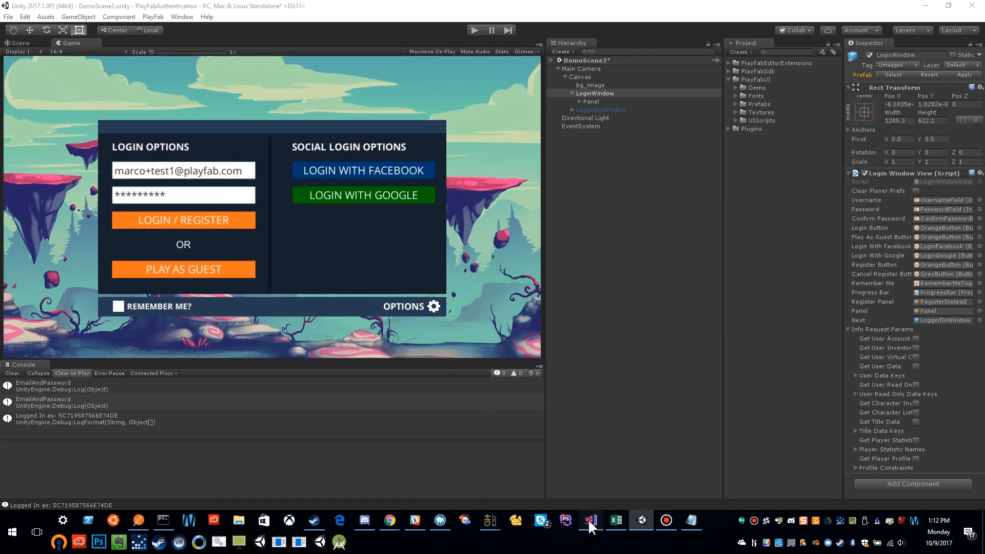
Step: Highlight _AuthService references and select the ClearPlayerPrefs and Remember Me code in Awake
{"action": "left_click", "coordinate": [589, 520]}
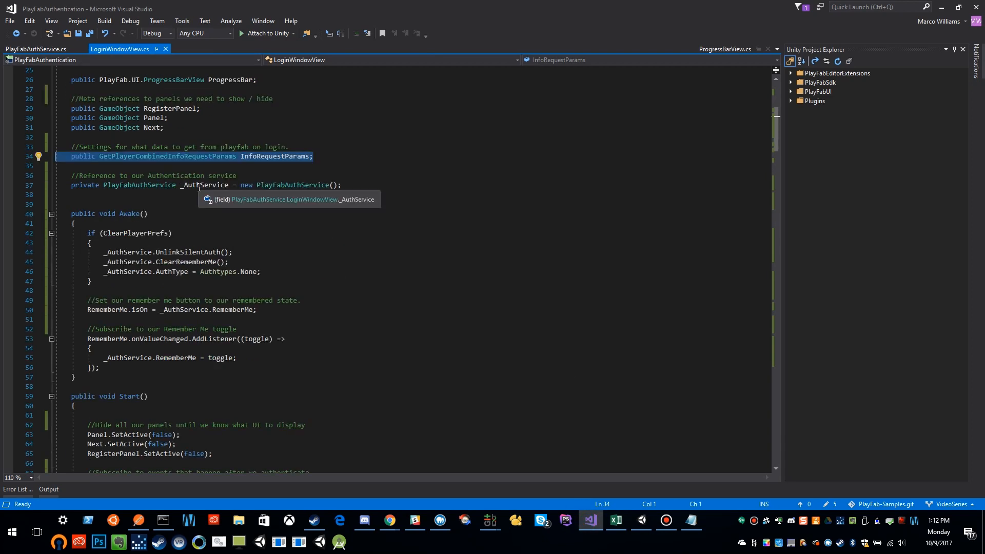
{"action": "left_click", "coordinate": [205, 184]}
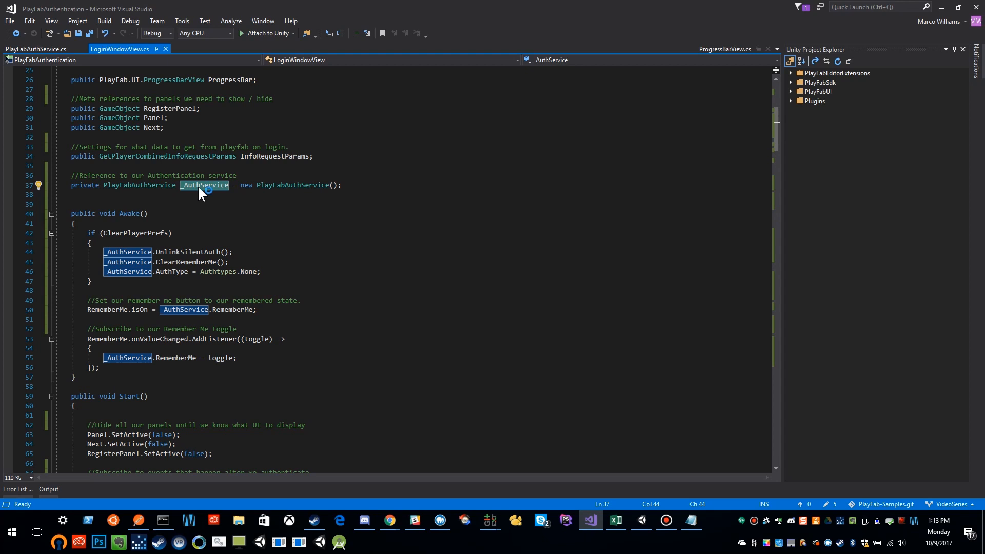
{"action": "mouse_move", "coordinate": [282, 184]}
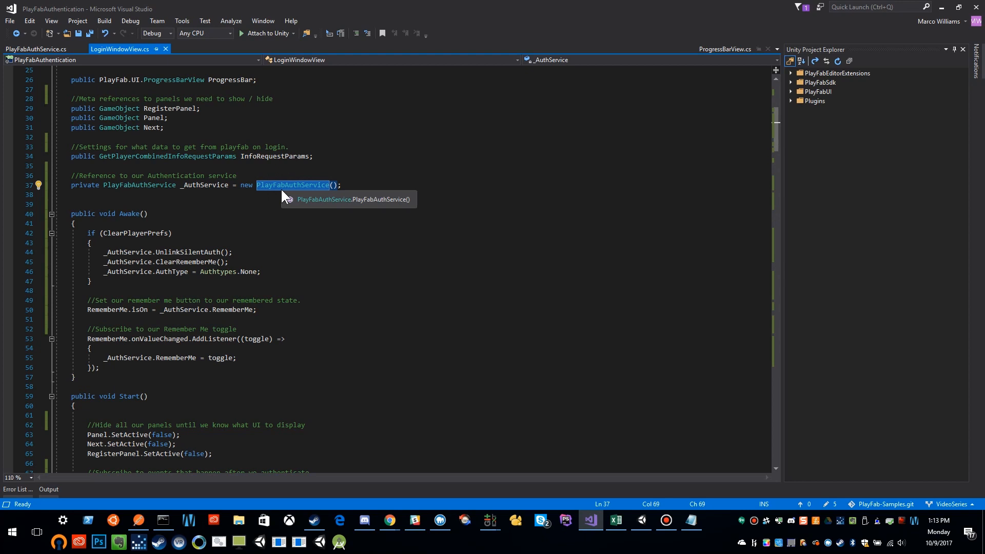
{"action": "mouse_move", "coordinate": [244, 243]}
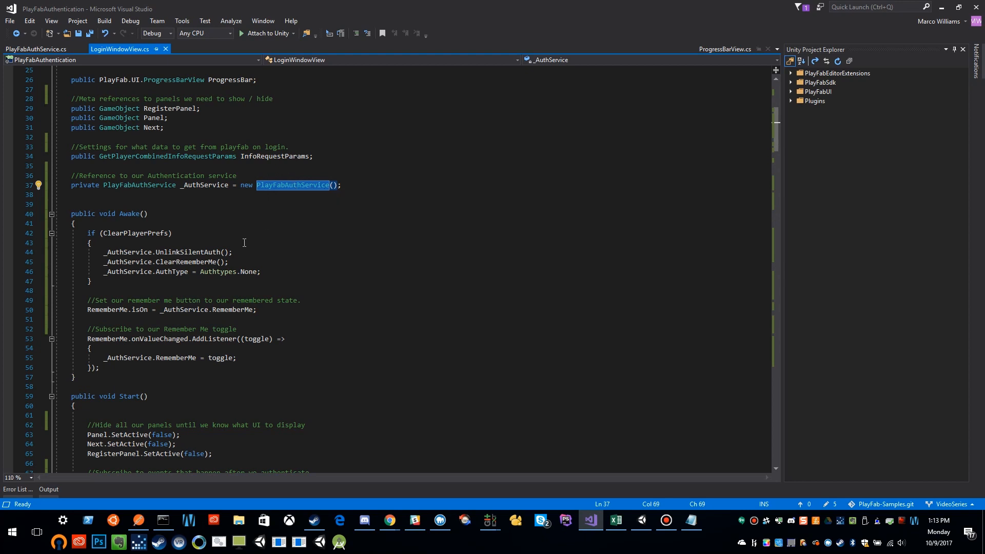
{"action": "scroll", "scroll_direction": "down", "scroll_amount": 3}
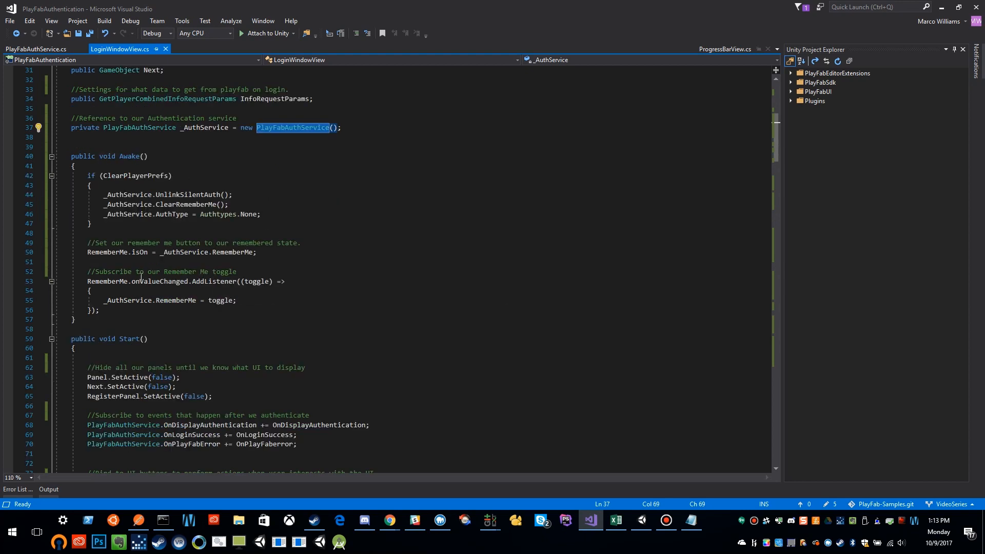
{"action": "left_click_drag", "start_coordinate": [88, 176], "coordinate": [91, 224]}
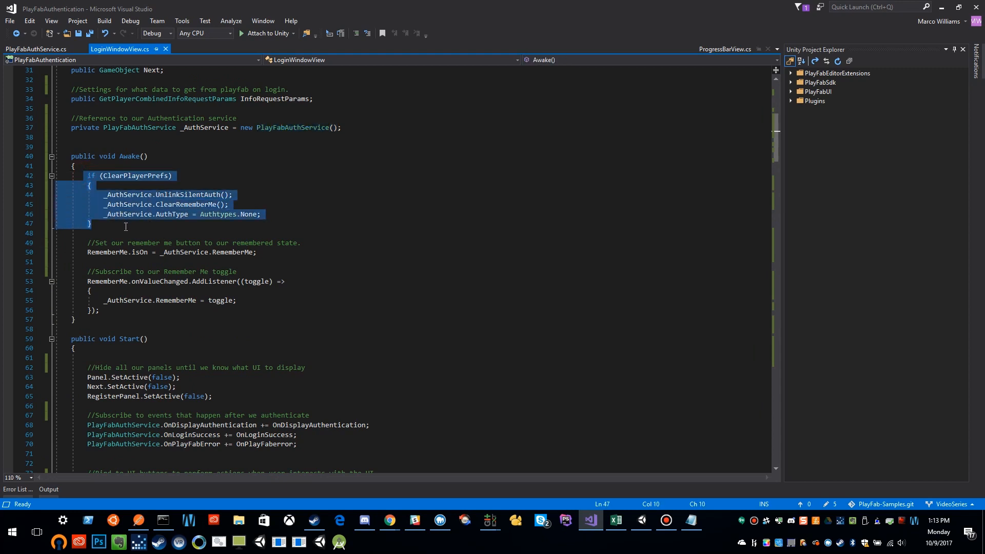
{"action": "mouse_move", "coordinate": [192, 204]}
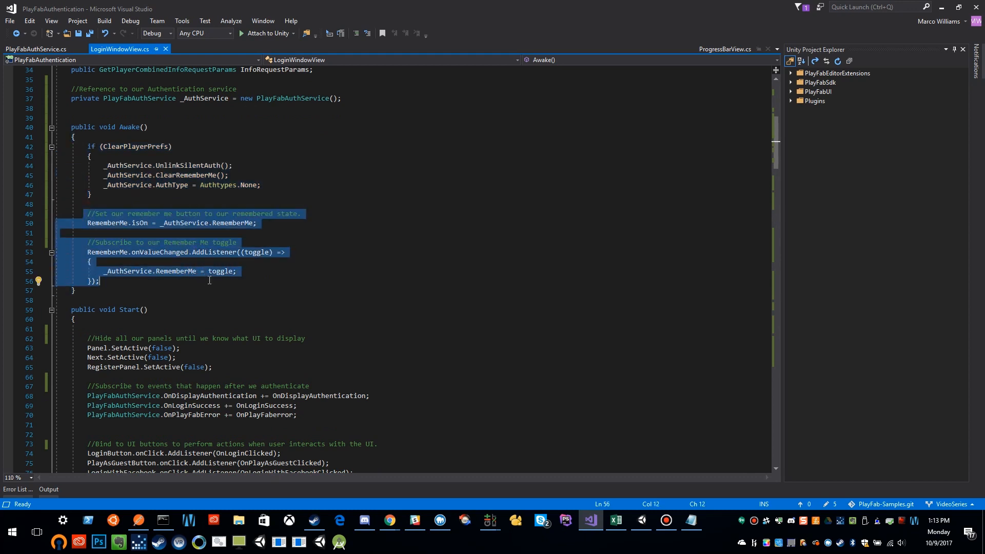
{"action": "scroll", "scroll_direction": "down", "scroll_amount": 3}
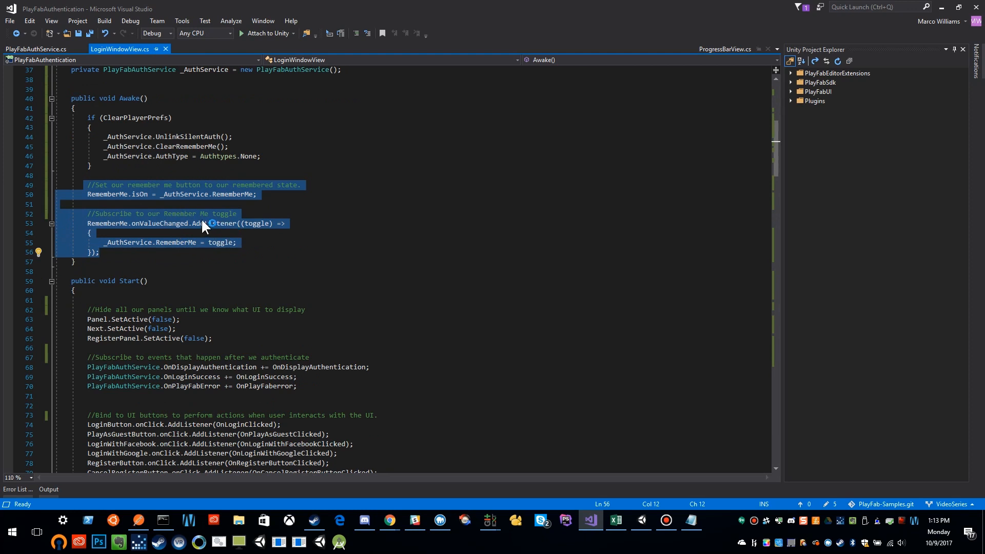
{"action": "mouse_move", "coordinate": [210, 223]}
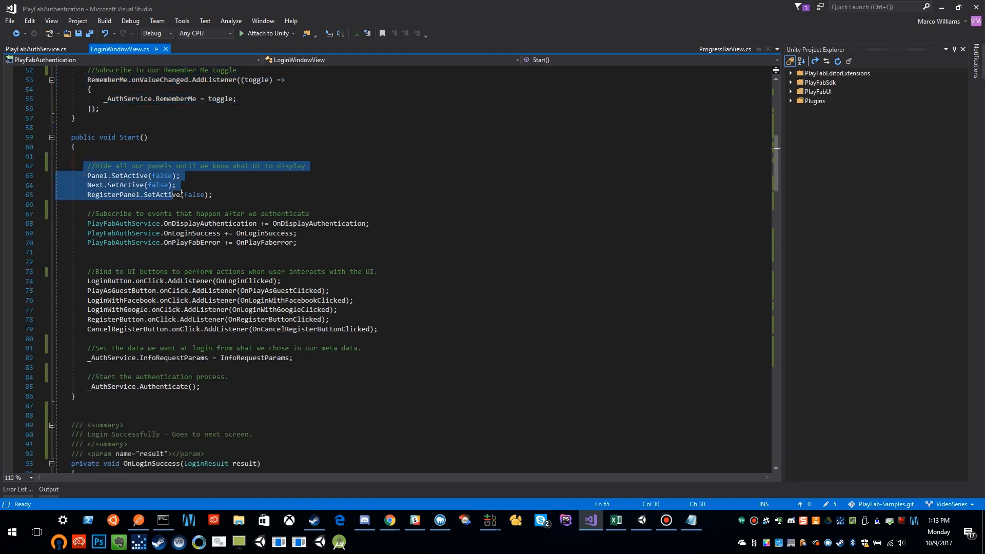
{"action": "left_click", "coordinate": [213, 195]}
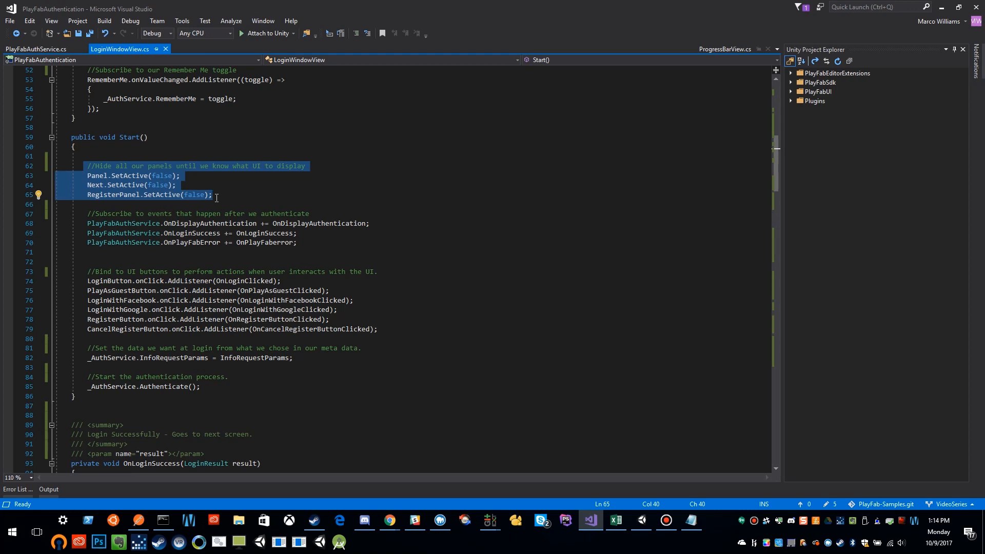
{"action": "mouse_move", "coordinate": [137, 217]}
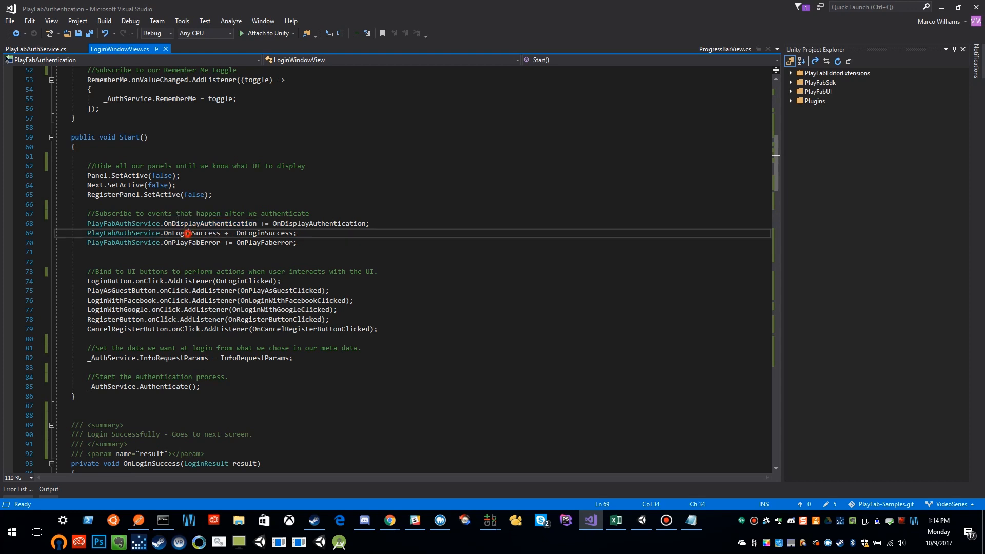
{"action": "double_click", "coordinate": [191, 233]}
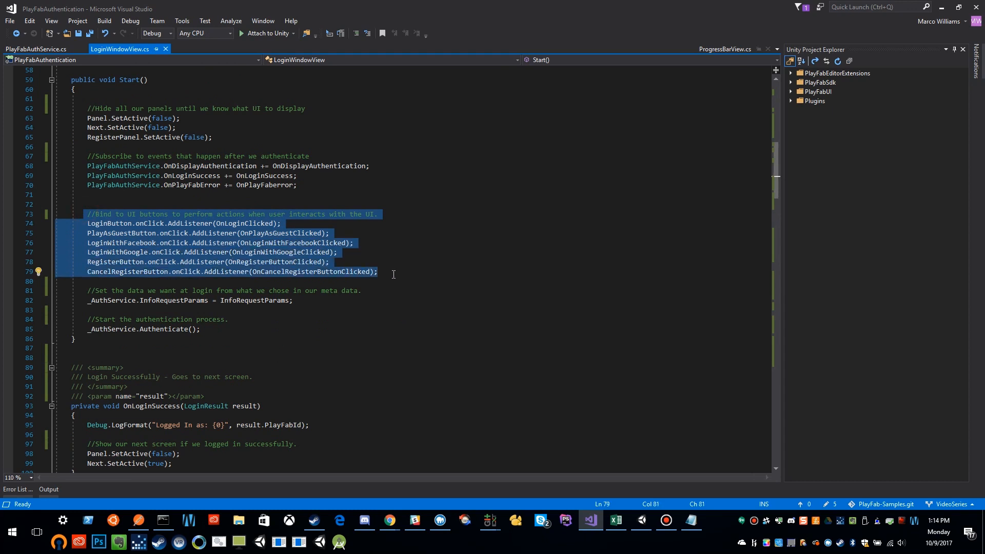
{"action": "mouse_move", "coordinate": [363, 266]}
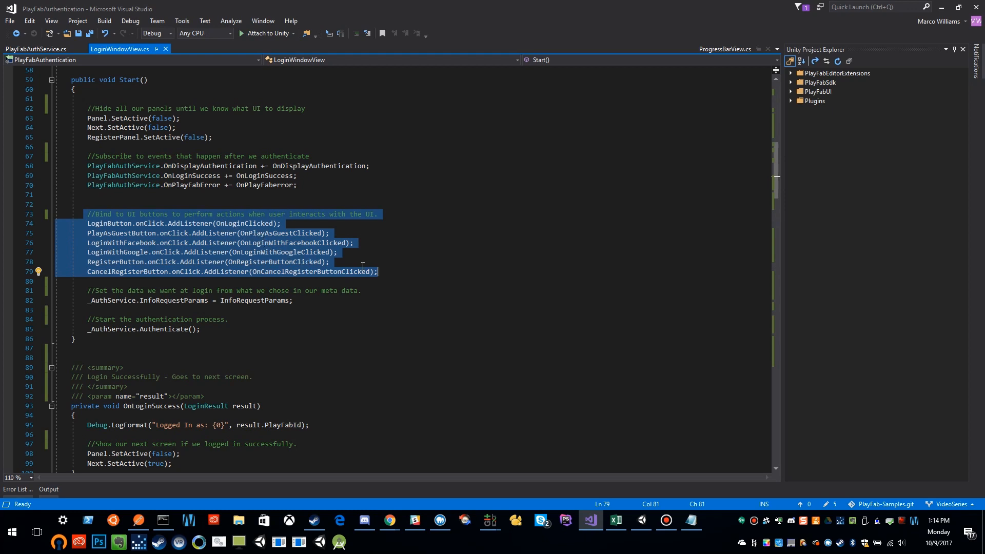
{"action": "mouse_move", "coordinate": [292, 225]}
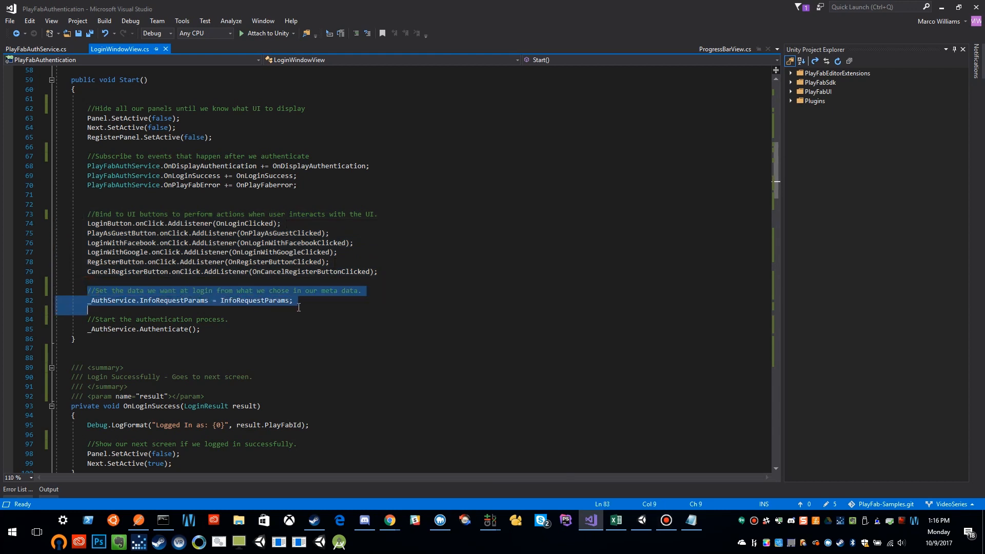
{"action": "mouse_move", "coordinate": [257, 300]}
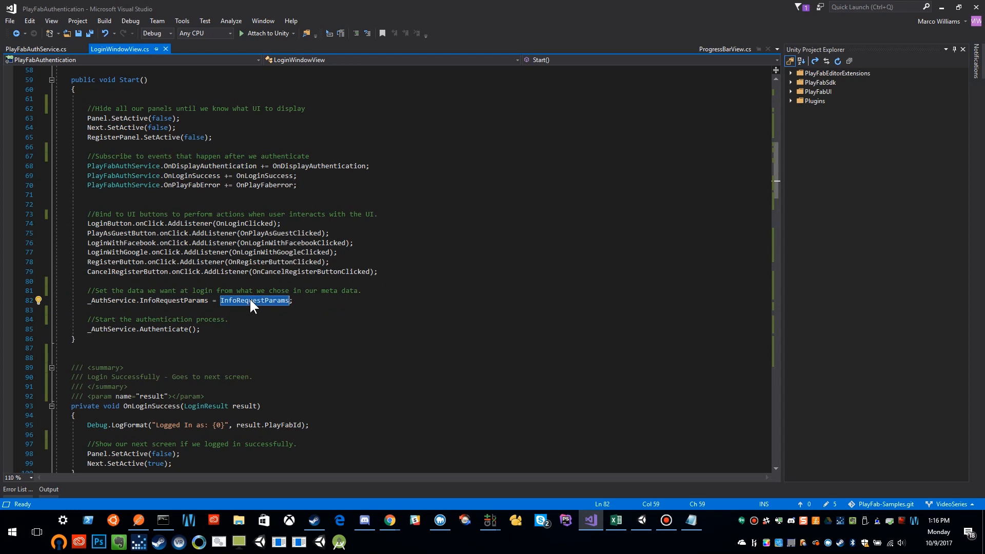
{"action": "mouse_move", "coordinate": [173, 304]}
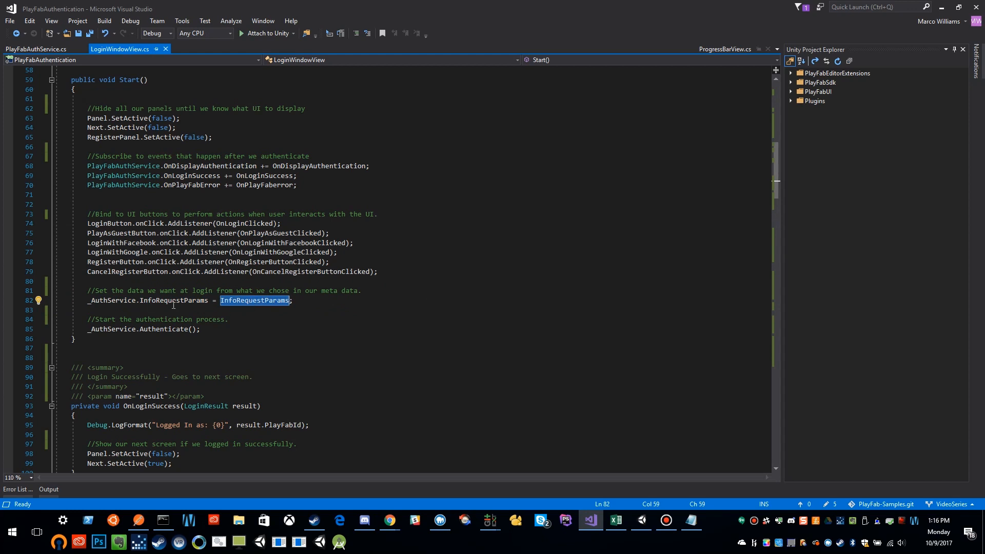
{"action": "mouse_move", "coordinate": [106, 327]}
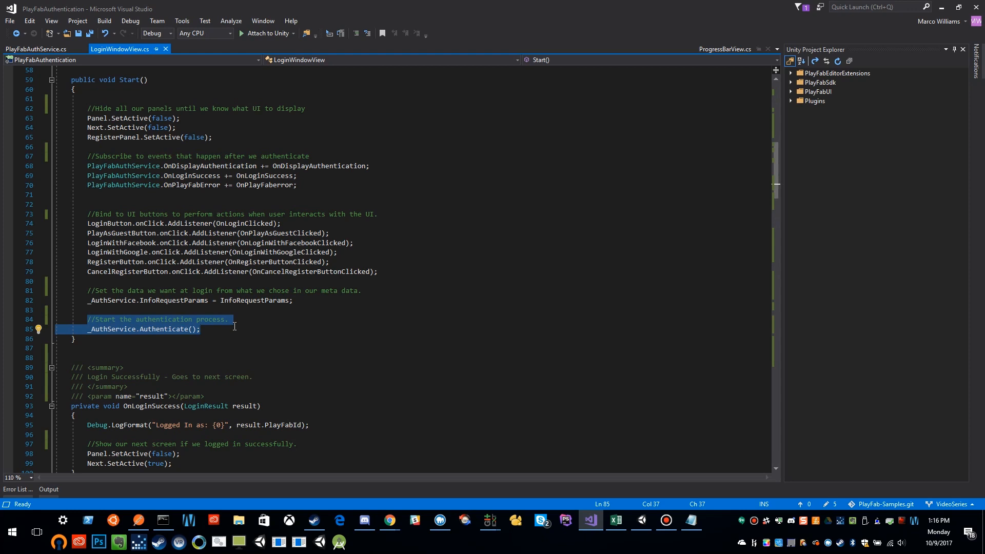
{"action": "scroll", "scroll_direction": "down", "scroll_amount": 3}
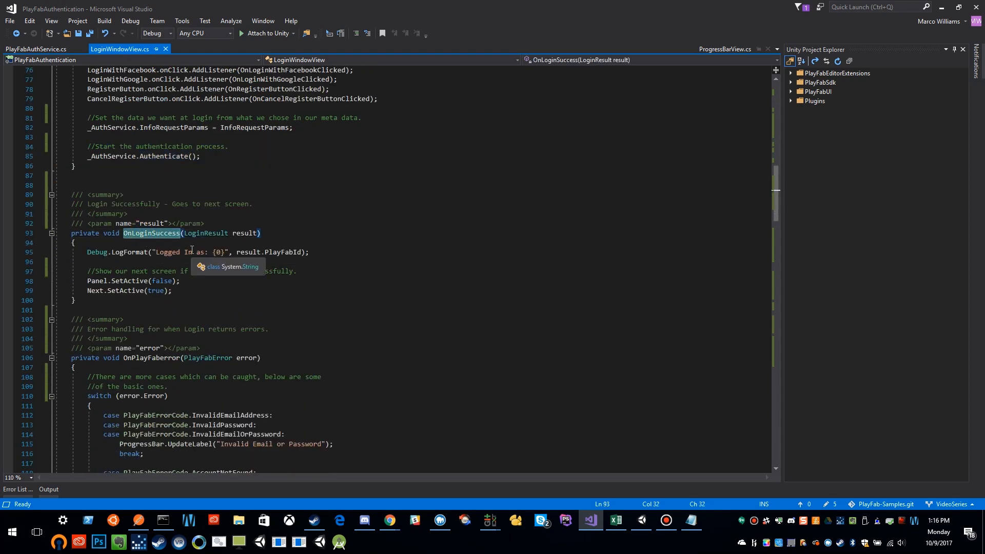
{"action": "mouse_move", "coordinate": [124, 277]}
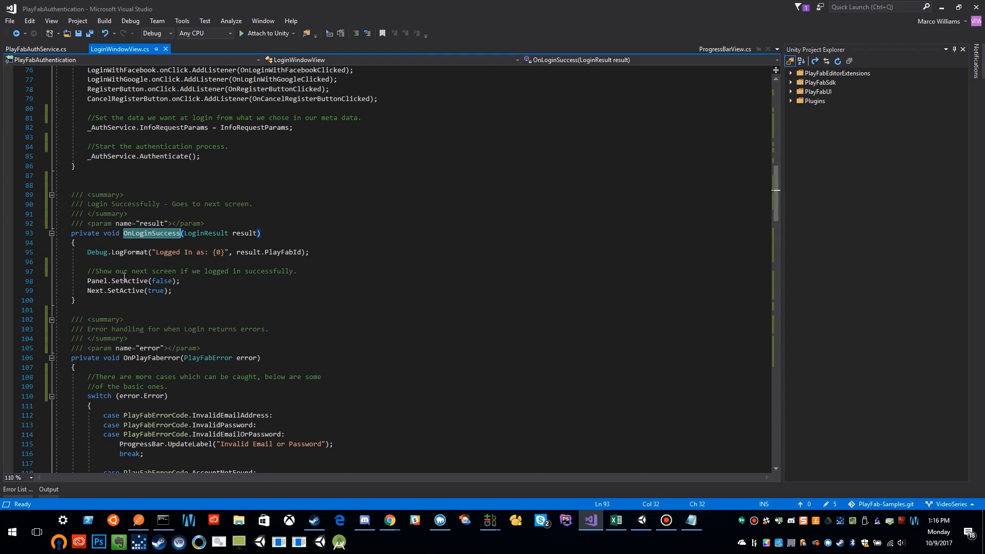
Step: Review OnLoginSuccess's logging lines, then point into the Invalid Email or Password string
{"action": "left_click", "coordinate": [85, 271]}
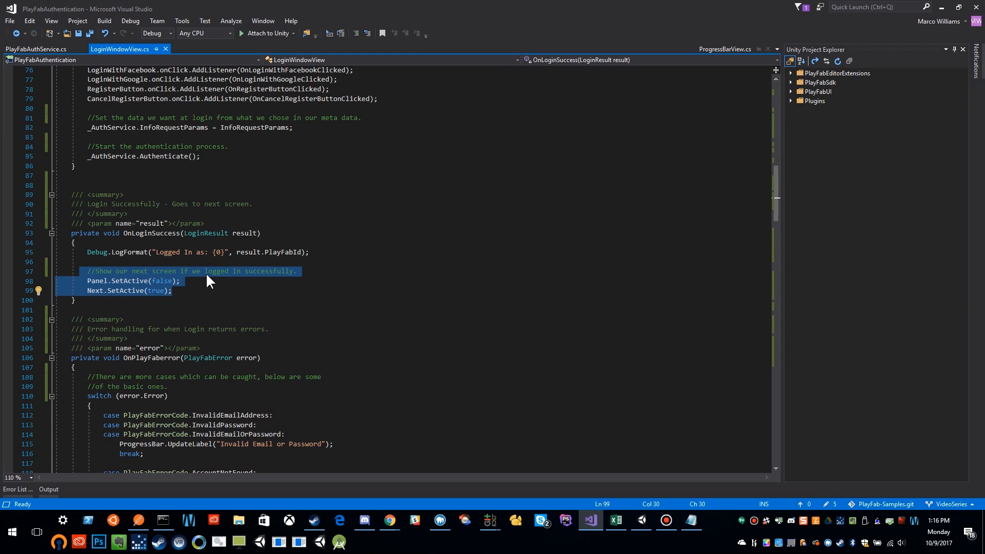
{"action": "left_click", "coordinate": [274, 252]}
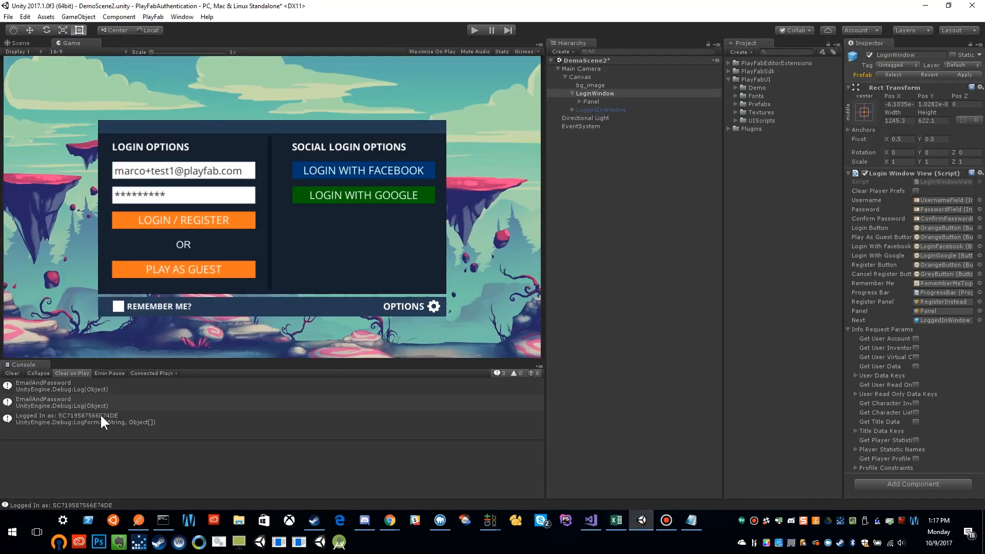
{"action": "left_click", "coordinate": [590, 520]}
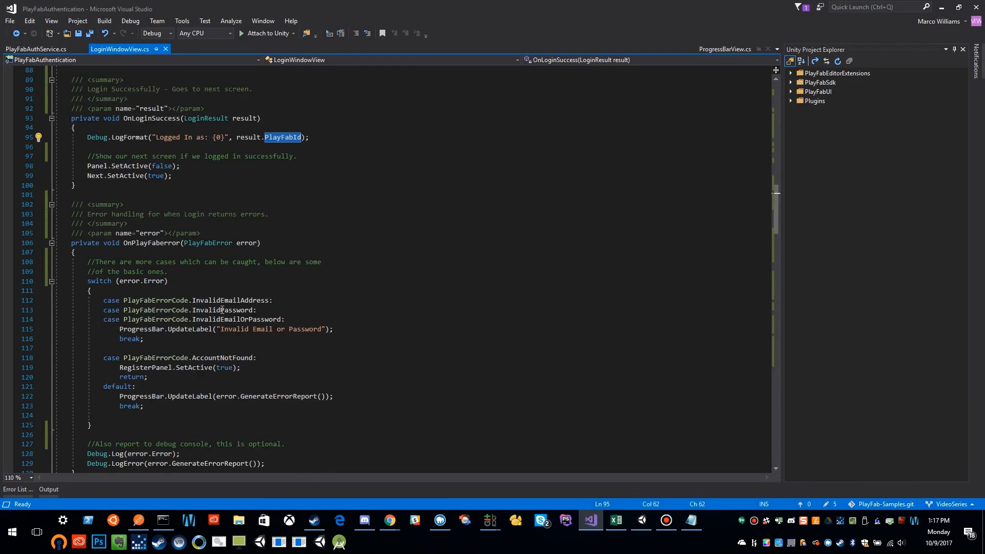
{"action": "scroll", "scroll_direction": "down", "scroll_amount": 3}
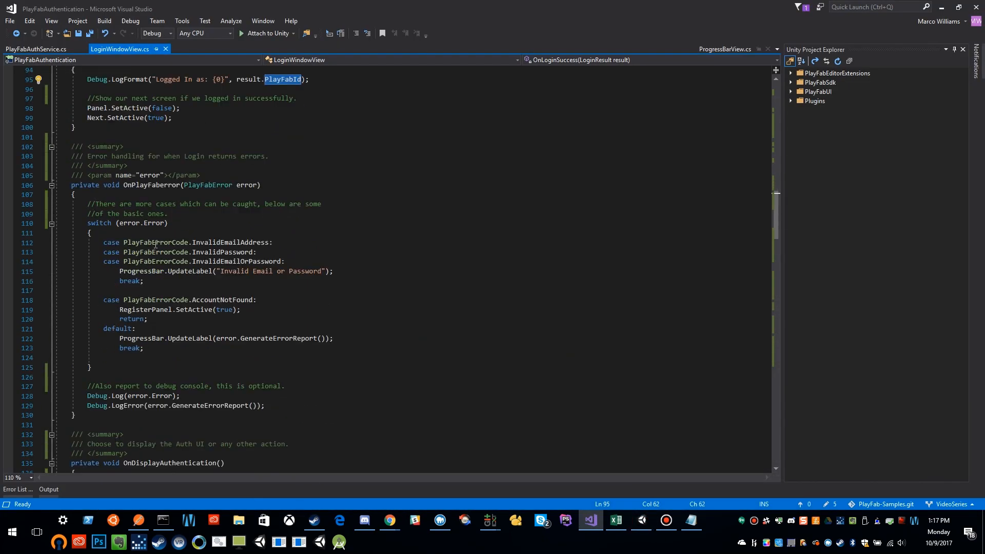
{"action": "mouse_move", "coordinate": [246, 240]}
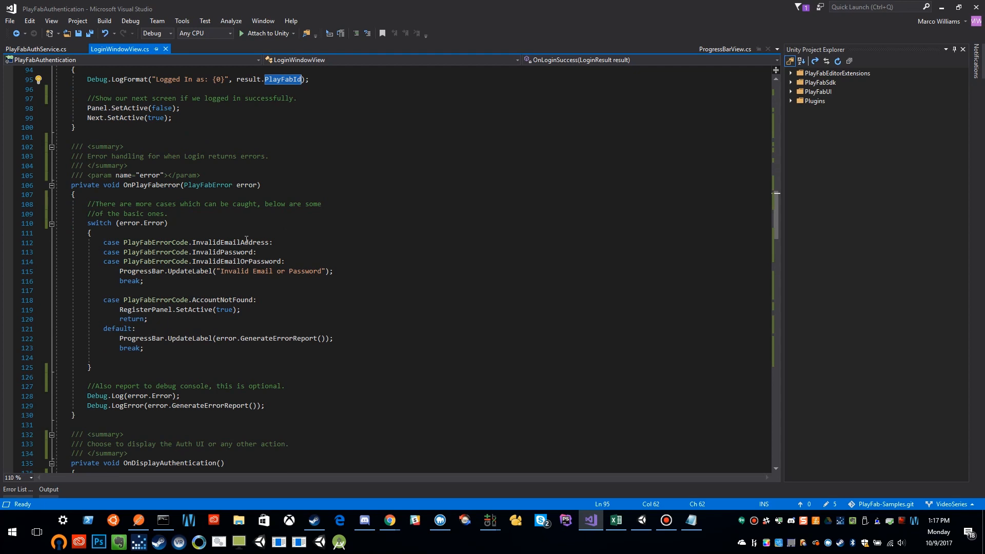
{"action": "left_click", "coordinate": [219, 271]}
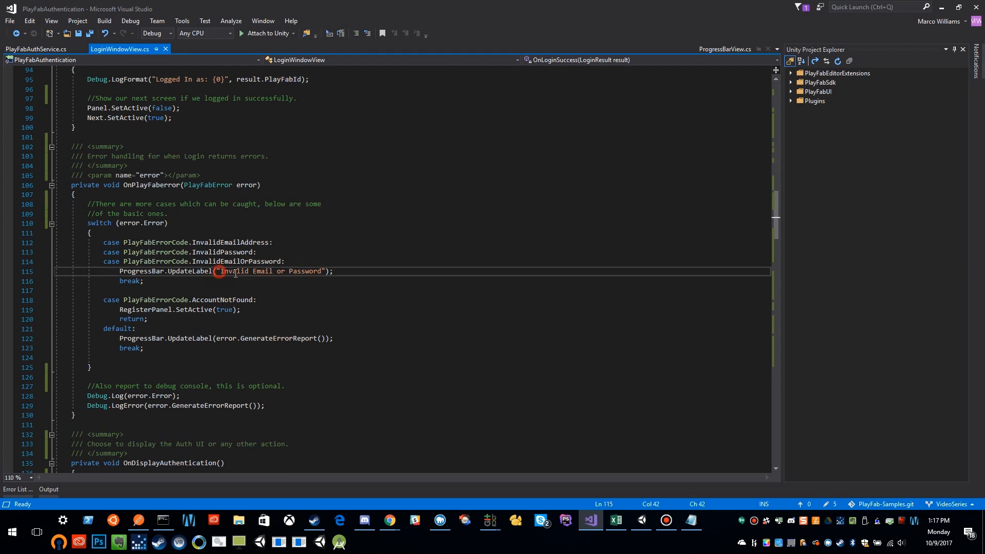
Step: Select the Invalid Email or Password message, review the logging lines, then switch to PlayFabAuthService.cs
{"action": "double_click", "coordinate": [271, 271]}
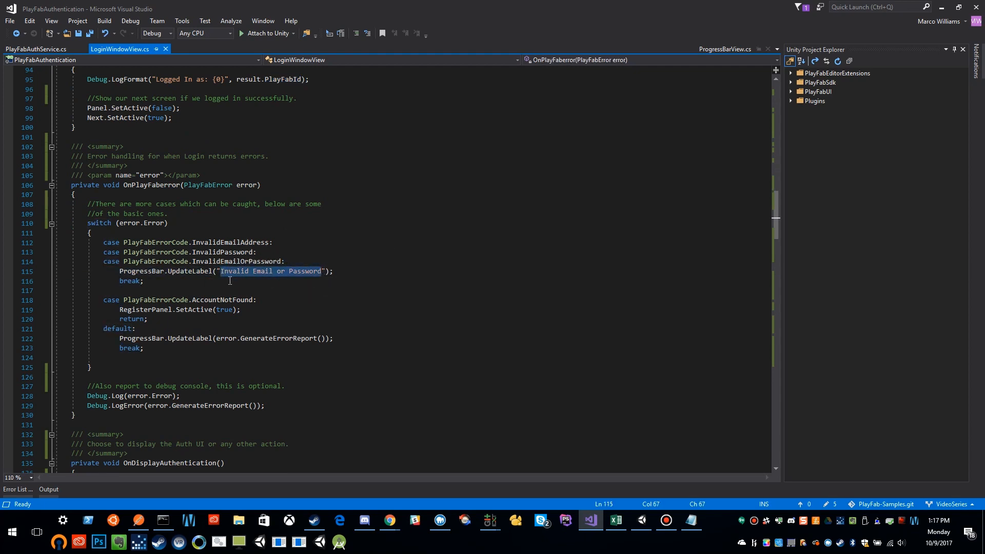
{"action": "mouse_move", "coordinate": [182, 271]}
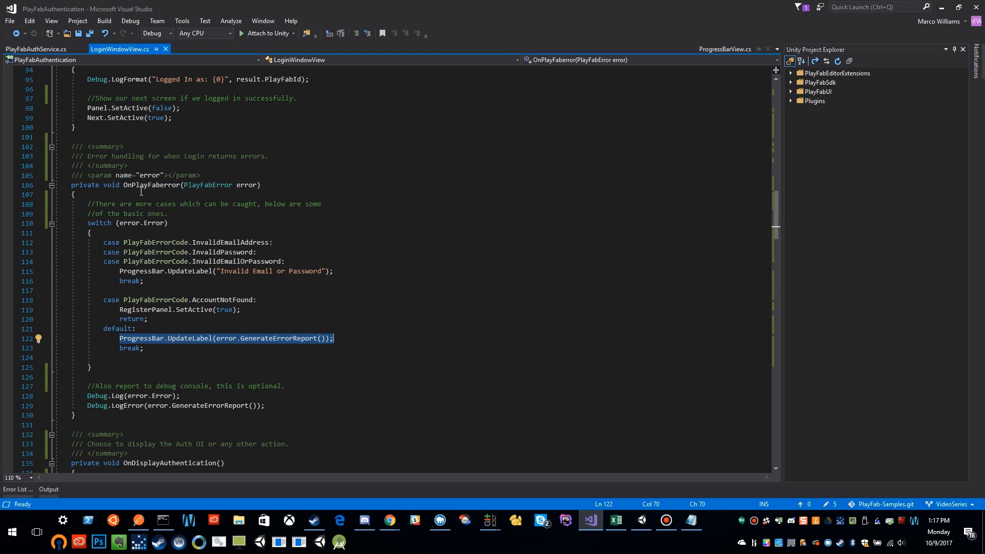
{"action": "mouse_move", "coordinate": [186, 309]}
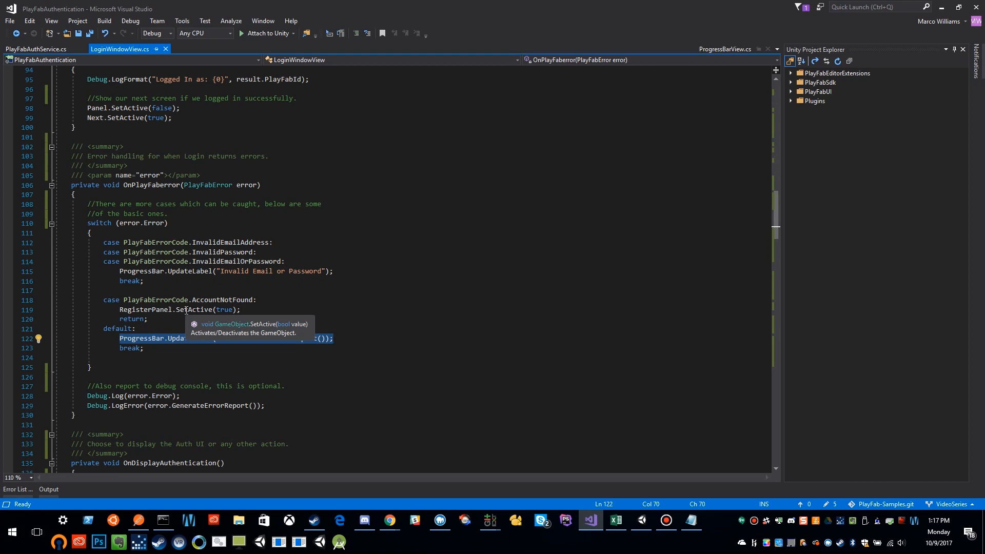
{"action": "scroll", "scroll_direction": "down", "scroll_amount": 3}
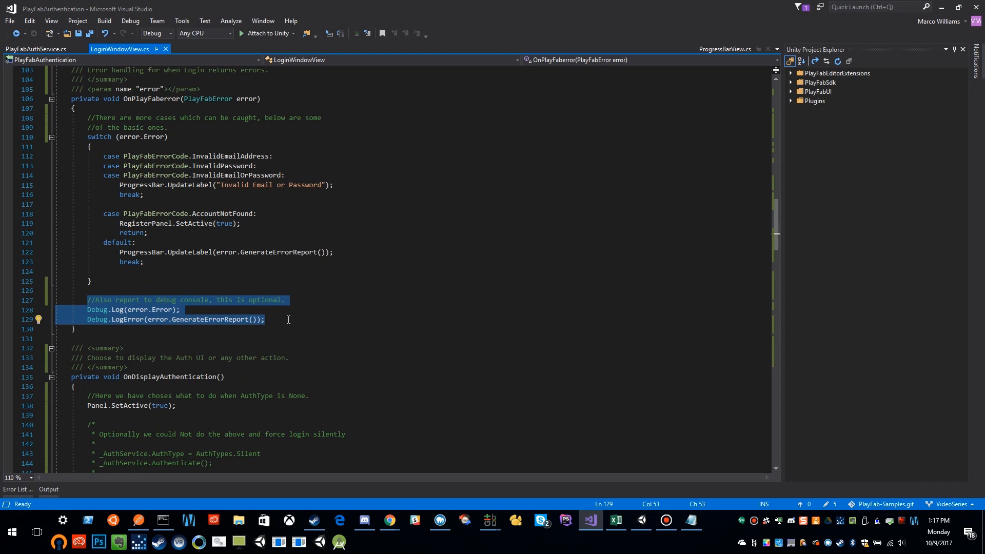
{"action": "mouse_move", "coordinate": [269, 330]}
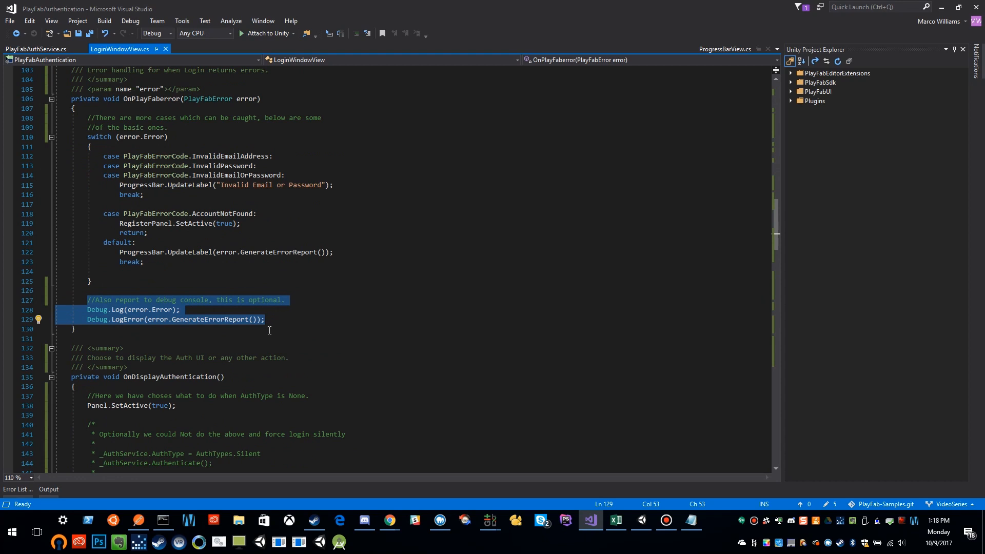
{"action": "scroll", "scroll_direction": "down", "scroll_amount": 3}
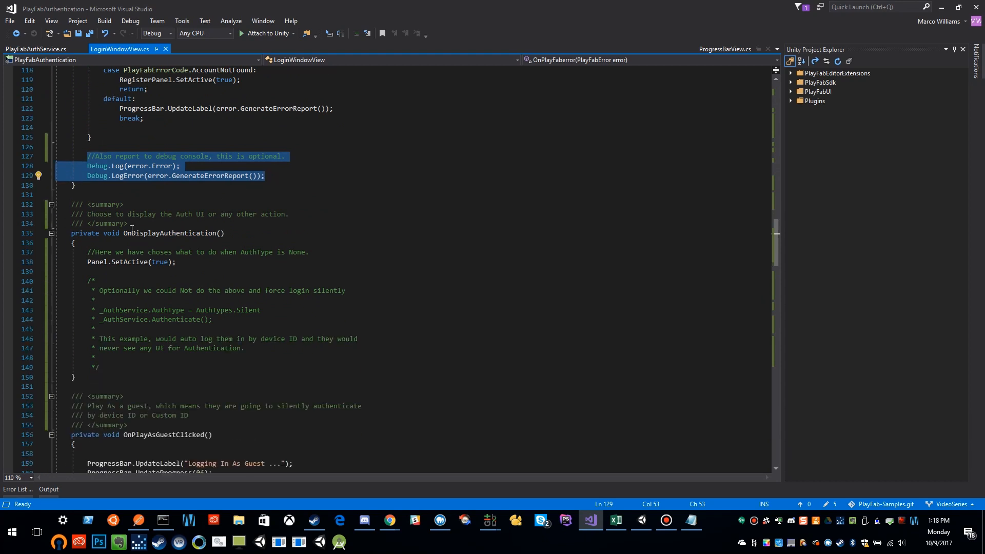
{"action": "scroll", "scroll_direction": "down", "scroll_amount": 3}
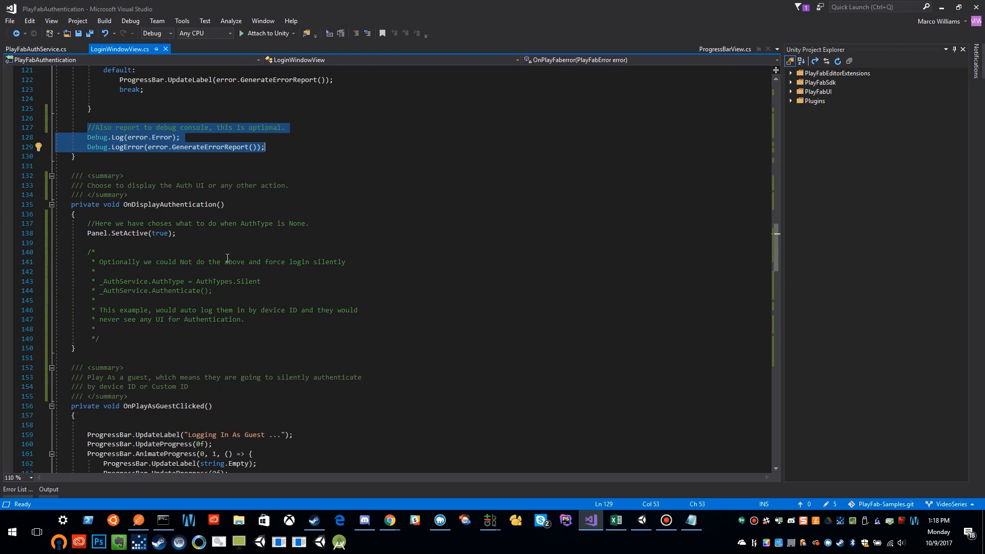
{"action": "left_click", "coordinate": [36, 49]}
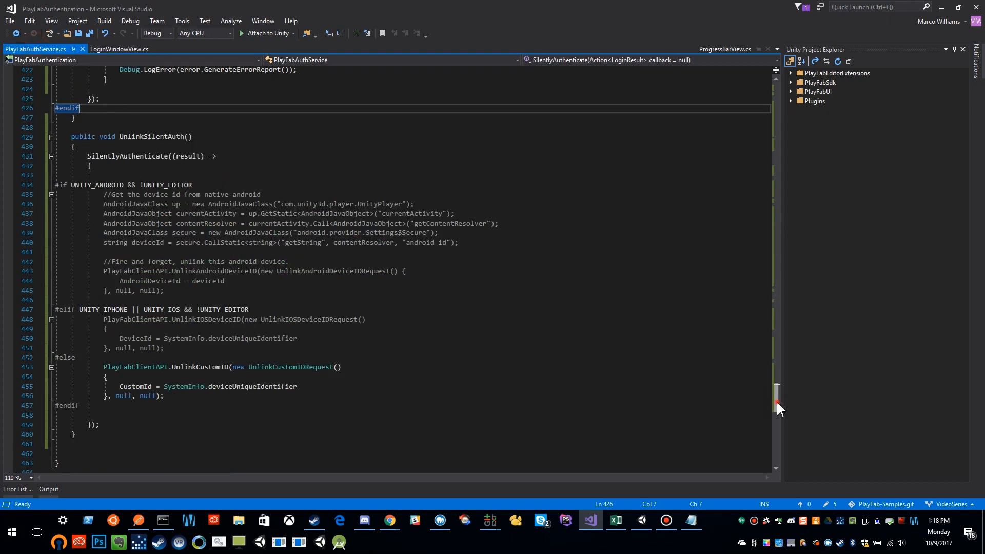
Step: Inspect Authenticate's Authtypes switch and OnDisplayAuthentication check, then return to LoginWindowView.cs
{"action": "scroll", "scroll_direction": "up", "scroll_amount": 3}
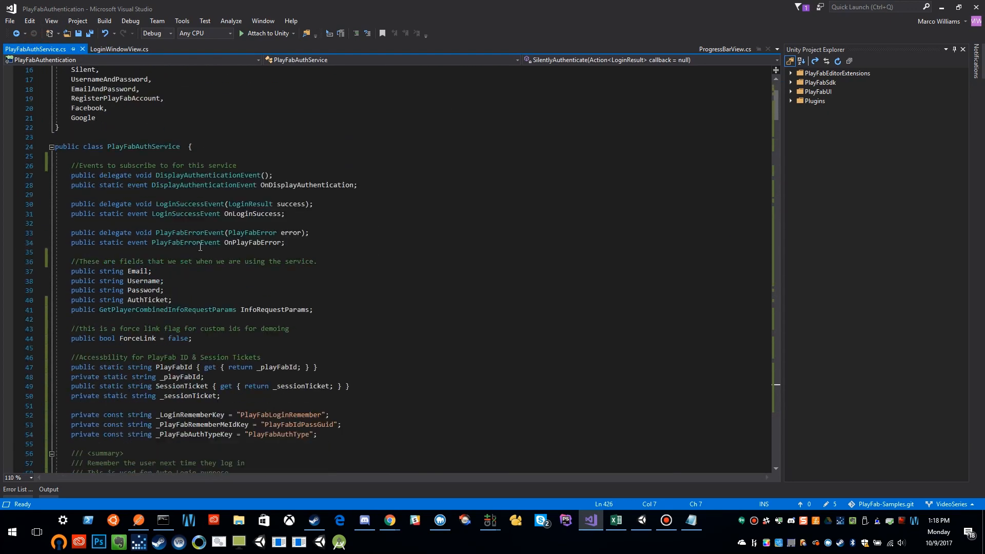
{"action": "scroll", "scroll_direction": "down", "scroll_amount": 3}
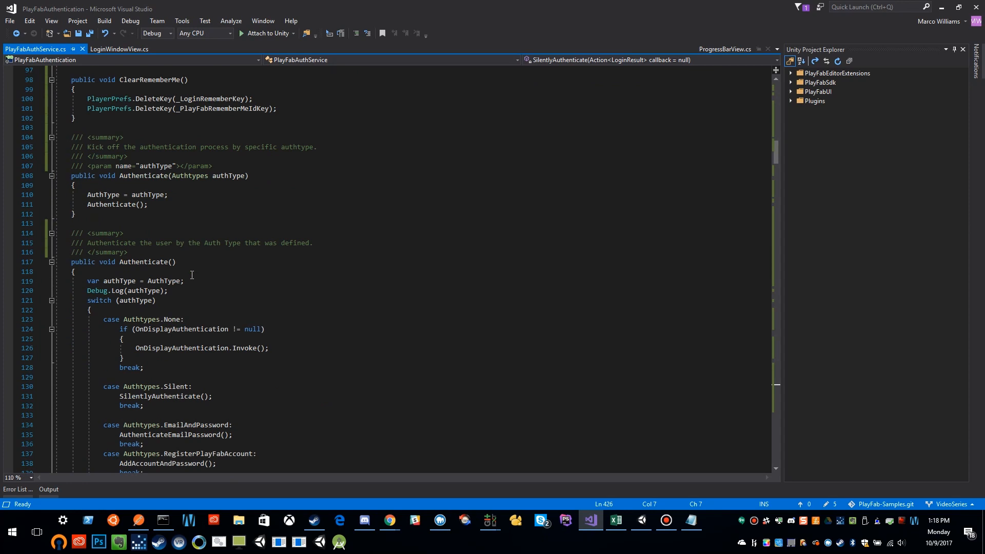
{"action": "double_click", "coordinate": [143, 175]}
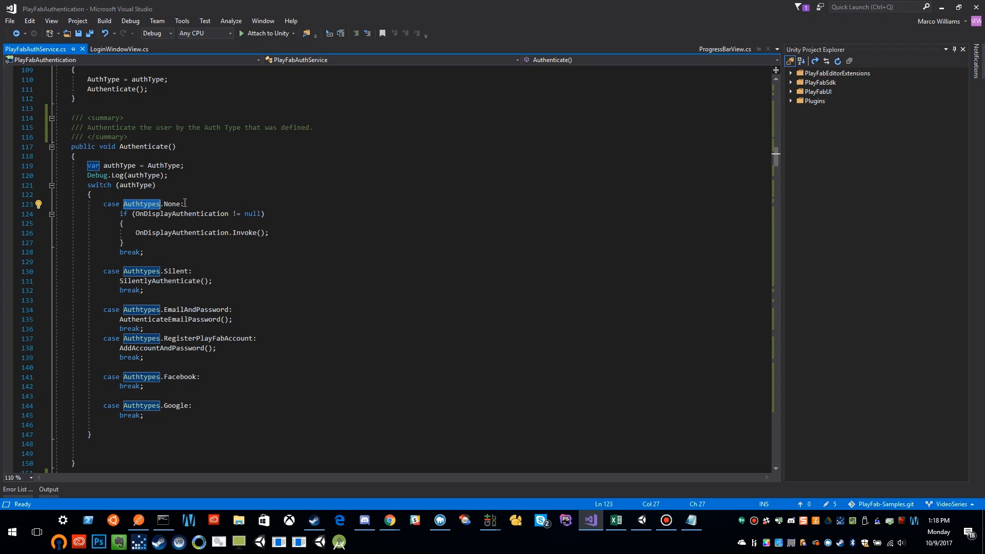
{"action": "left_click", "coordinate": [159, 213]}
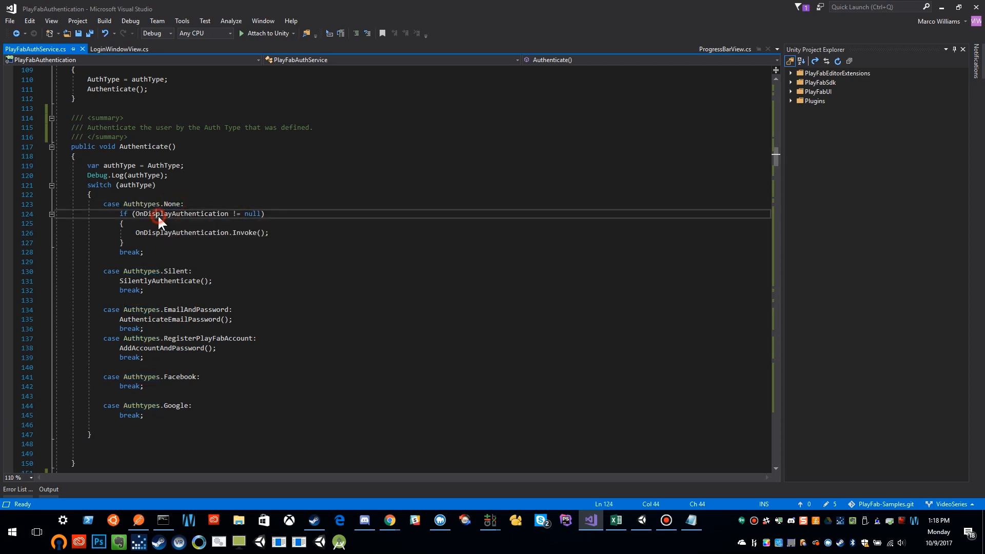
{"action": "double_click", "coordinate": [182, 214]}
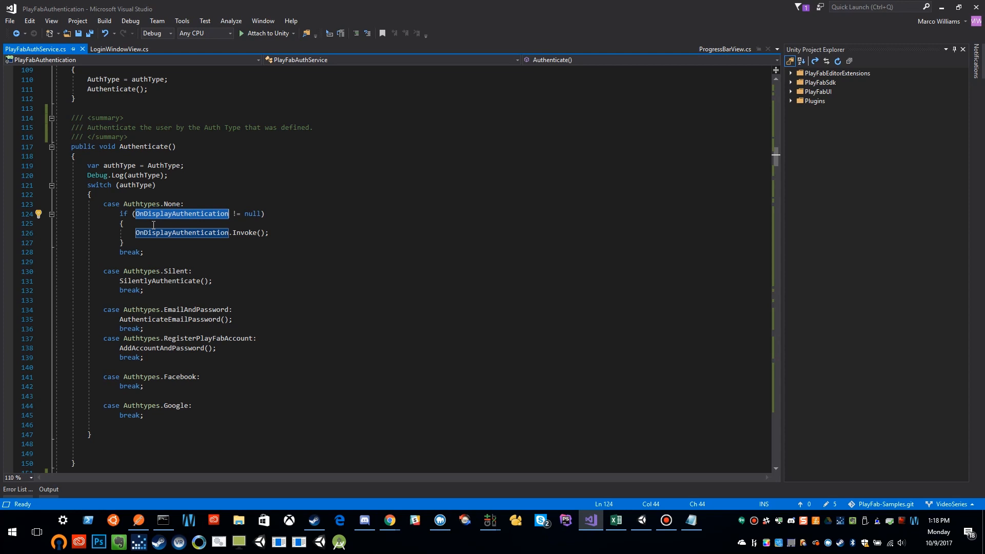
{"action": "left_click", "coordinate": [118, 49]}
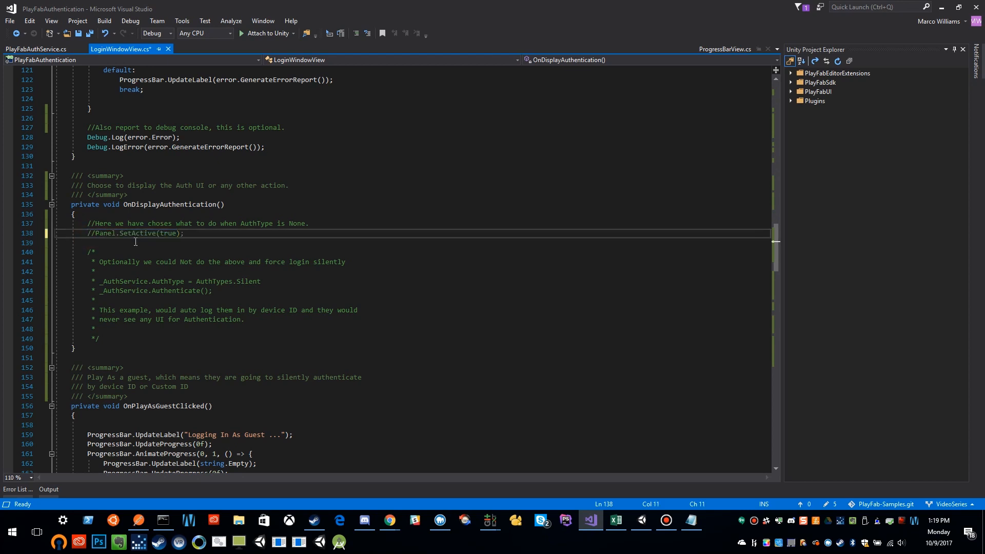
Step: Add the _AuthService lines under the commented call and fix Authtypes casing
{"action": "left_click", "coordinate": [91, 280]}
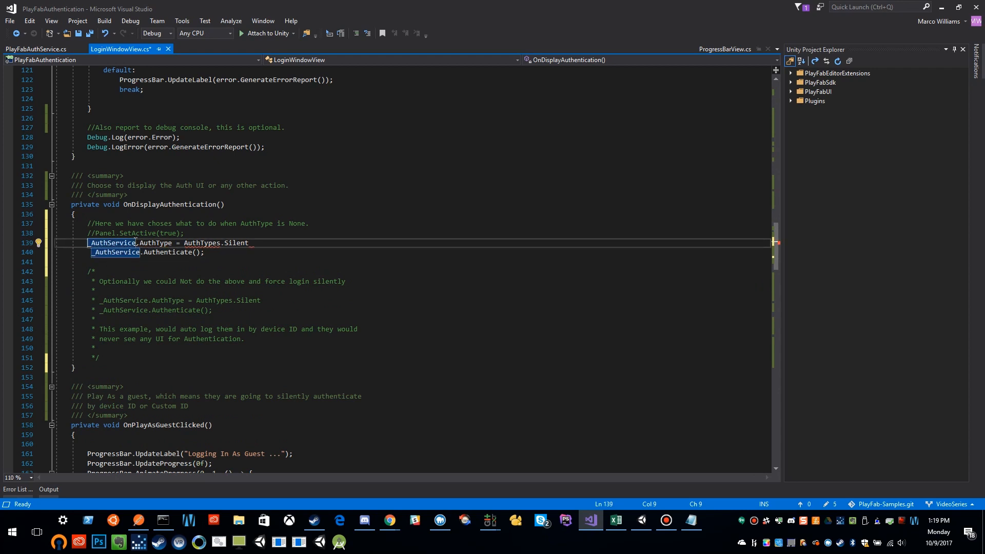
{"action": "left_click", "coordinate": [251, 243]}
{"action": "type", "text": ";"}
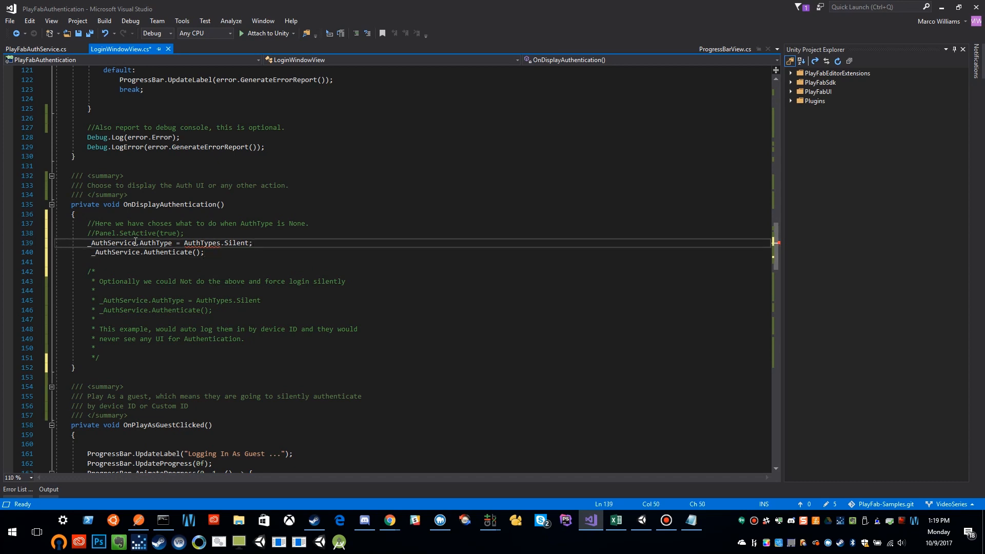
{"action": "left_click", "coordinate": [126, 243]}
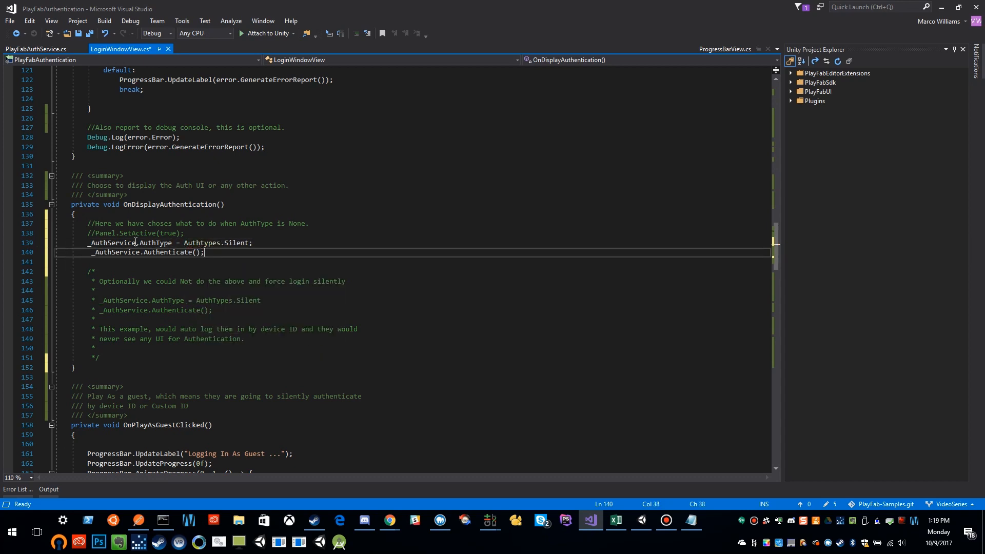
{"action": "left_click", "coordinate": [218, 300]}
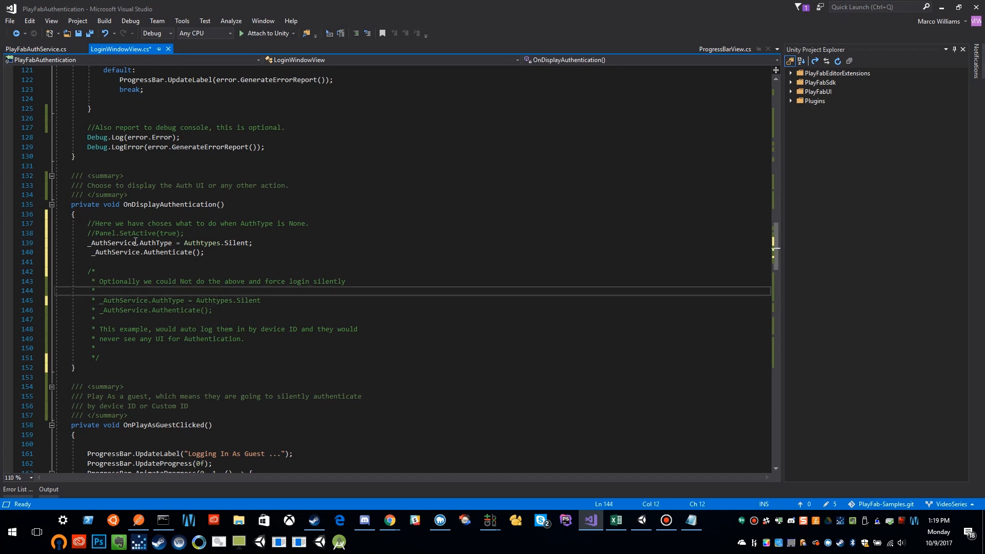
Step: Pass Authtypes.Silent into the _AuthService.Authenticate() call
{"action": "left_click", "coordinate": [89, 252]}
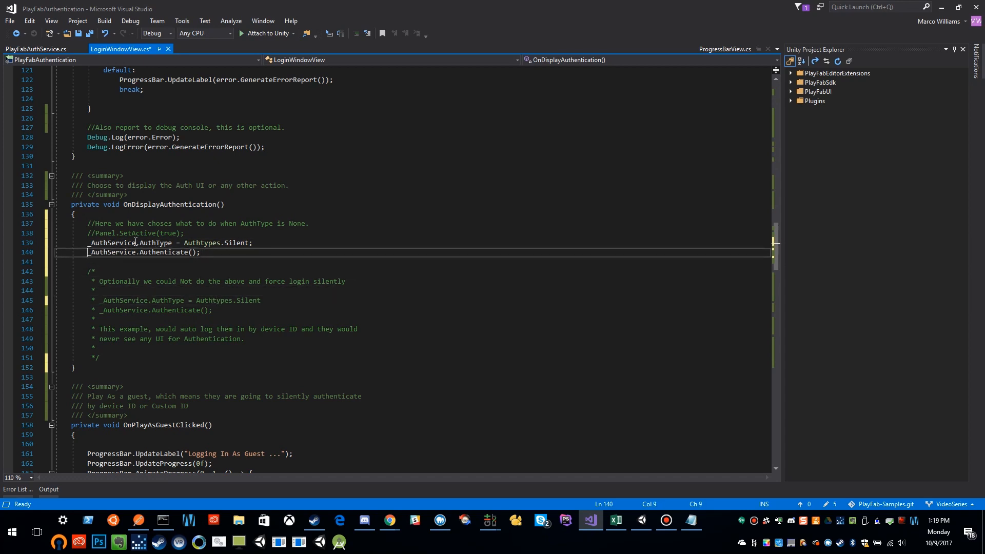
{"action": "double_click", "coordinate": [112, 243]}
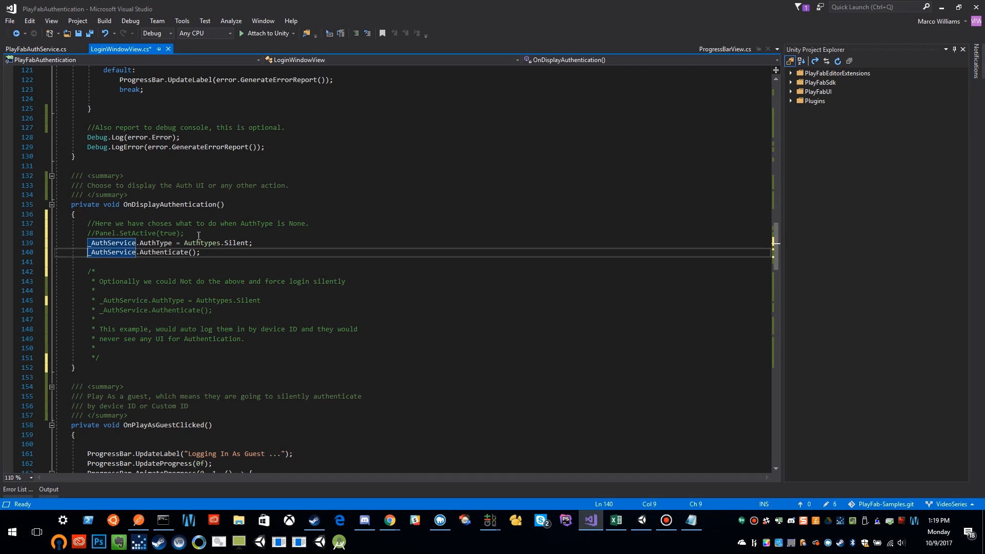
{"action": "left_click", "coordinate": [202, 252]}
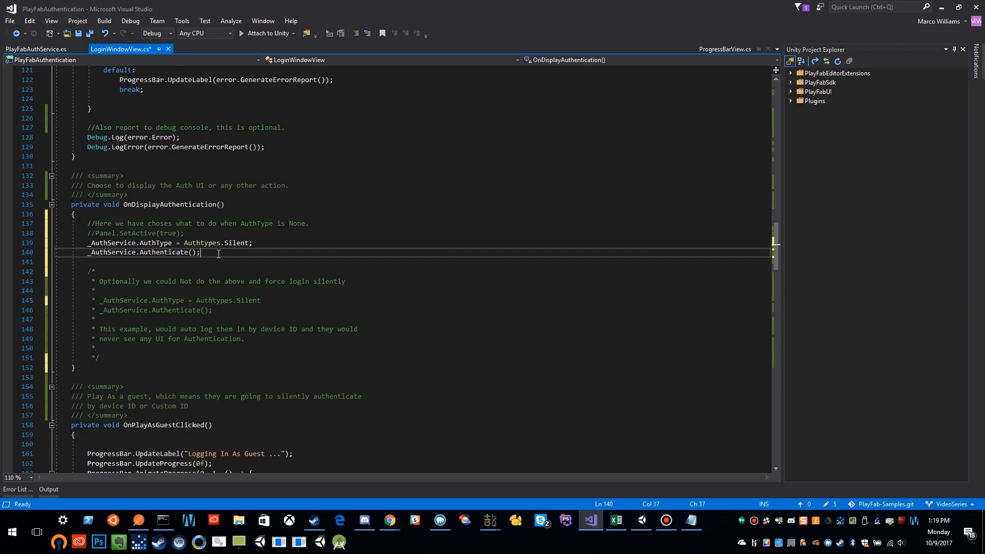
{"action": "mouse_move", "coordinate": [234, 243]}
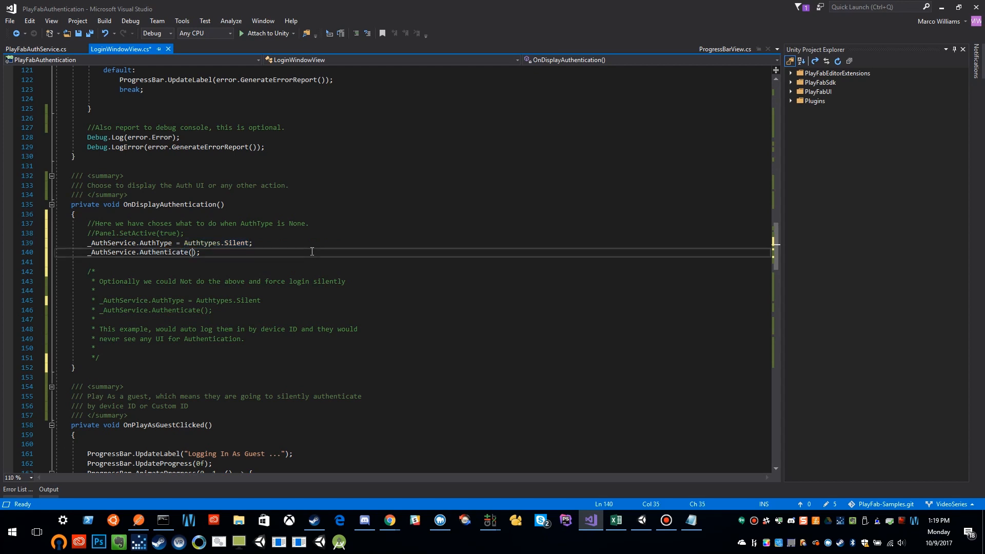
{"action": "type", "text": "Authtypes.Silent"}
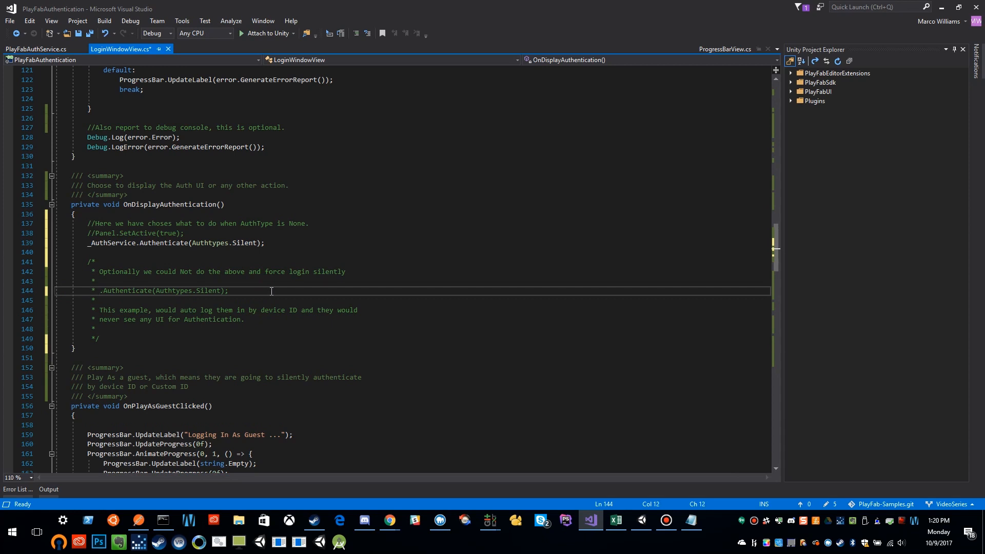
Step: In OnDisplayAuthentication, comment out Panel.SetActive(true), call _AuthService.Authenticate(Authtypes.Silent), and save
{"action": "left_click", "coordinate": [176, 243]}
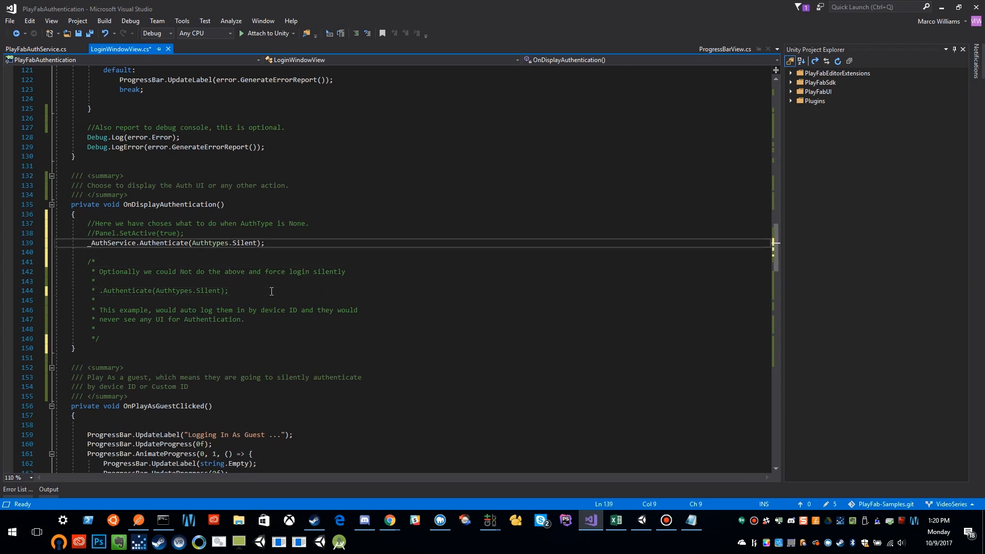
{"action": "left_click", "coordinate": [99, 281]}
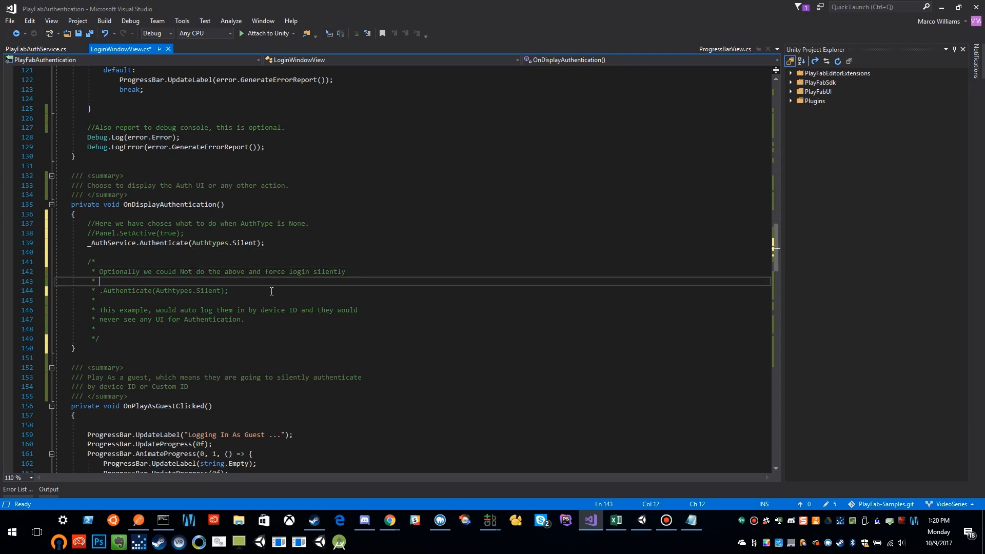
{"action": "type", "text": "_AuthService"}
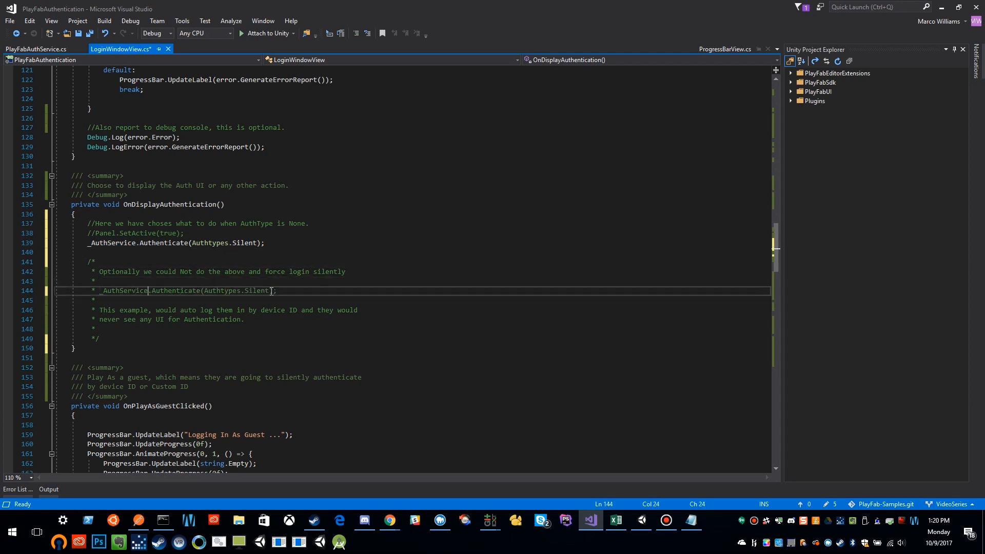
{"action": "left_click", "coordinate": [91, 251]}
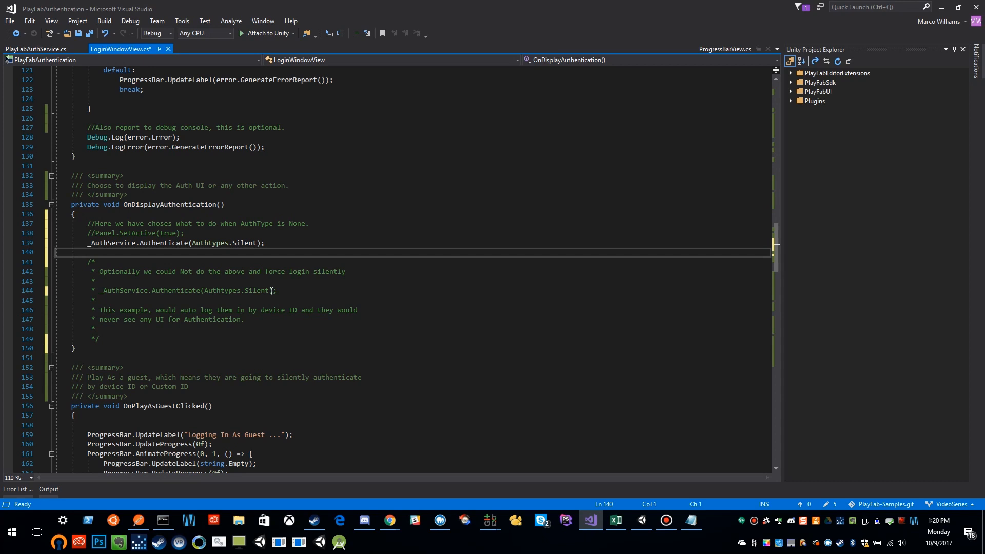
{"action": "key", "text": "ctrl+s"}
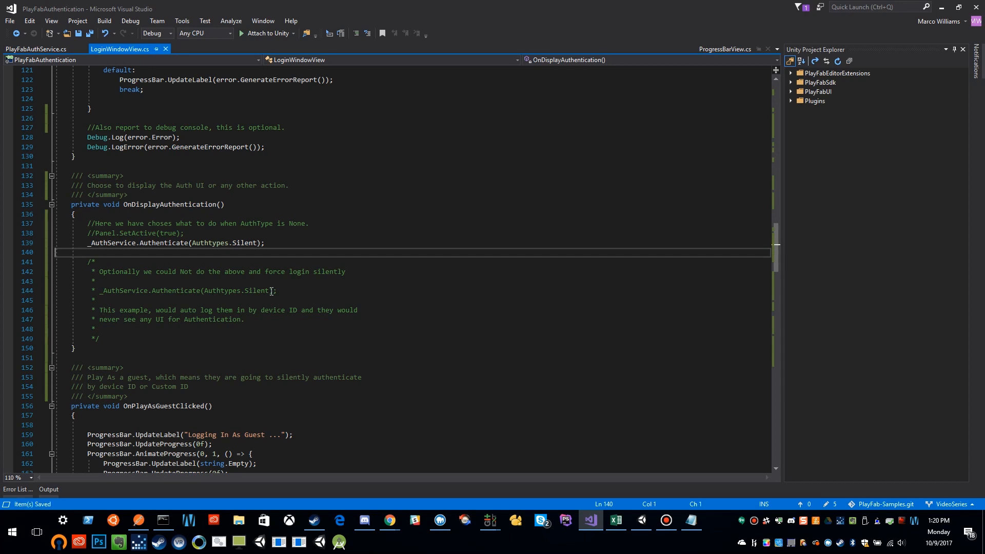
{"action": "double_click", "coordinate": [113, 243]}
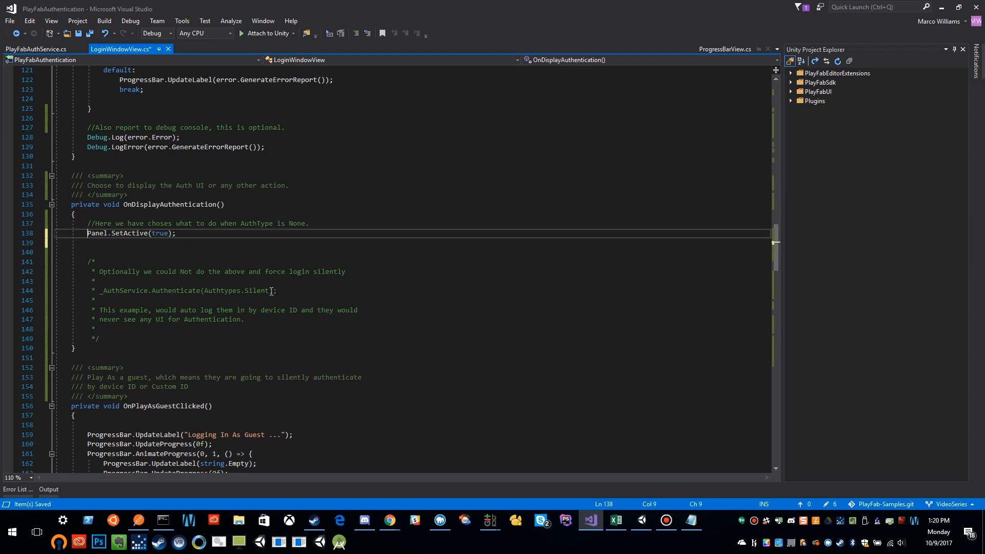
Step: Select code in OnDisplayAuthentication to restore Panel.SetActive(true) and remove the silent Authenticate call
{"action": "double_click", "coordinate": [95, 233]}
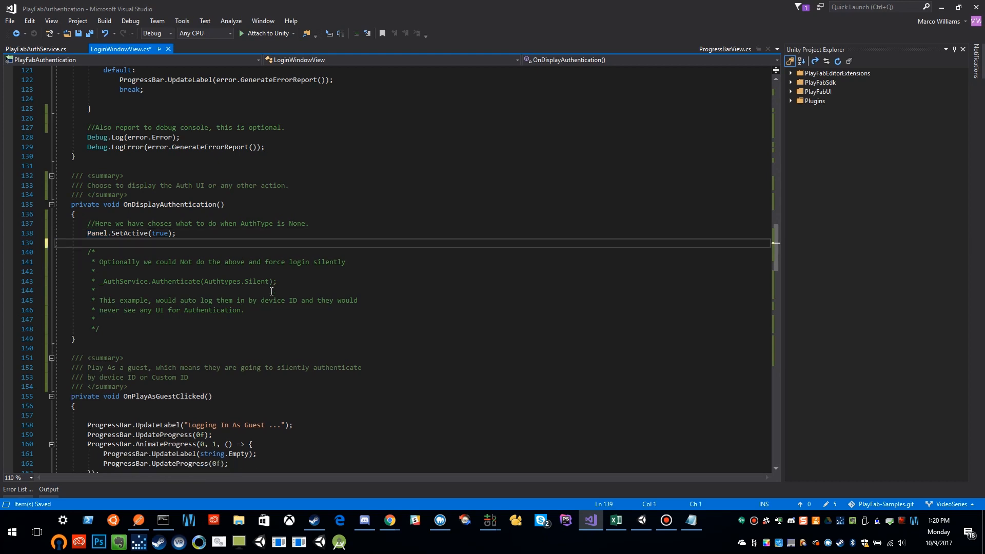
{"action": "mouse_move", "coordinate": [128, 233]}
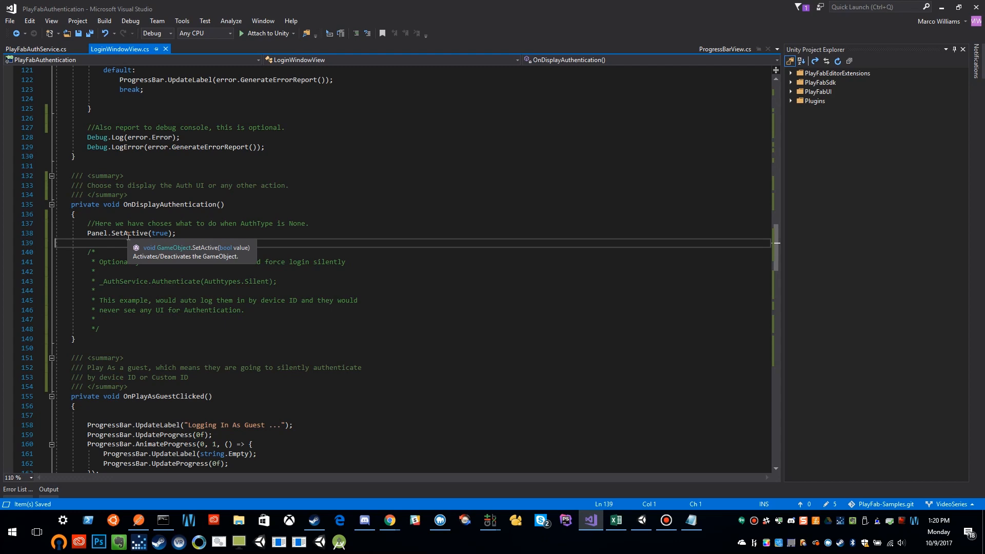
{"action": "mouse_move", "coordinate": [642, 521]}
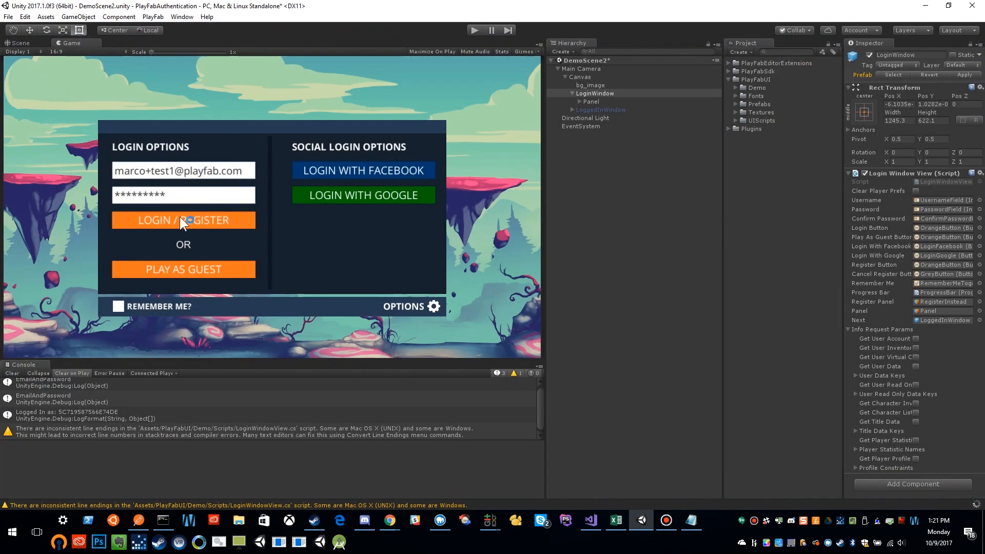
{"action": "mouse_move", "coordinate": [298, 311]}
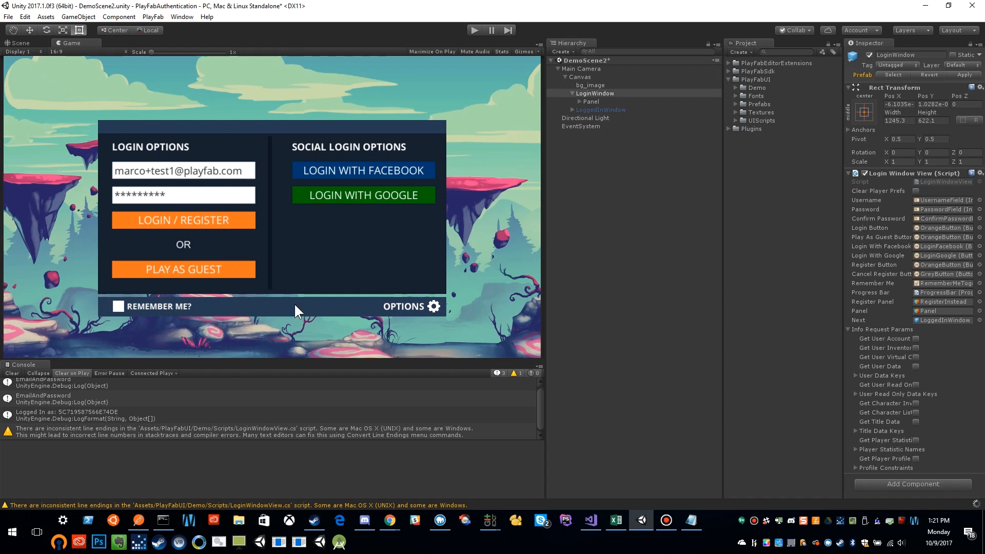
{"action": "mouse_move", "coordinate": [238, 204]}
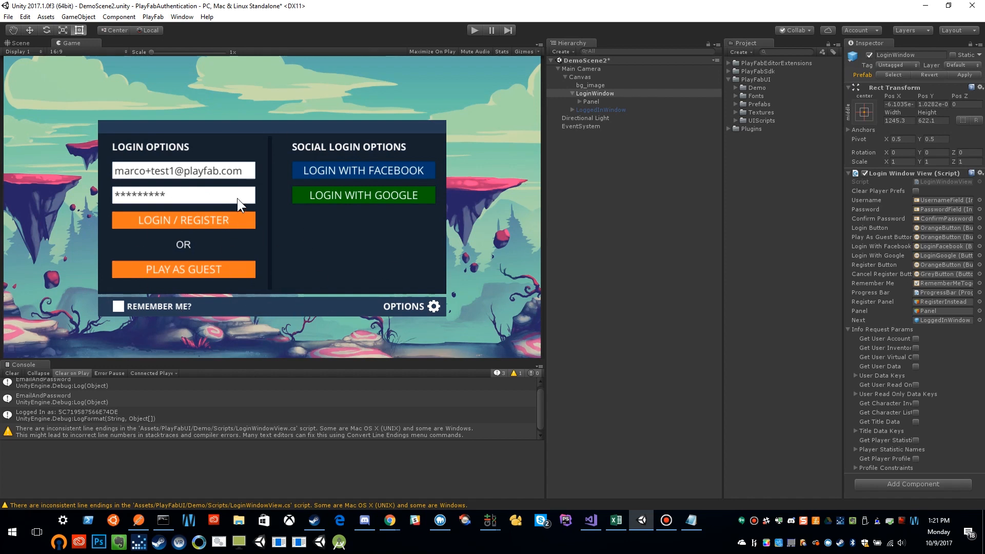
{"action": "mouse_move", "coordinate": [224, 260]}
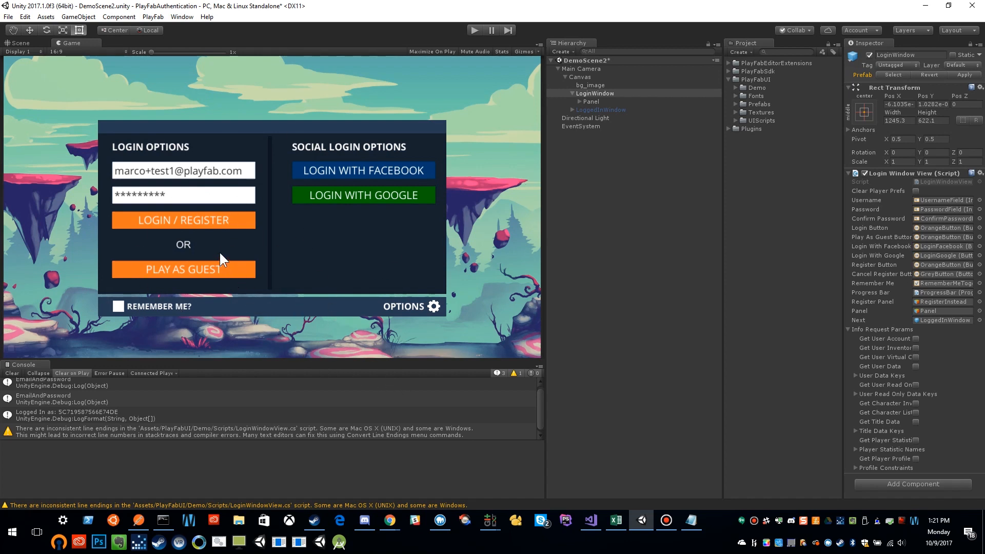
Step: After previewing Unity's login screen, bring Visual Studio back to the login script via the taskbar
{"action": "left_click", "coordinate": [588, 520]}
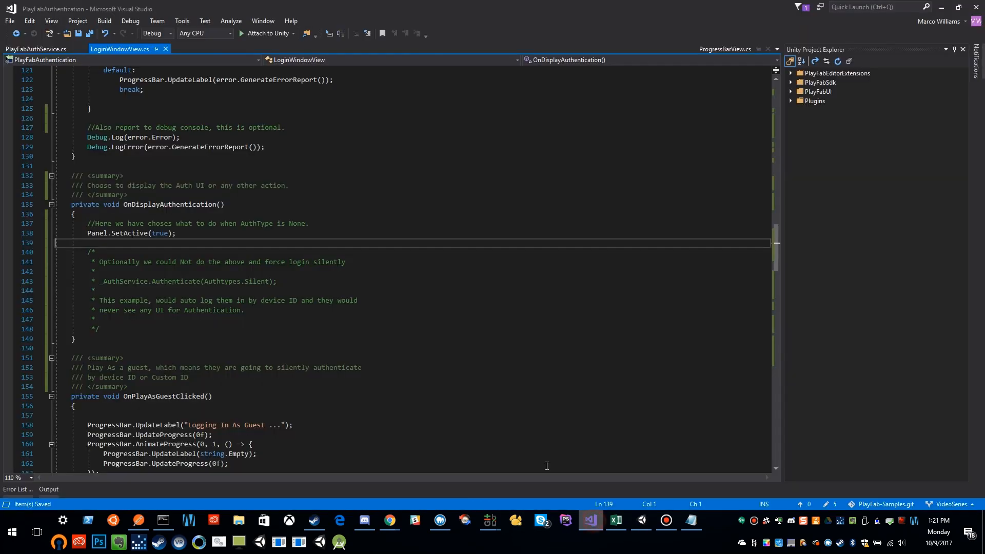
{"action": "scroll", "scroll_direction": "down", "scroll_amount": 3}
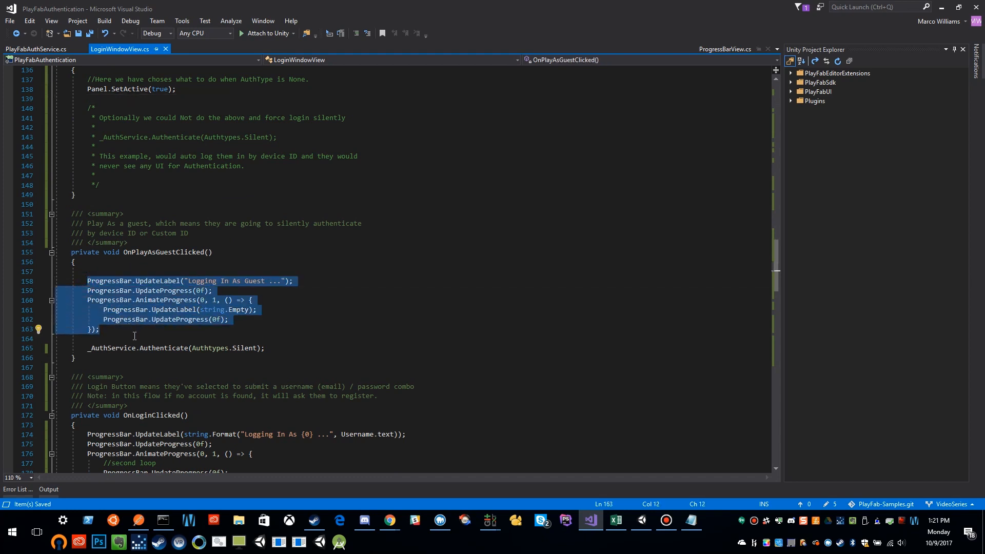
{"action": "double_click", "coordinate": [163, 348]}
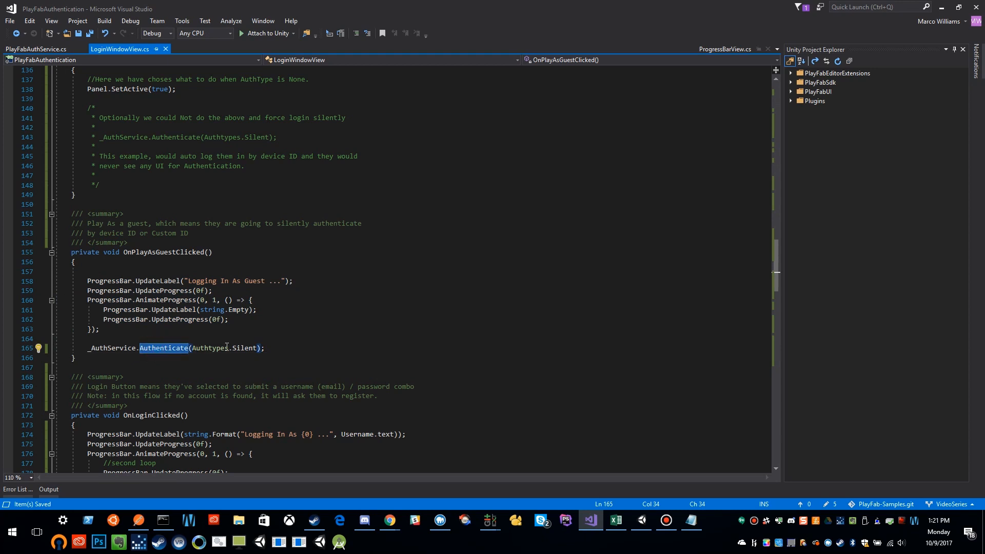
{"action": "double_click", "coordinate": [244, 348]}
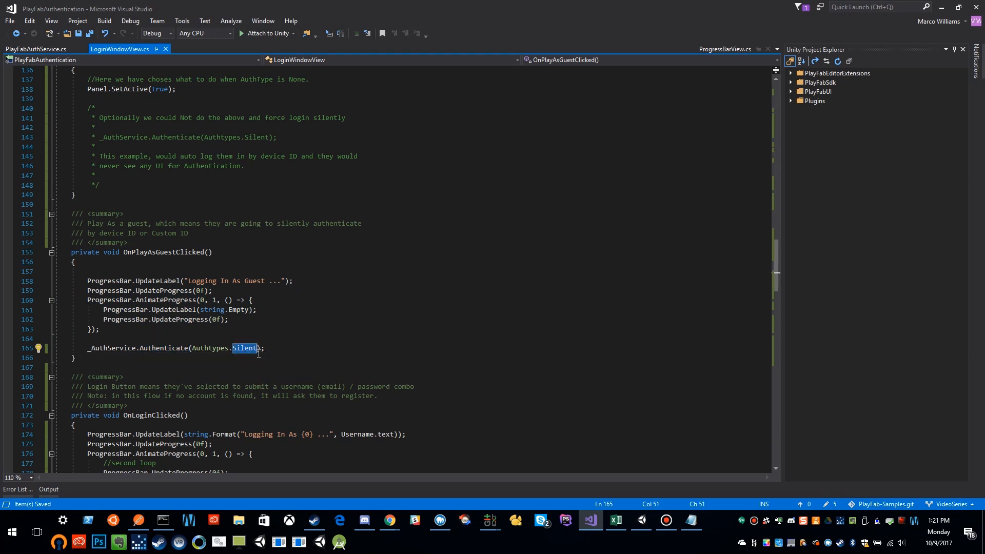
{"action": "scroll", "scroll_direction": "down", "scroll_amount": 3}
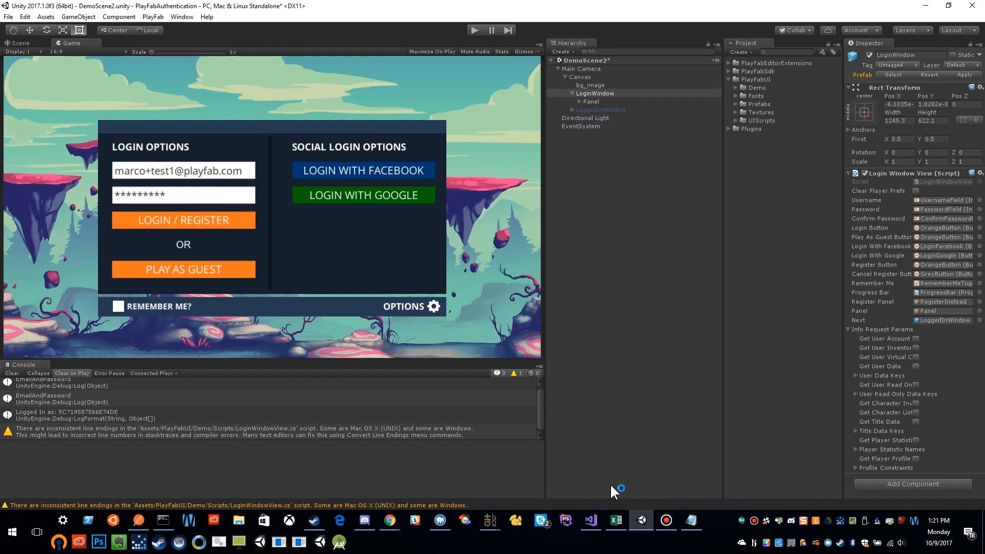
{"action": "left_click", "coordinate": [589, 520]}
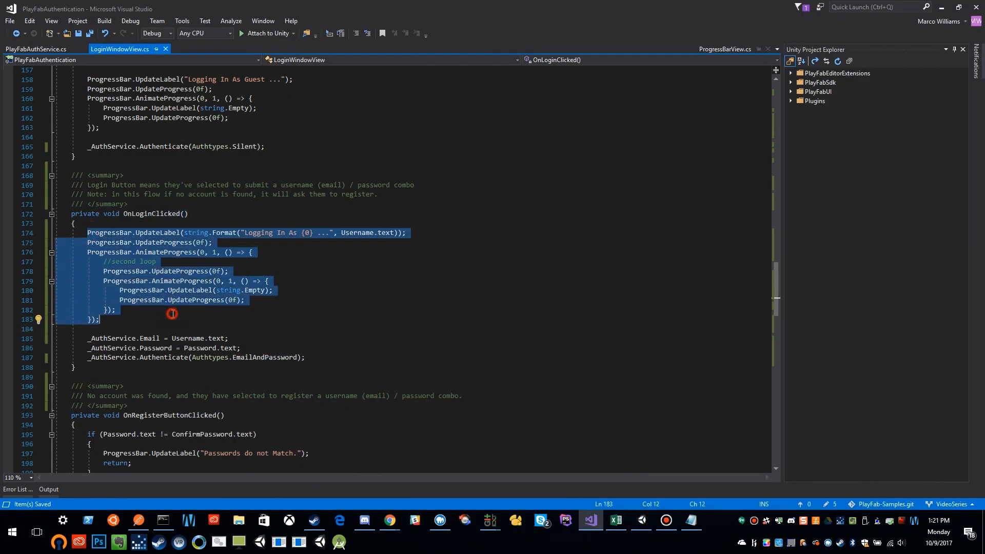
{"action": "left_click", "coordinate": [141, 299]}
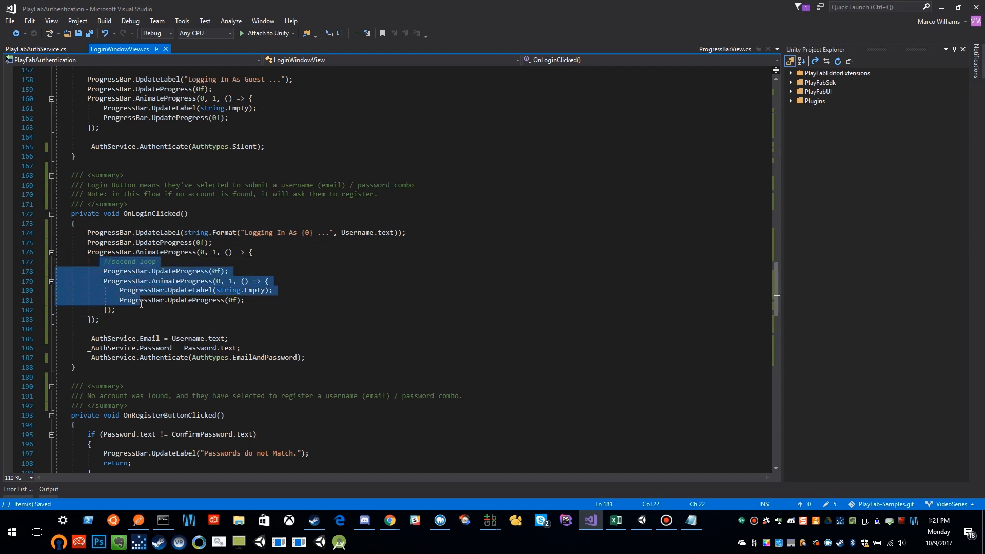
{"action": "left_click", "coordinate": [84, 251]}
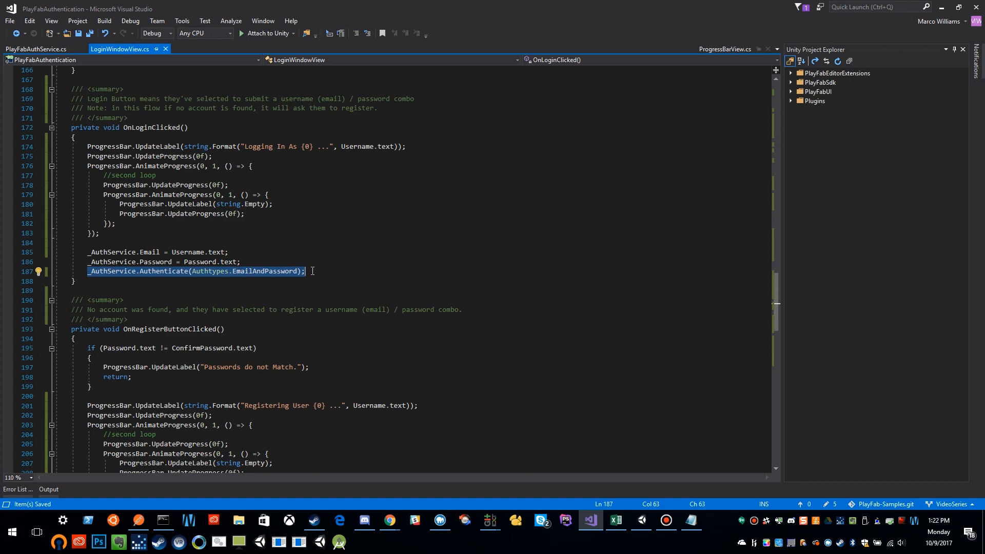
{"action": "scroll", "scroll_direction": "down", "scroll_amount": 3}
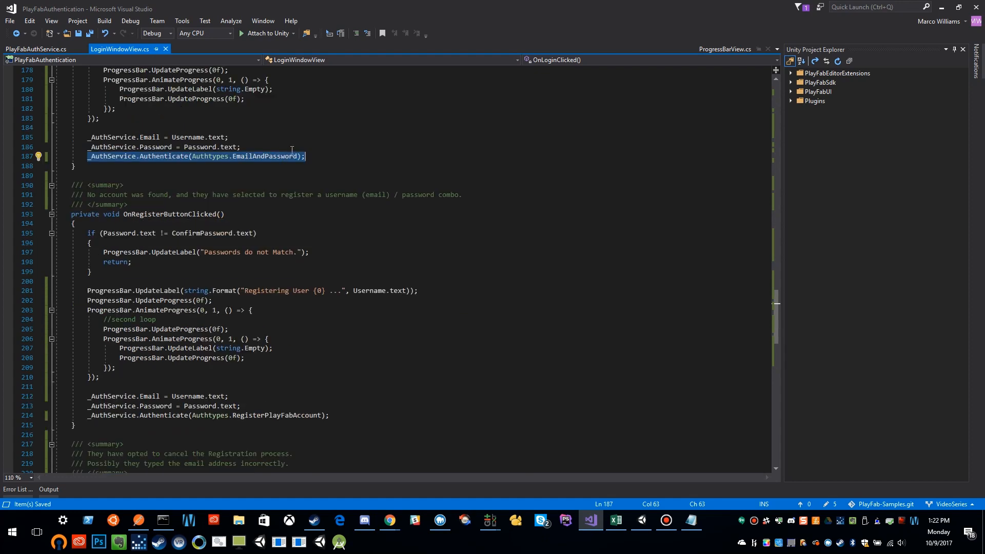
{"action": "mouse_move", "coordinate": [290, 142]}
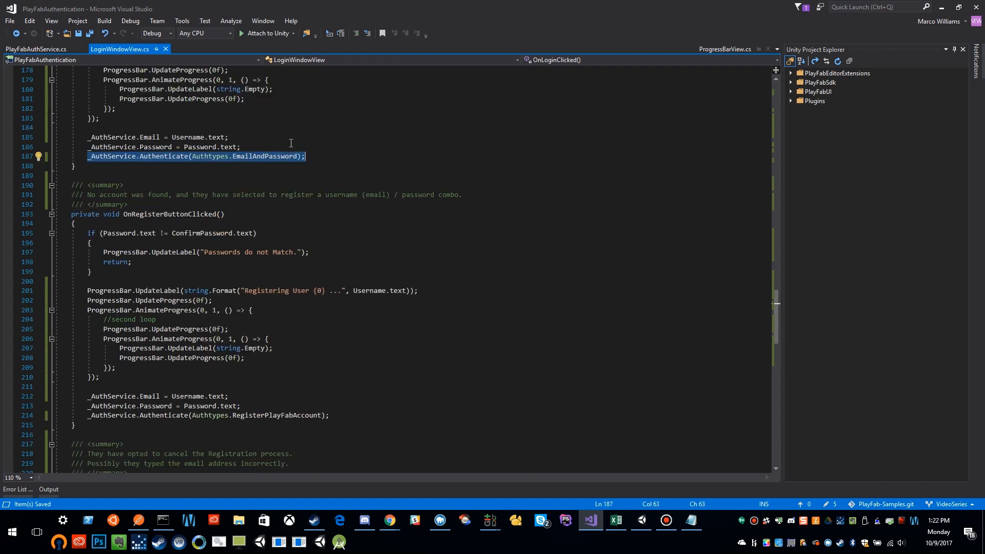
{"action": "scroll", "scroll_direction": "up", "scroll_amount": 3}
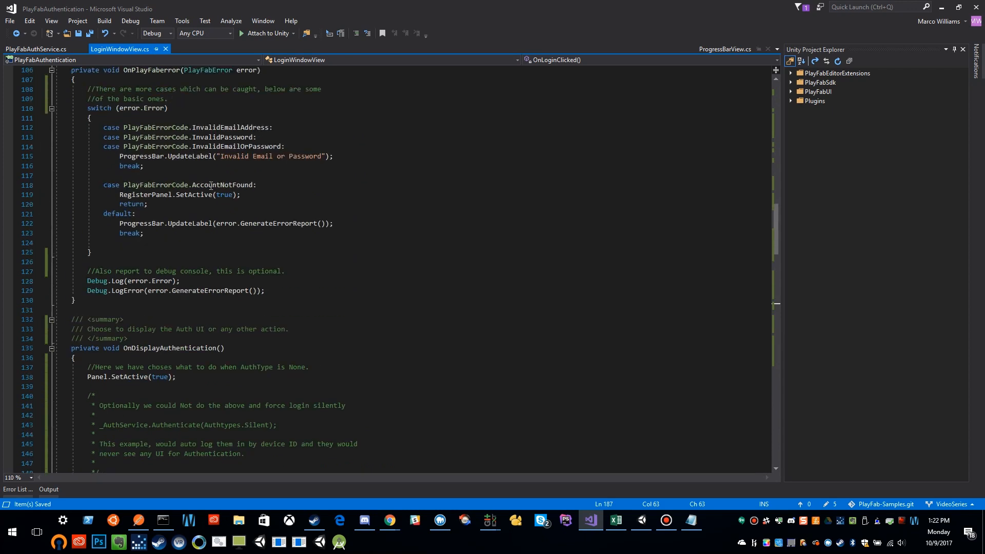
{"action": "double_click", "coordinate": [221, 185]}
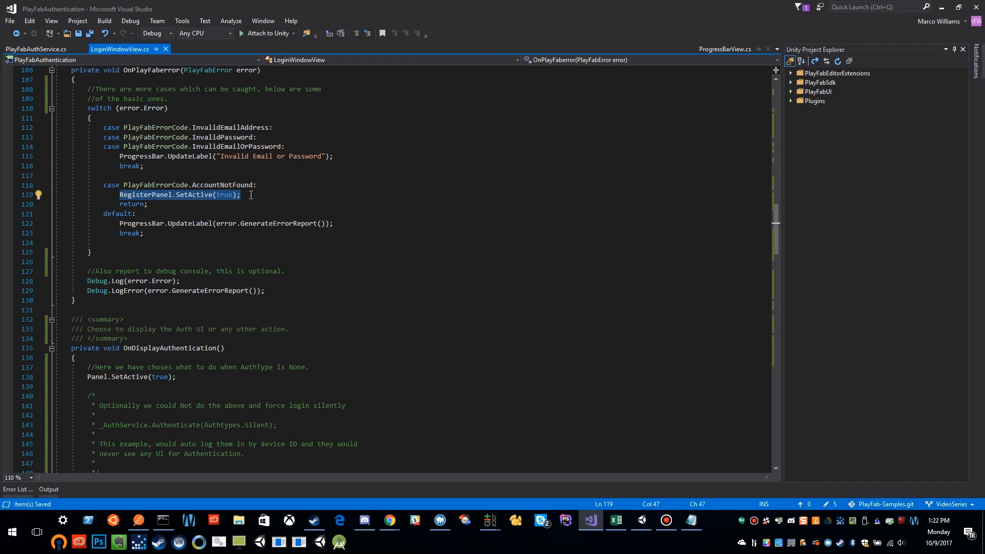
{"action": "scroll", "scroll_direction": "down", "scroll_amount": 3}
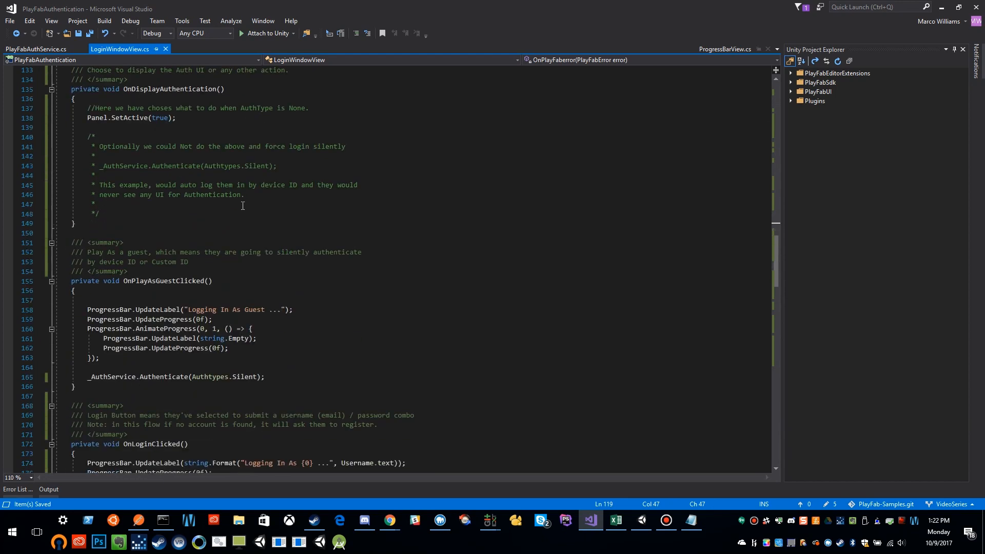
{"action": "scroll", "scroll_direction": "down", "scroll_amount": 3}
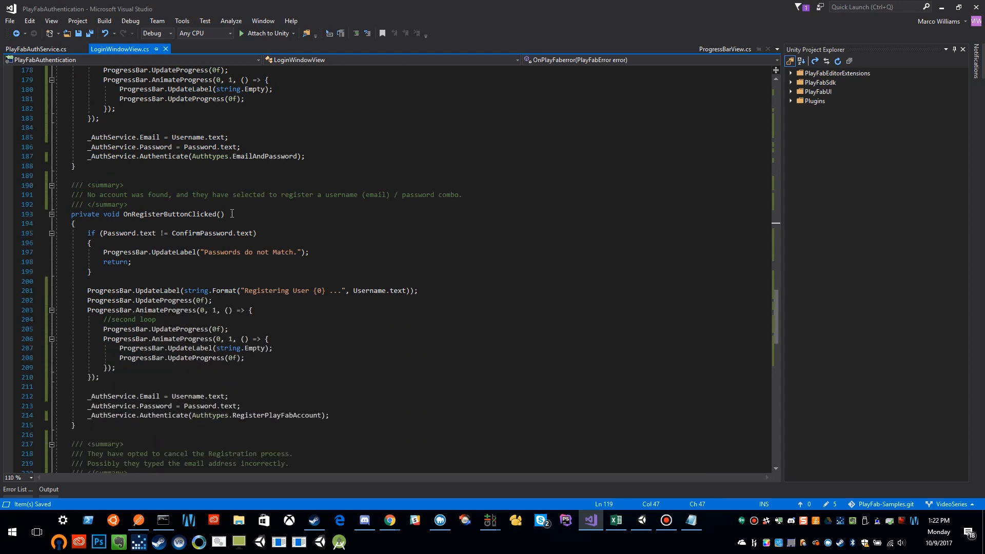
{"action": "scroll", "scroll_direction": "down", "scroll_amount": 3}
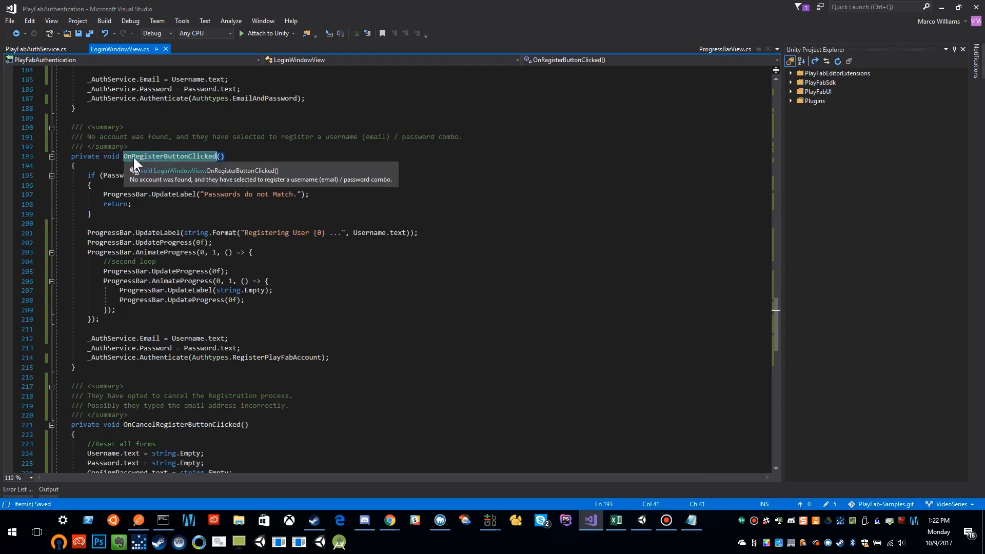
{"action": "mouse_move", "coordinate": [236, 221]}
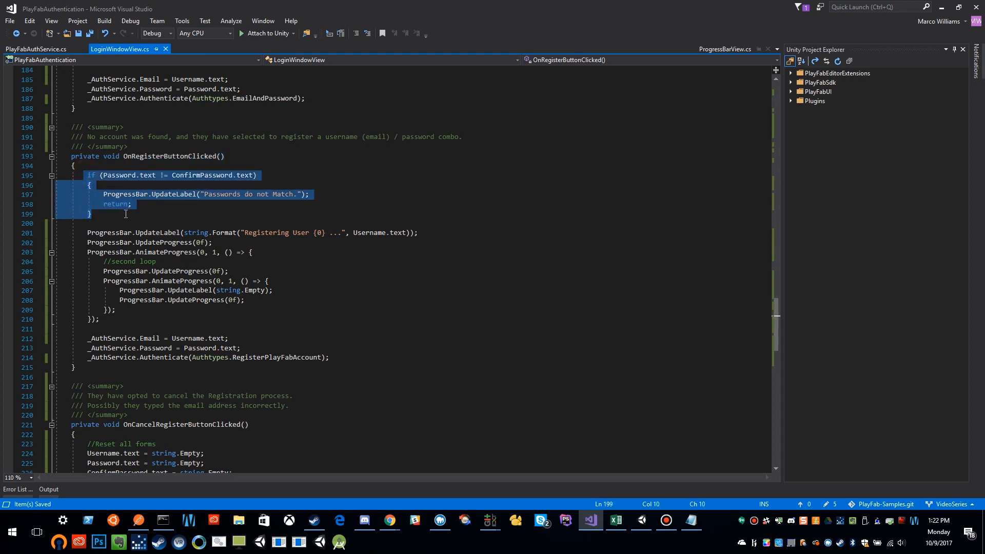
{"action": "scroll", "scroll_direction": "down", "scroll_amount": 3}
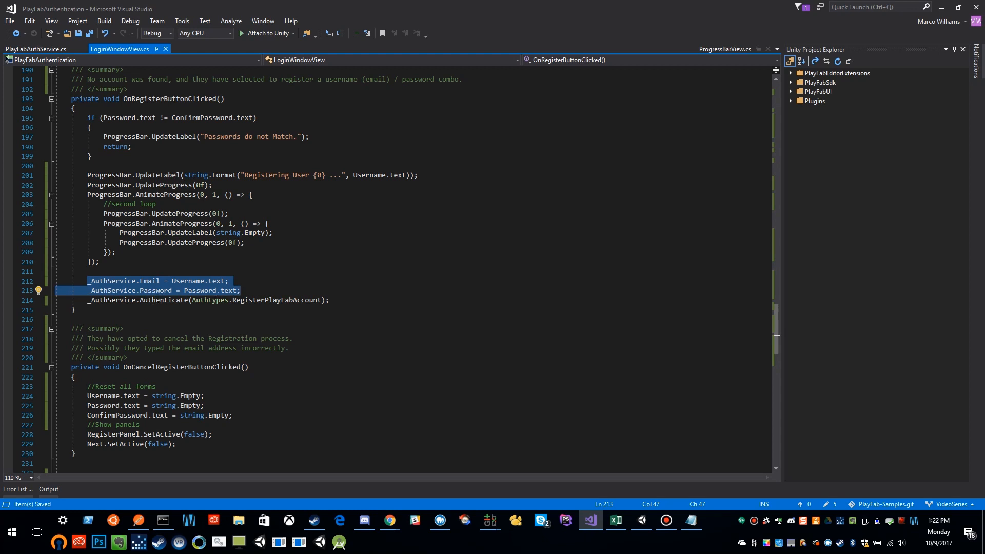
{"action": "double_click", "coordinate": [165, 300]}
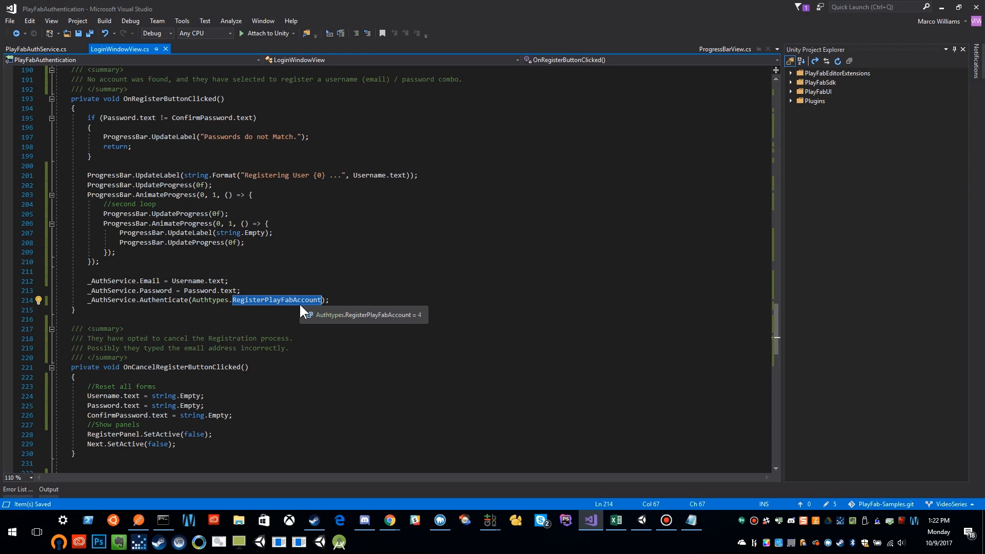
{"action": "scroll", "scroll_direction": "down", "scroll_amount": 3}
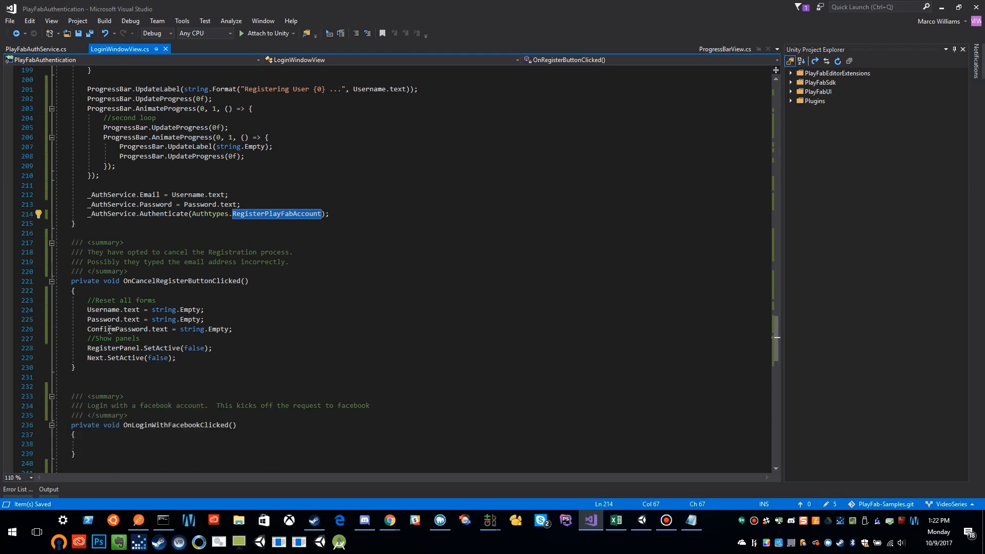
{"action": "scroll", "scroll_direction": "down", "scroll_amount": 3}
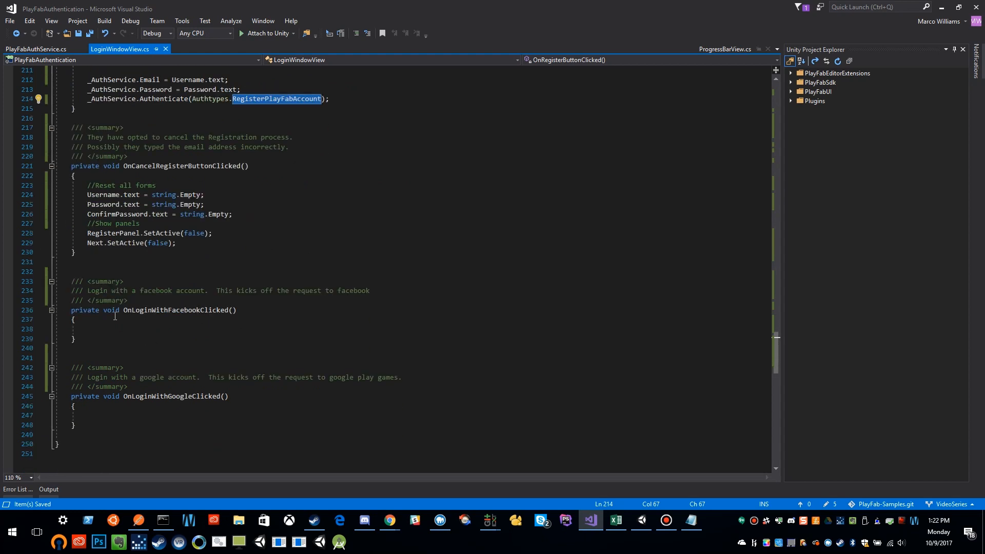